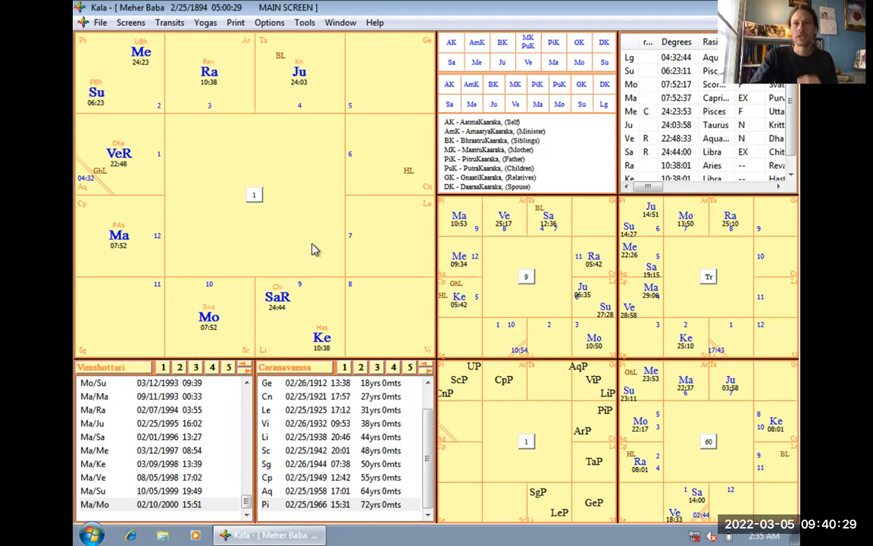
mouse_move(266, 211)
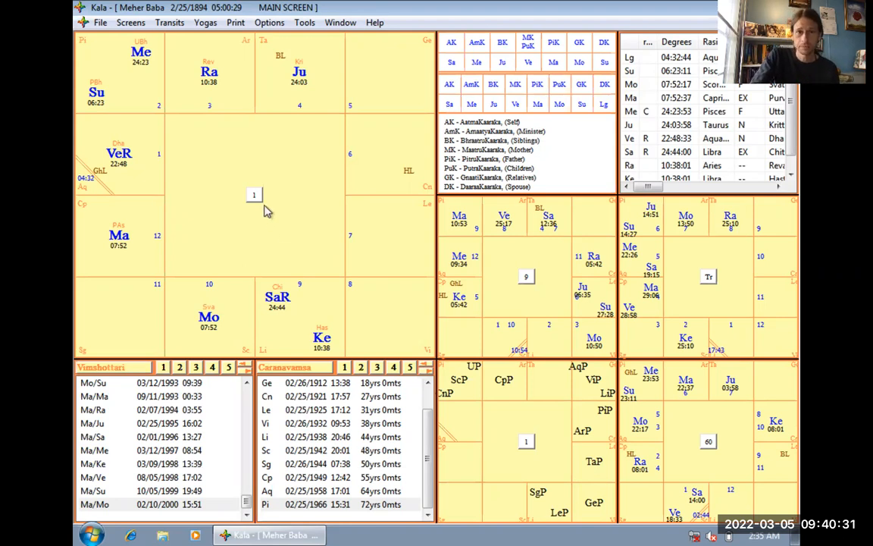
mouse_move(173, 160)
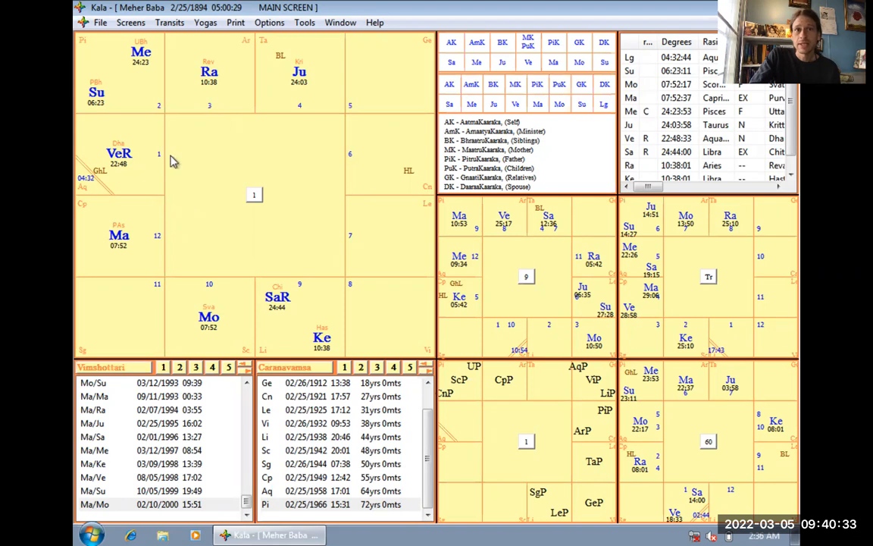
mouse_move(167, 161)
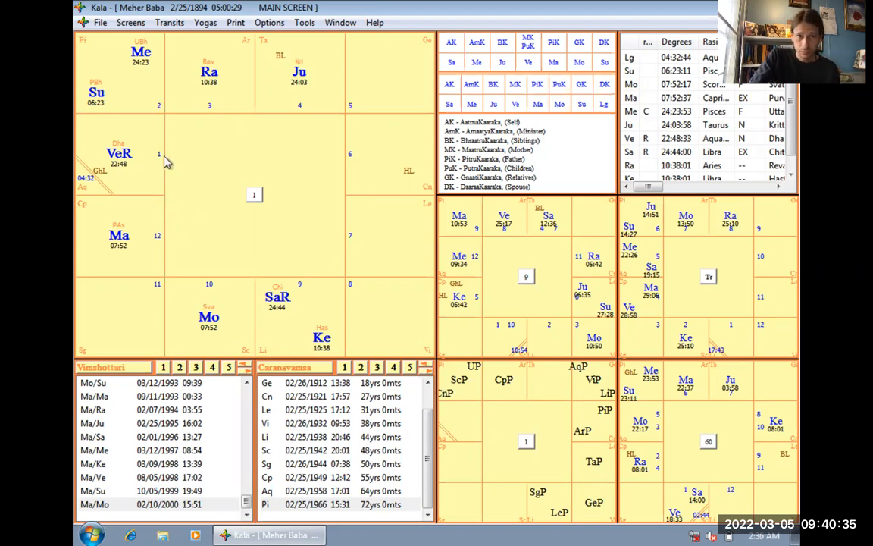
mouse_move(245, 51)
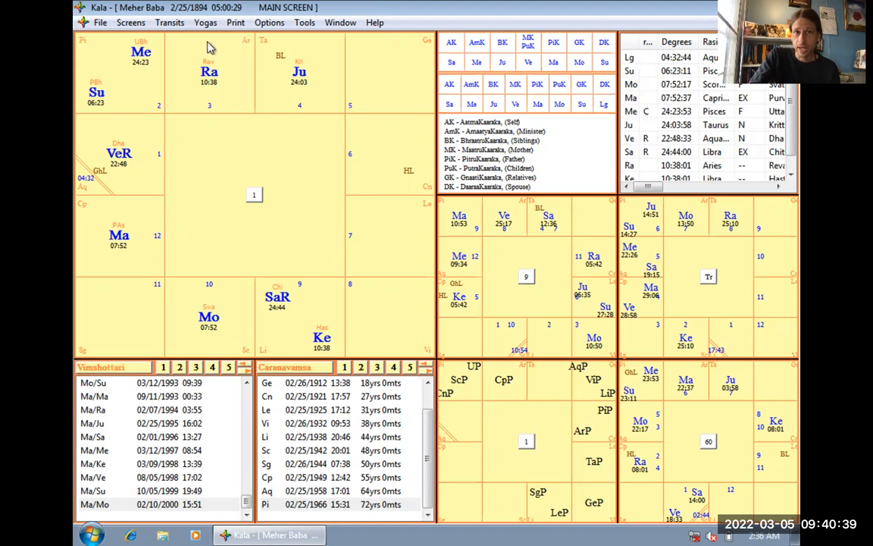
mouse_move(243, 50)
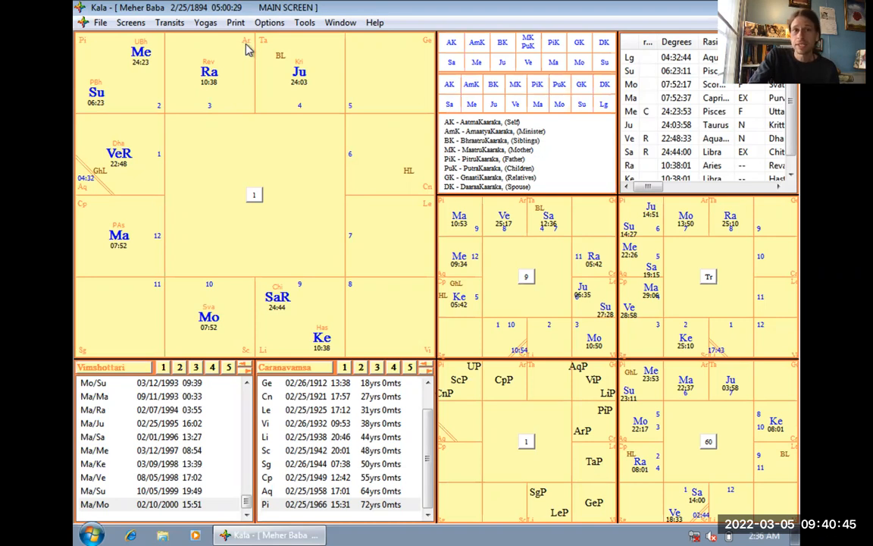
mouse_move(364, 162)
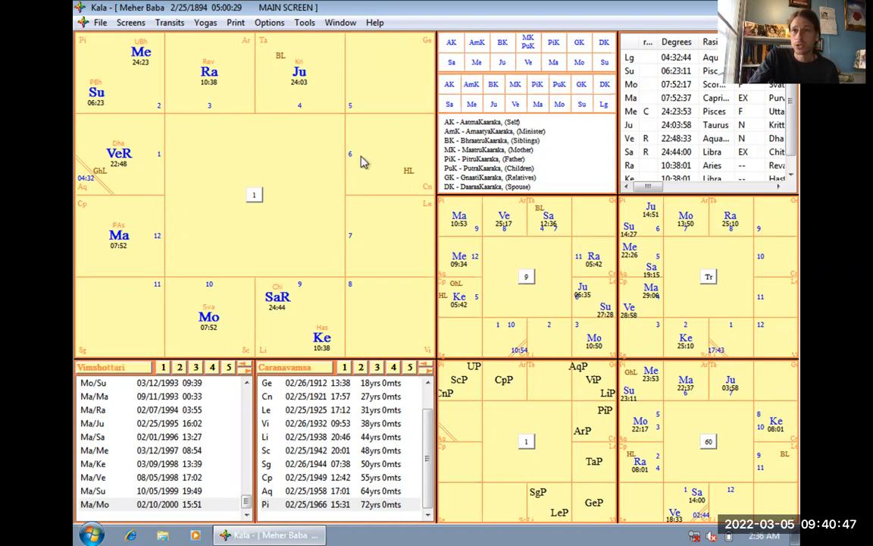
mouse_move(210, 168)
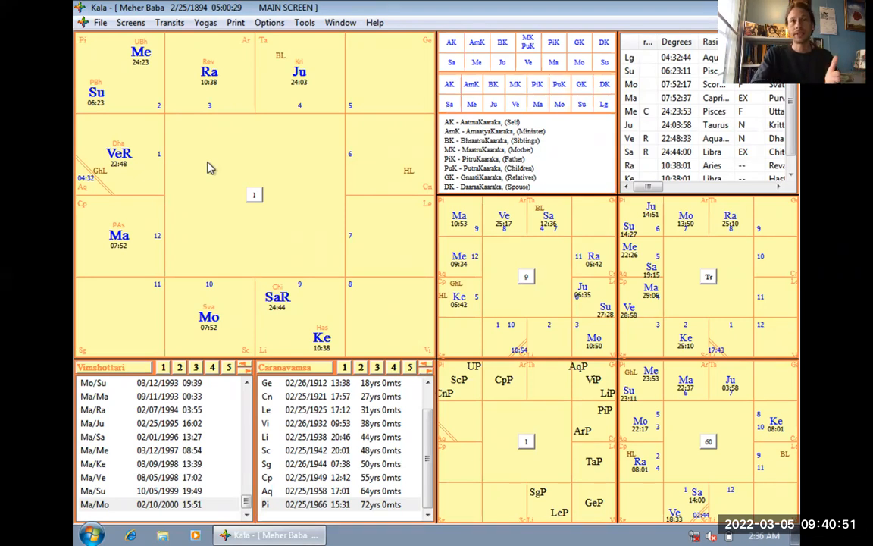
mouse_move(191, 88)
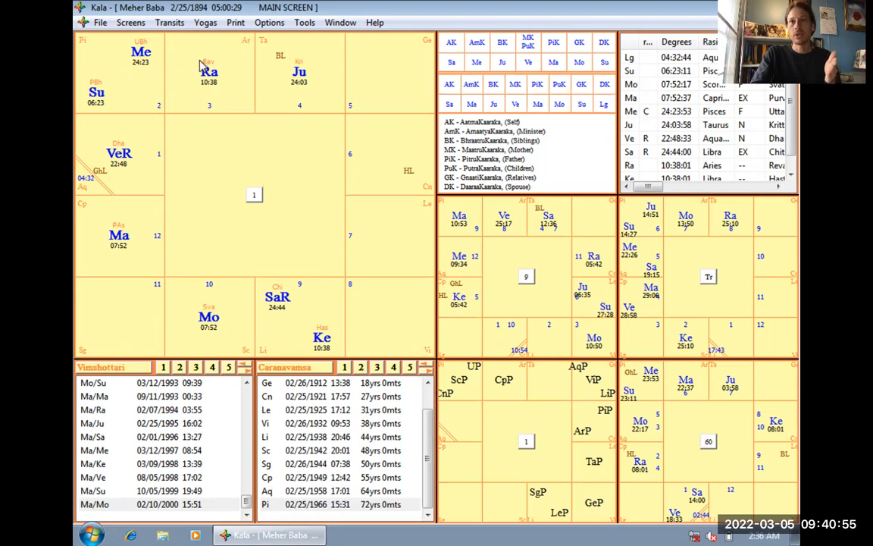
mouse_move(294, 63)
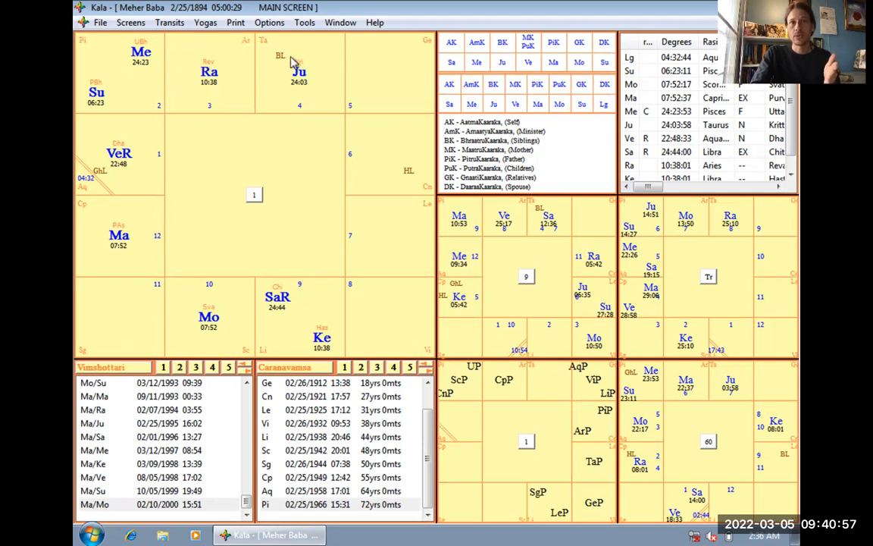
mouse_move(403, 222)
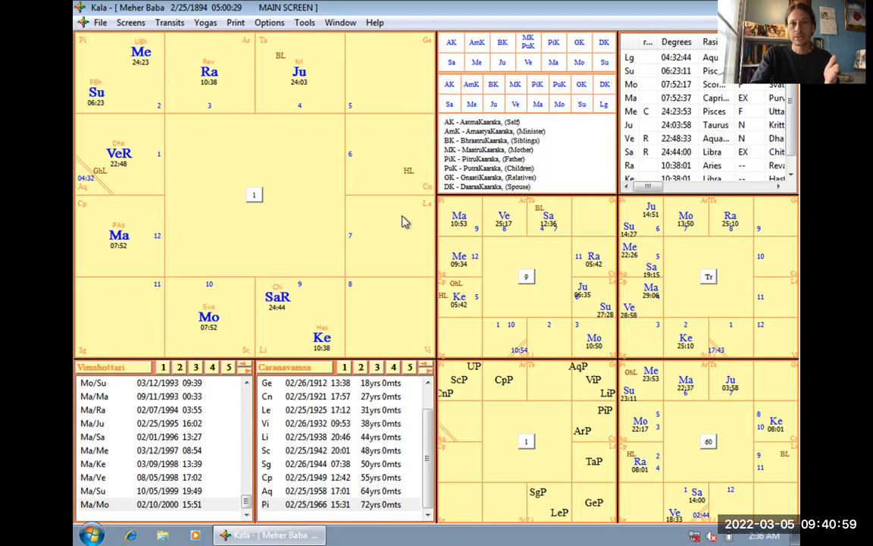
mouse_move(214, 340)
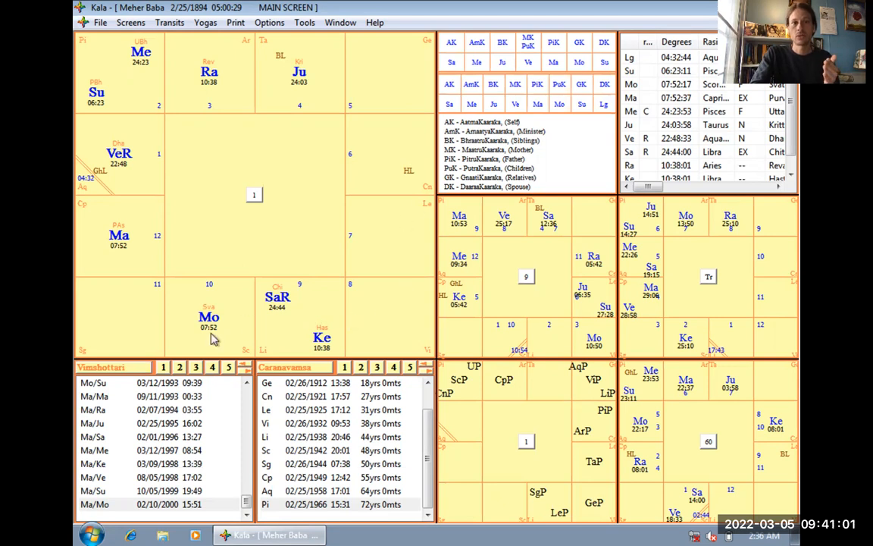
mouse_move(152, 176)
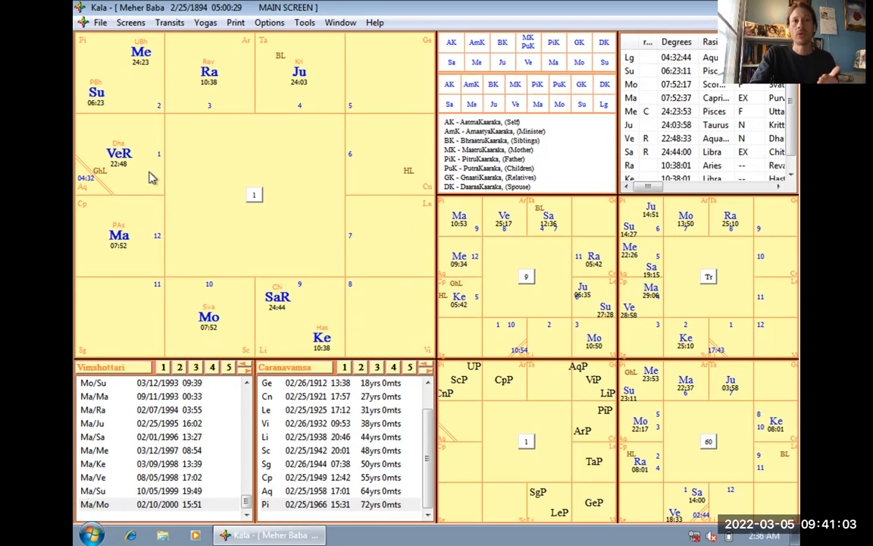
mouse_move(149, 91)
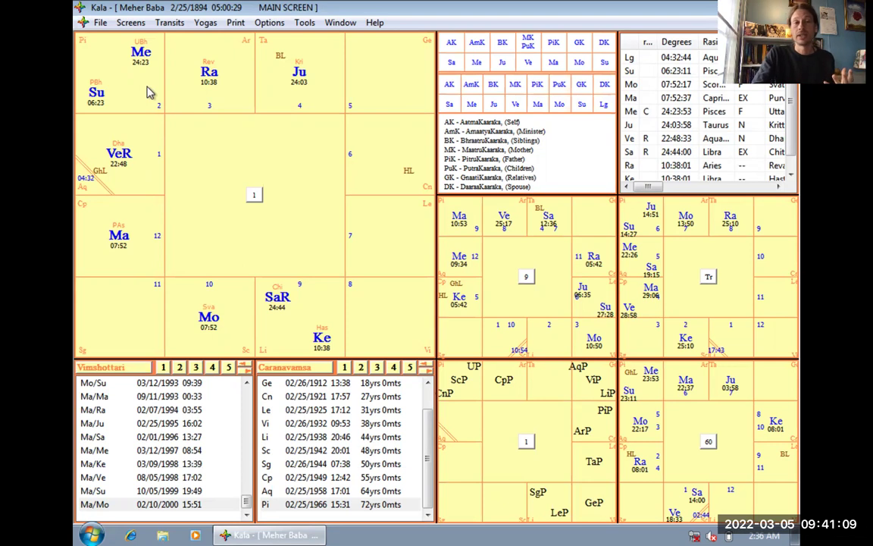
mouse_move(223, 118)
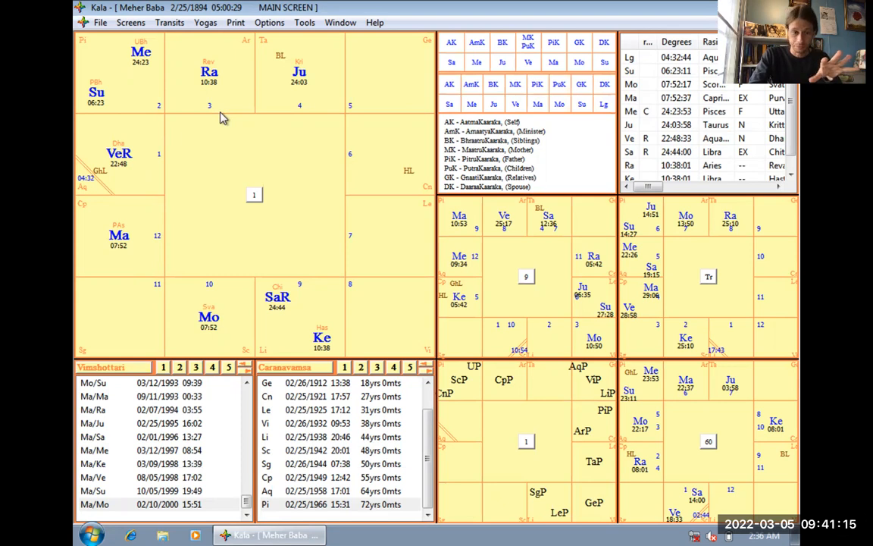
mouse_move(111, 169)
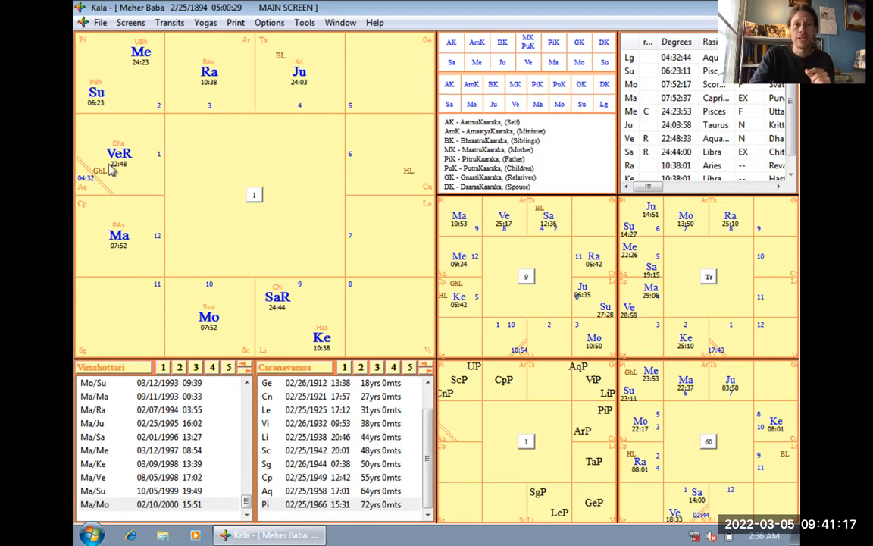
mouse_move(112, 197)
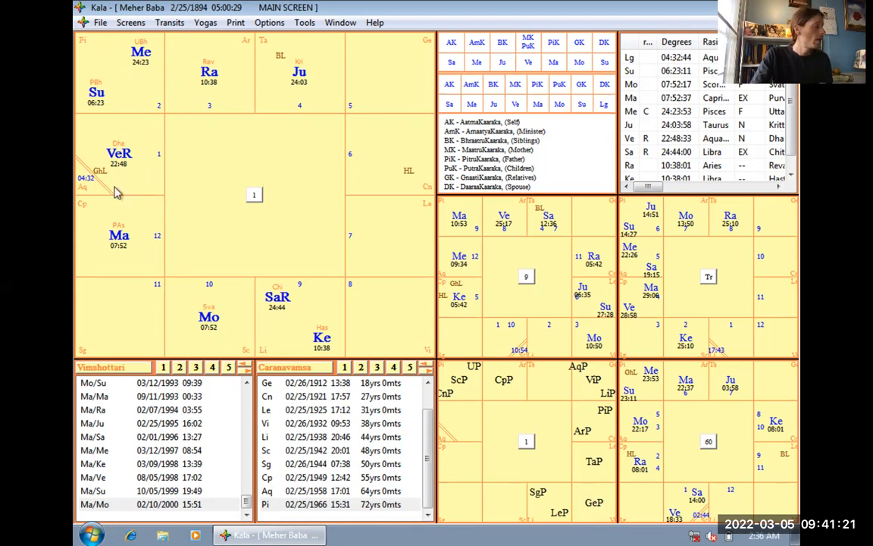
mouse_move(89, 173)
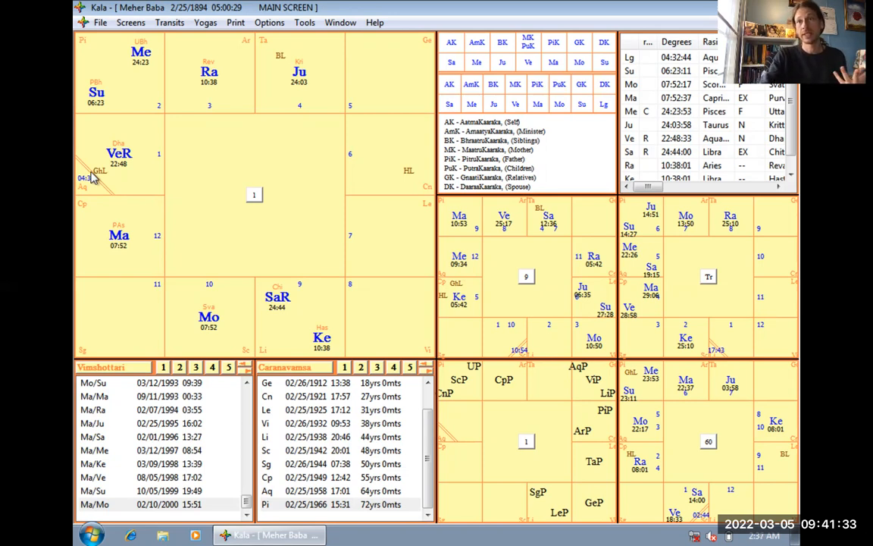
mouse_move(111, 188)
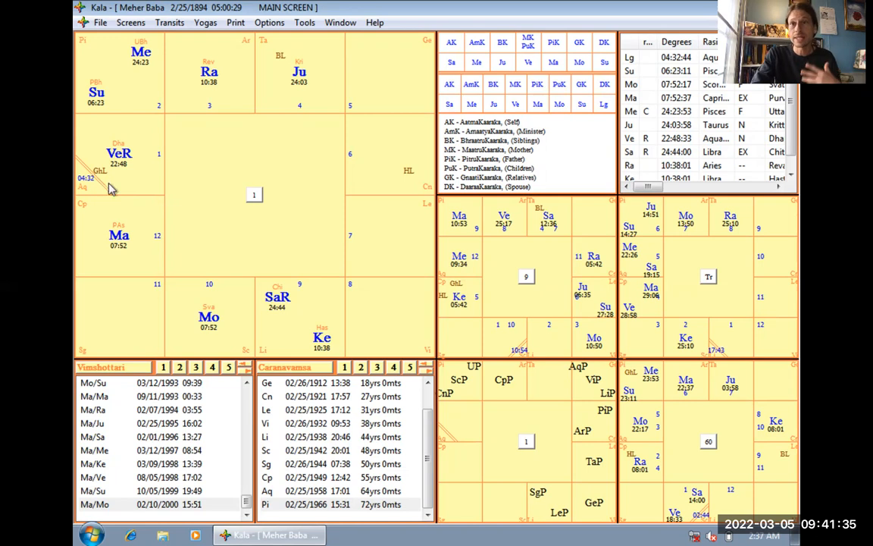
mouse_move(116, 199)
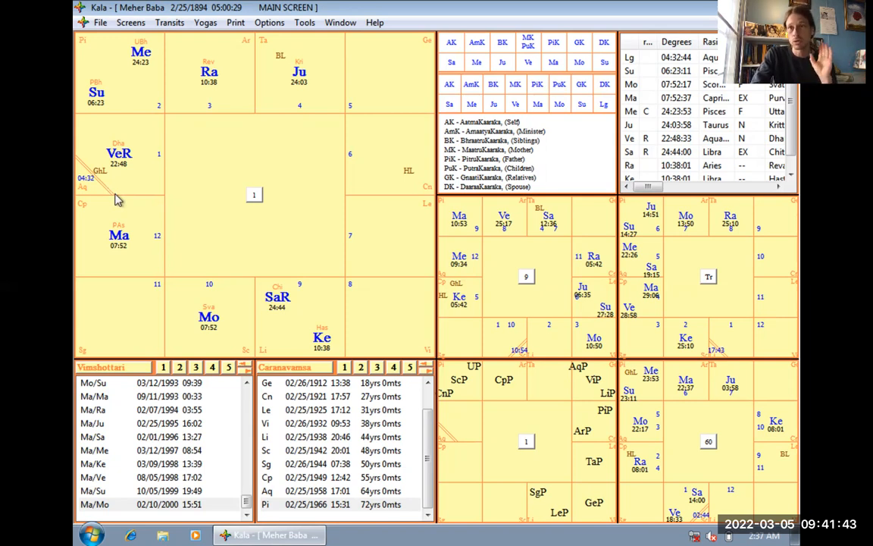
mouse_move(108, 194)
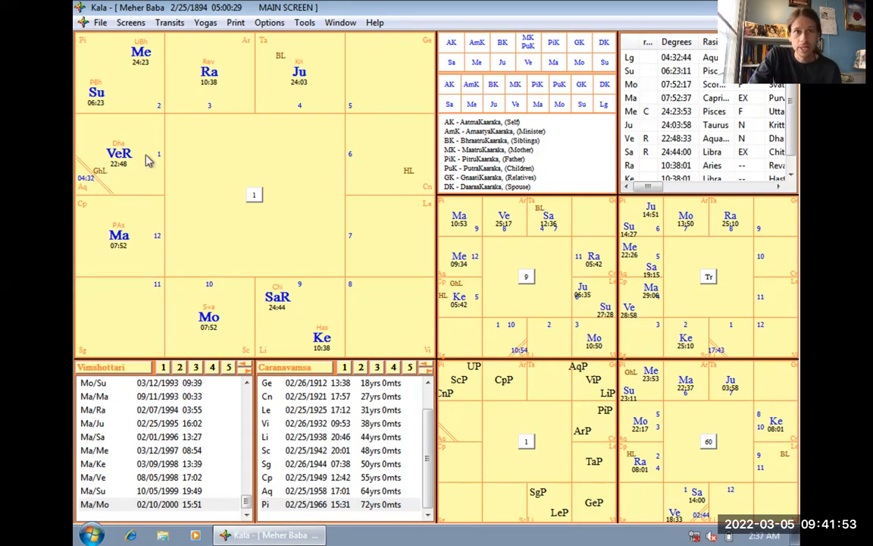
mouse_move(218, 141)
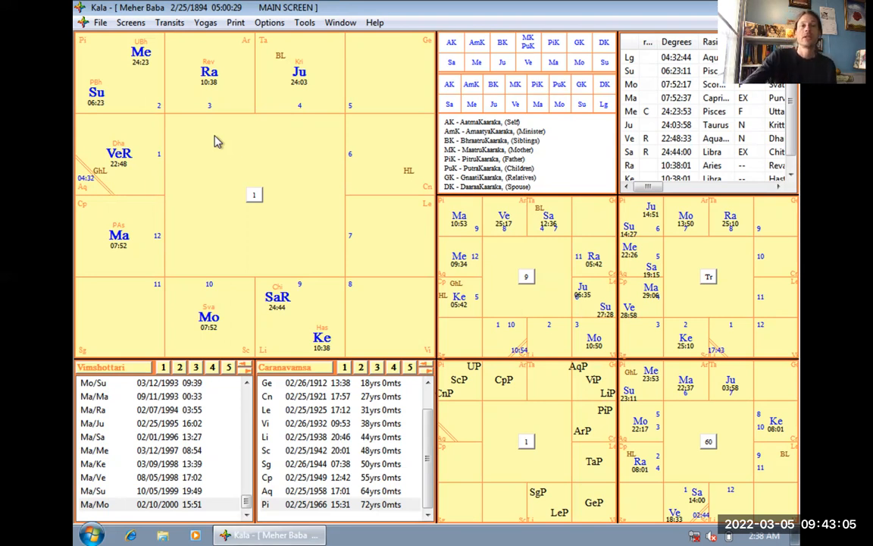
mouse_move(99, 184)
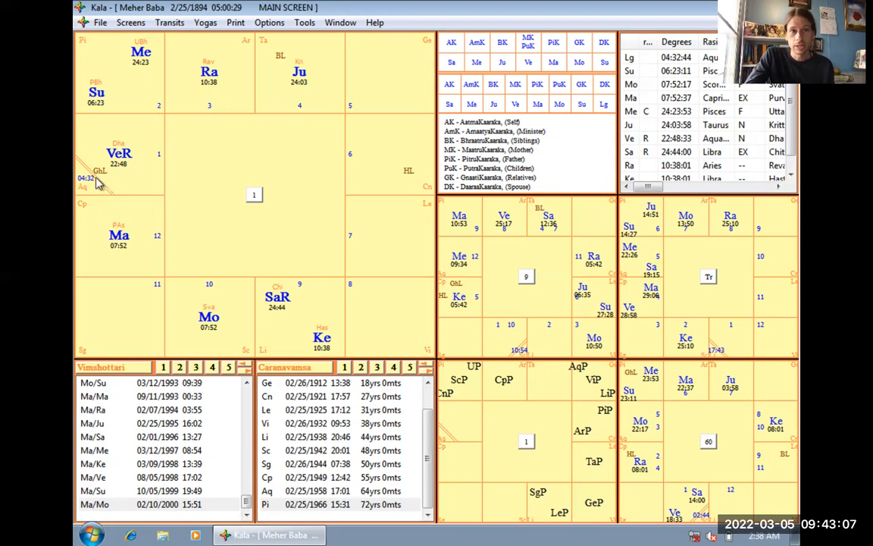
mouse_move(126, 190)
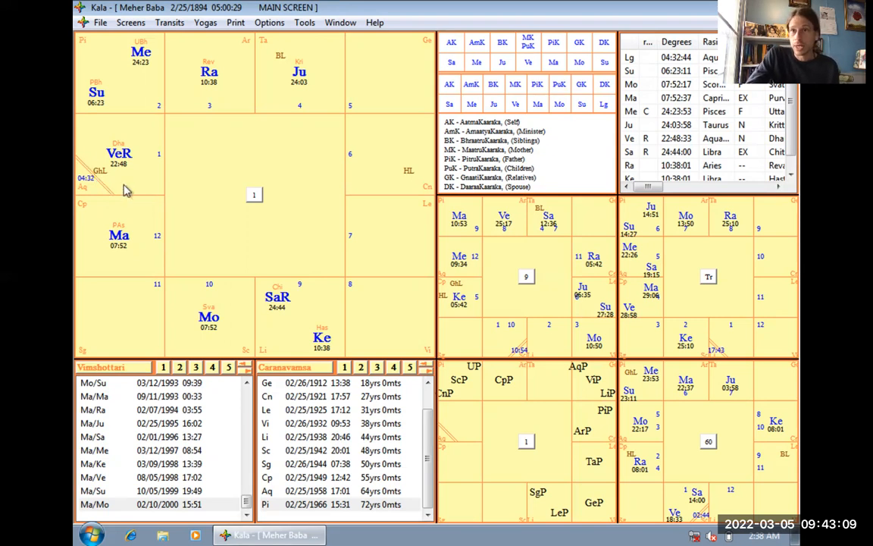
mouse_move(100, 179)
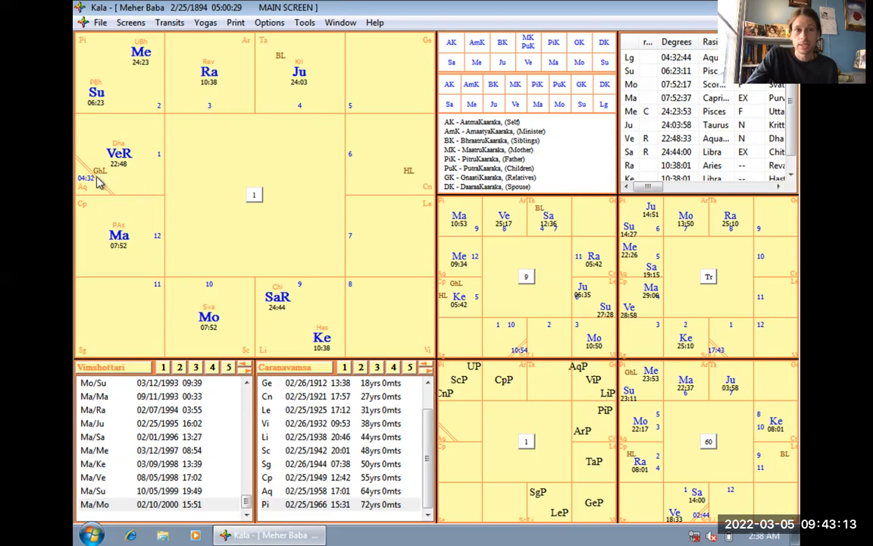
mouse_move(100, 168)
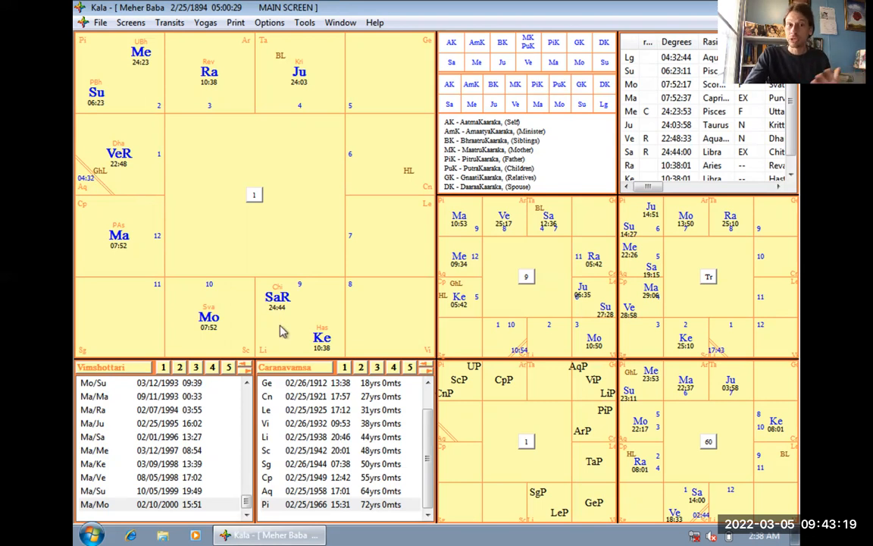
mouse_move(148, 189)
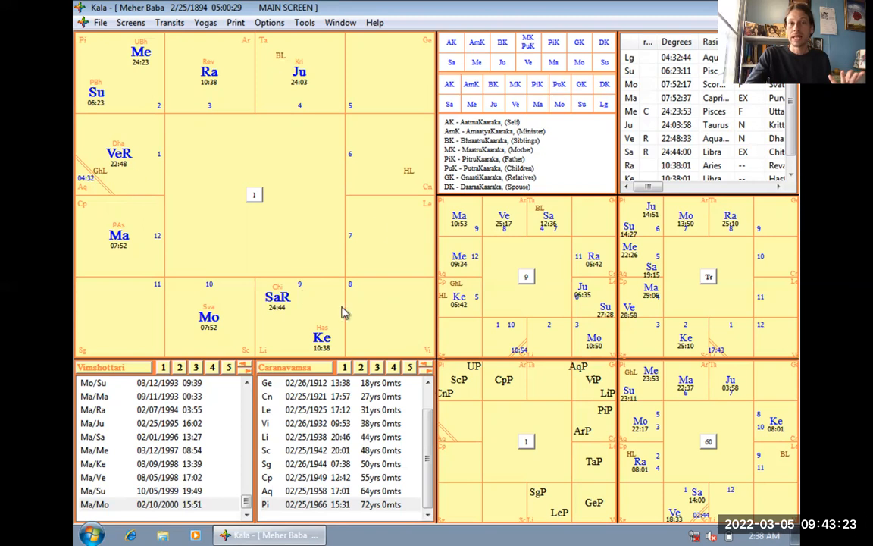
mouse_move(140, 196)
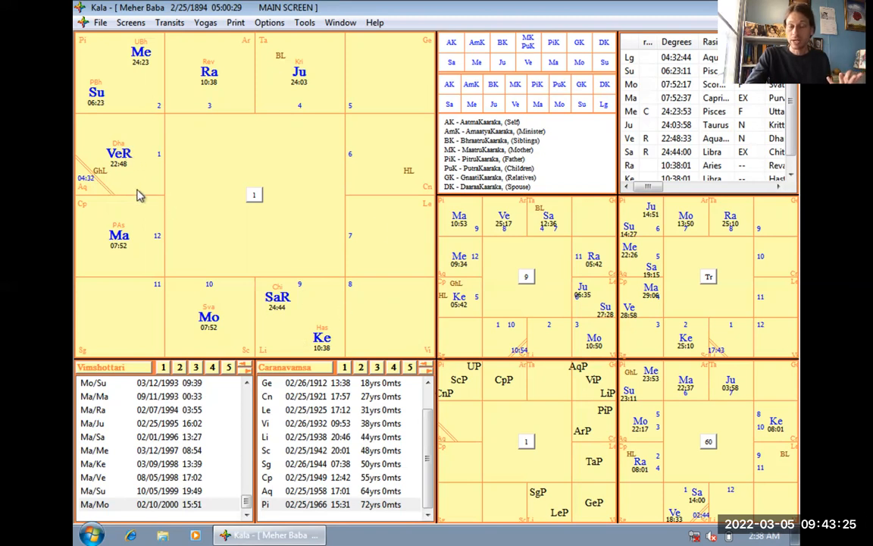
mouse_move(133, 184)
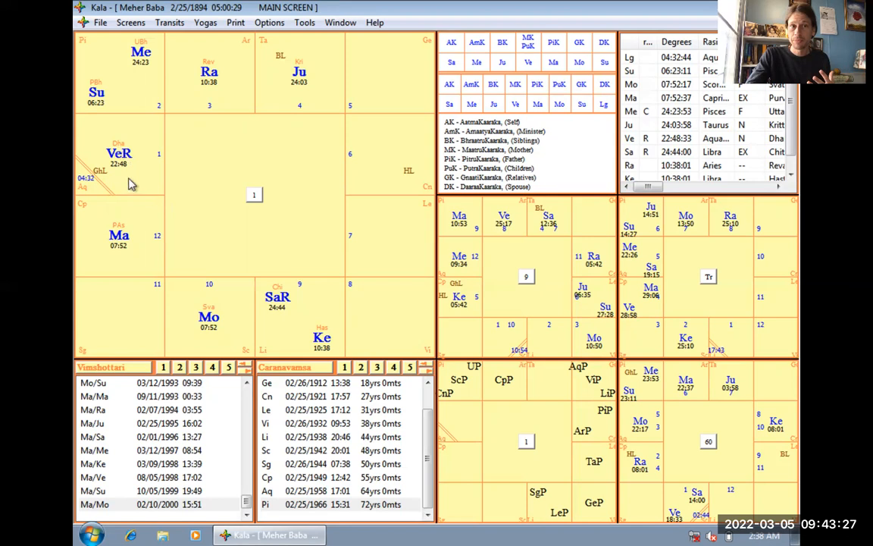
mouse_move(294, 96)
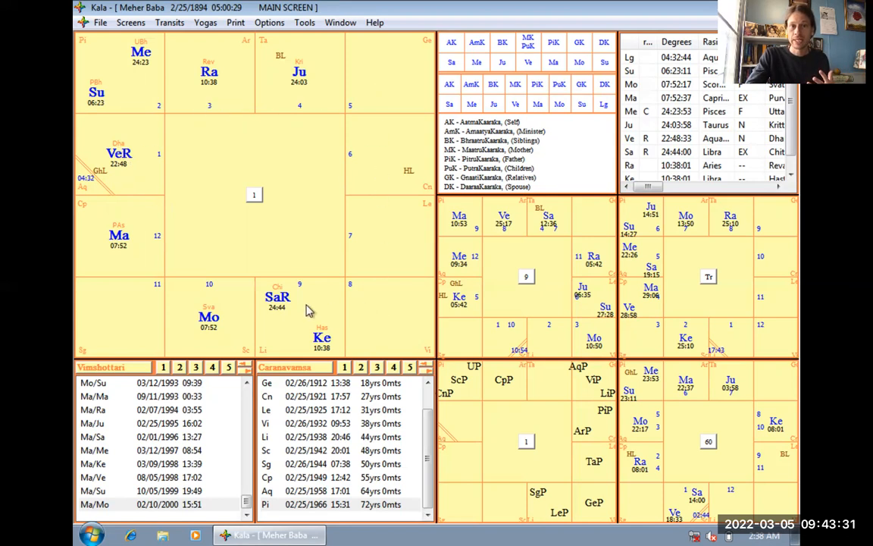
mouse_move(280, 324)
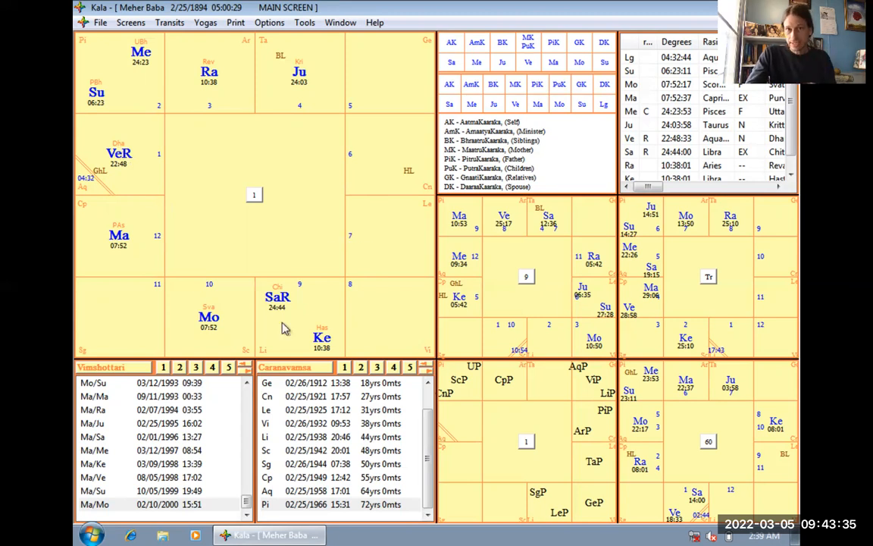
mouse_move(160, 169)
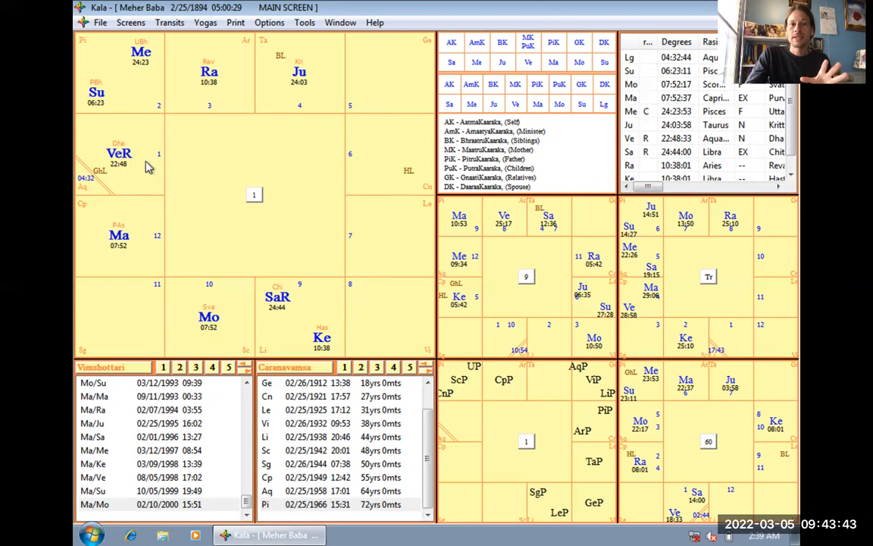
mouse_move(237, 290)
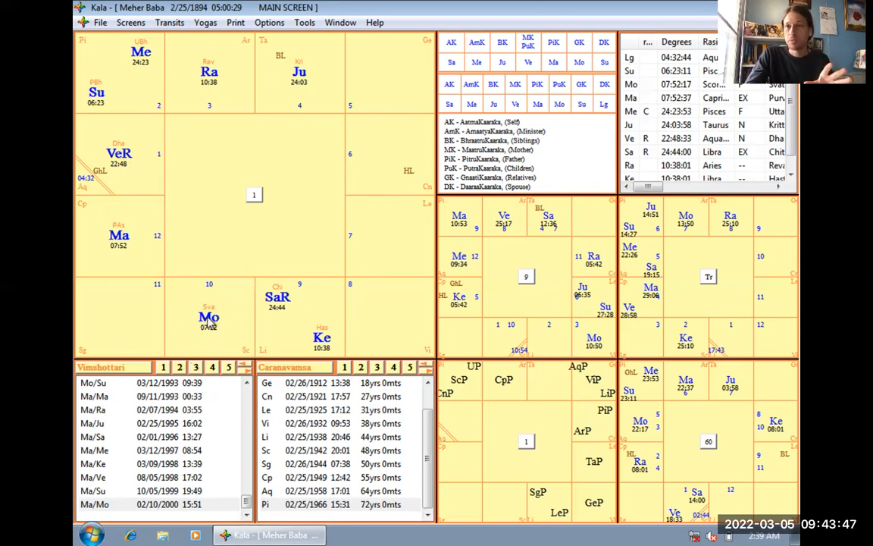
mouse_move(312, 326)
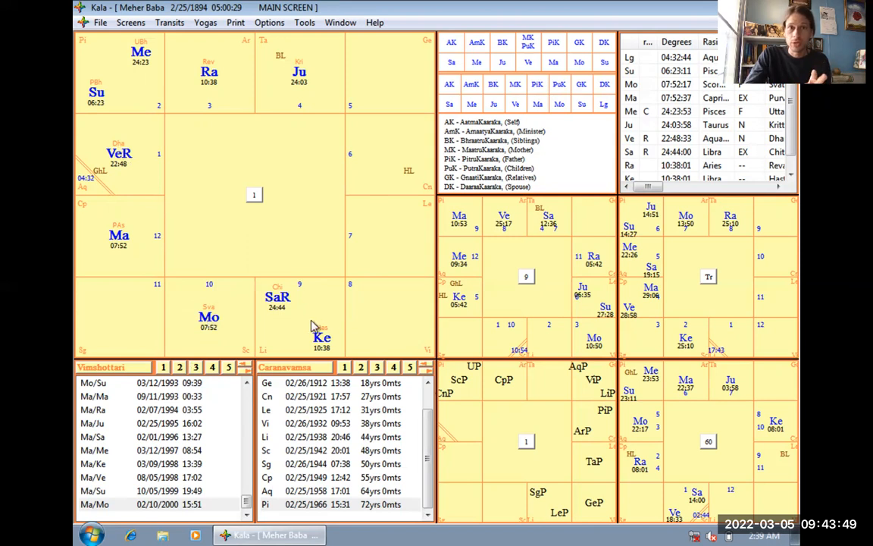
mouse_move(272, 239)
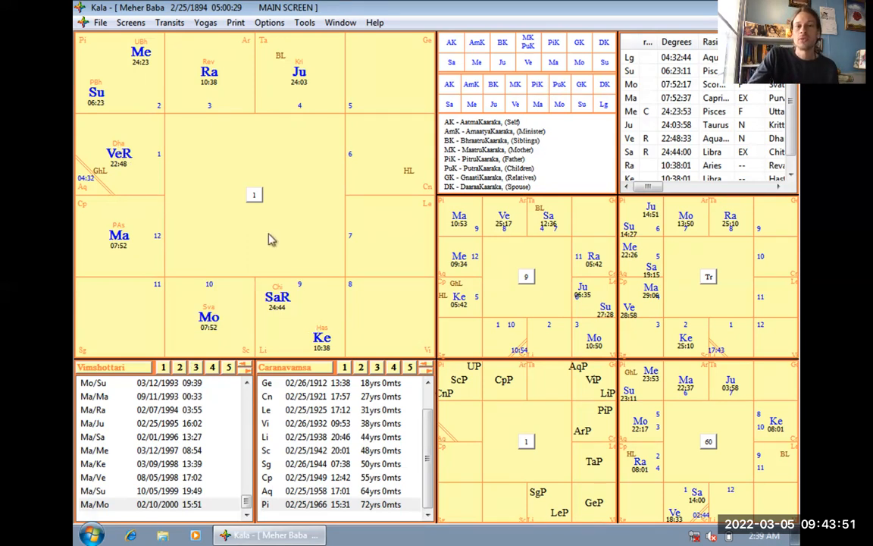
mouse_move(301, 262)
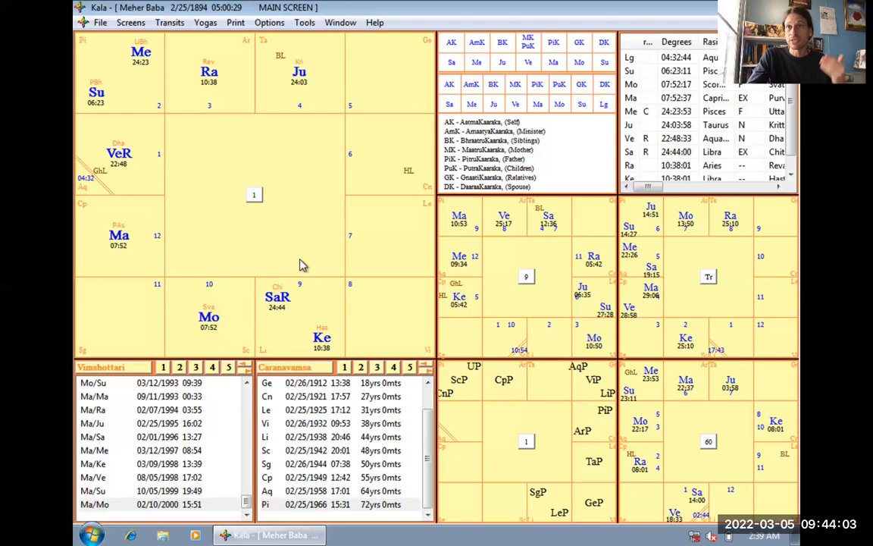
mouse_move(304, 312)
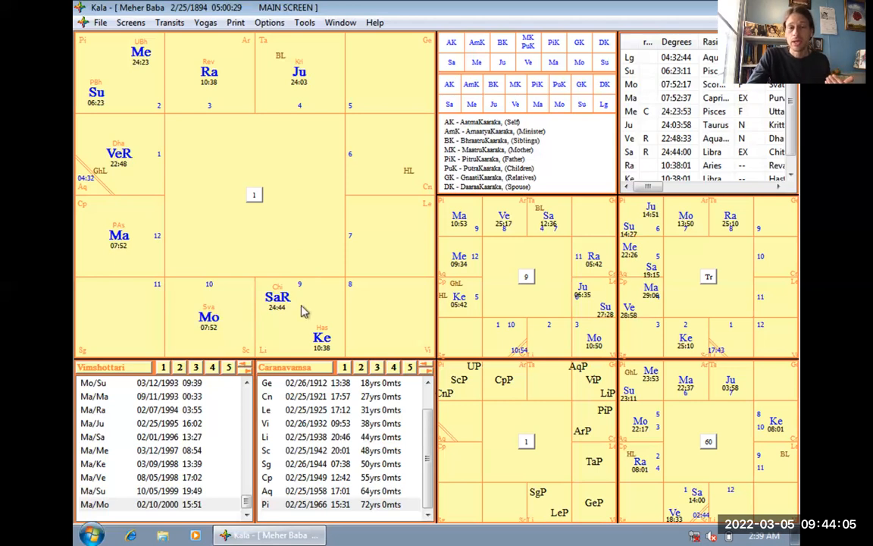
mouse_move(286, 271)
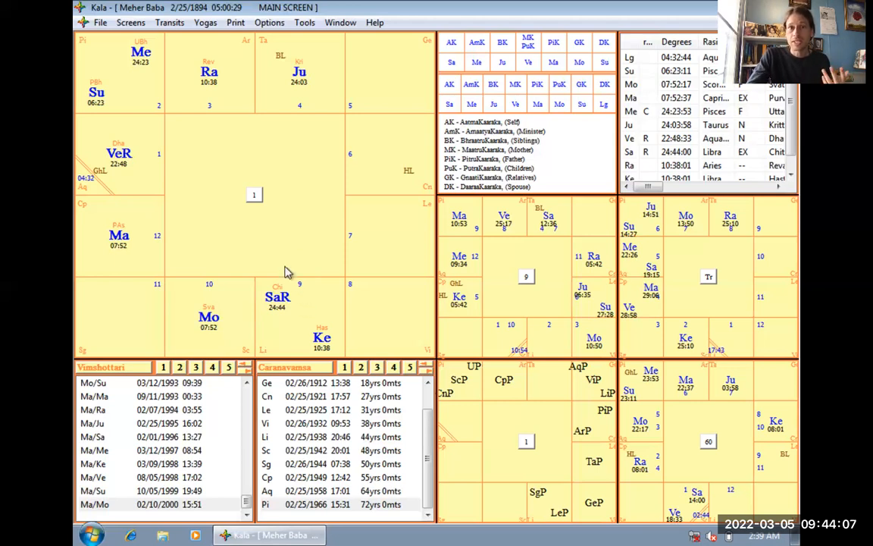
mouse_move(128, 90)
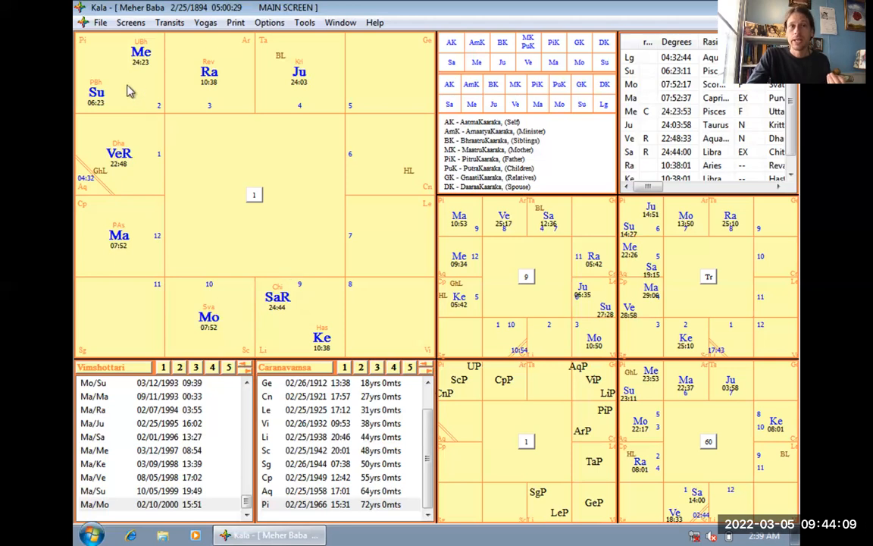
mouse_move(227, 110)
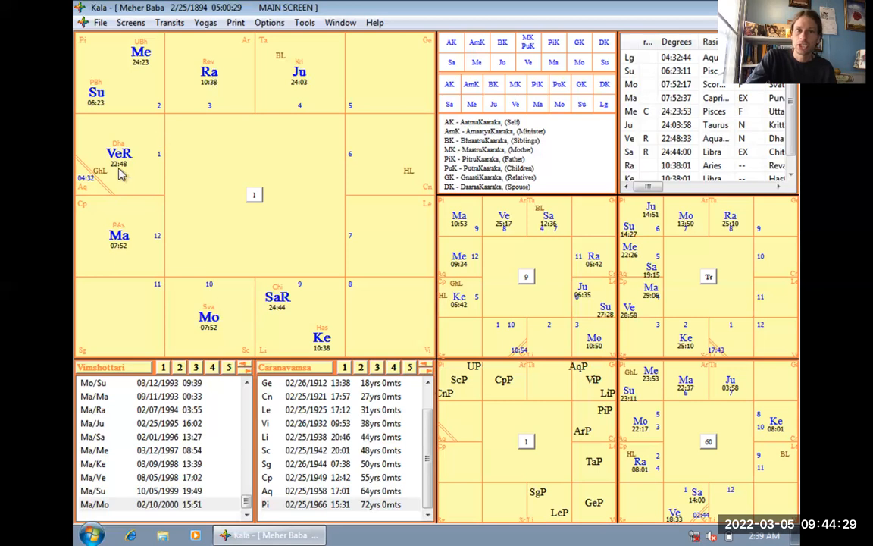
mouse_move(372, 232)
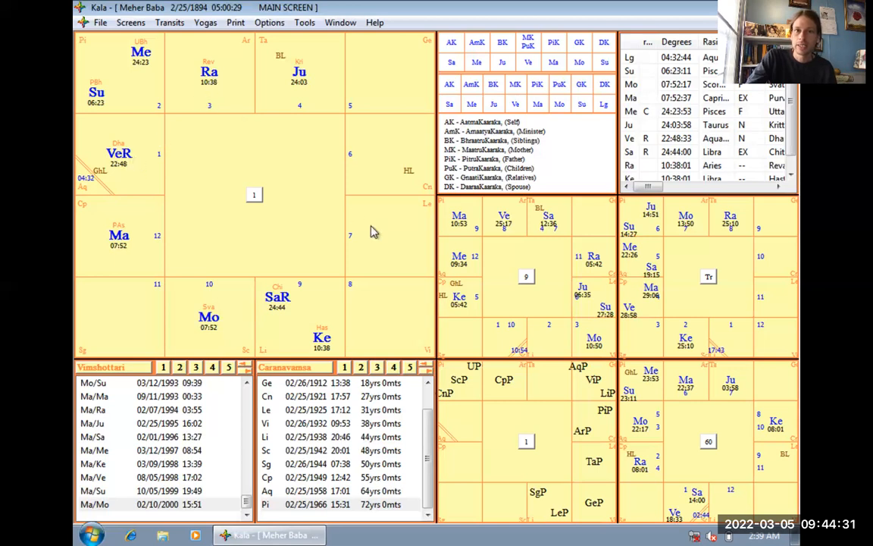
mouse_move(194, 320)
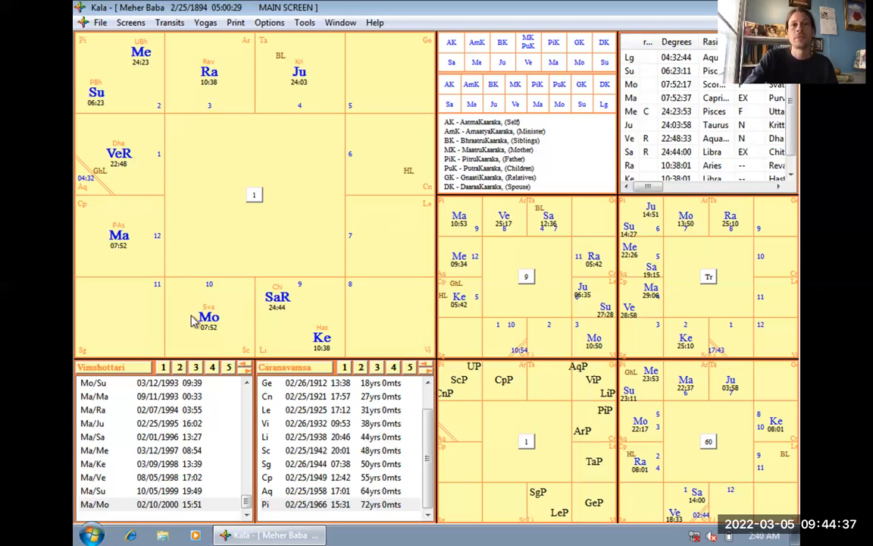
mouse_move(273, 62)
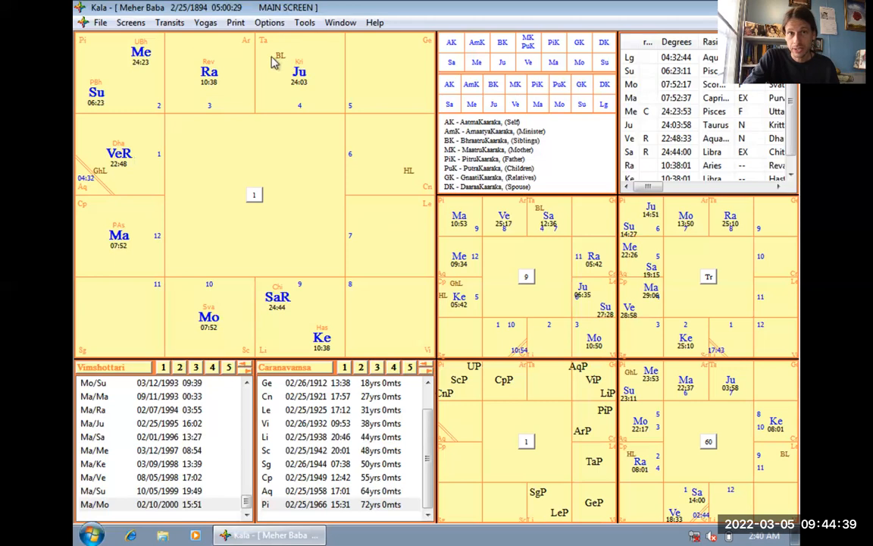
mouse_move(224, 63)
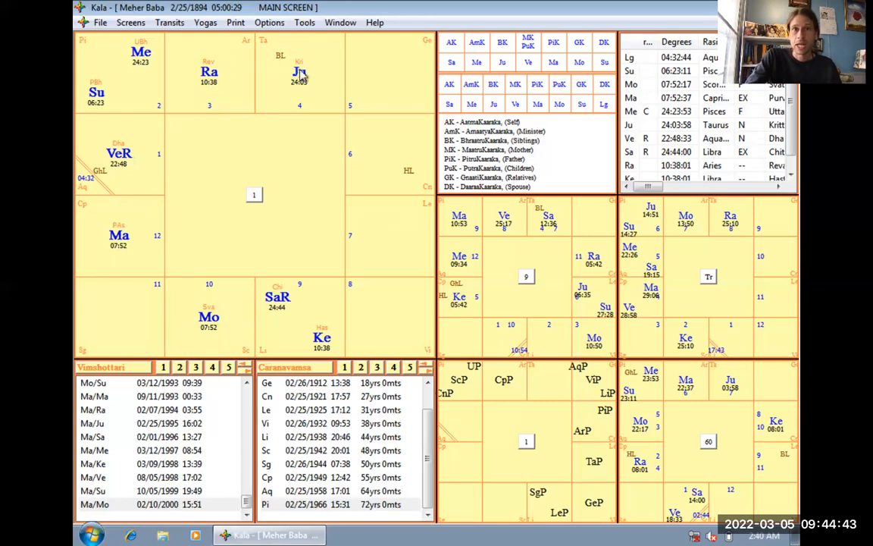
mouse_move(274, 70)
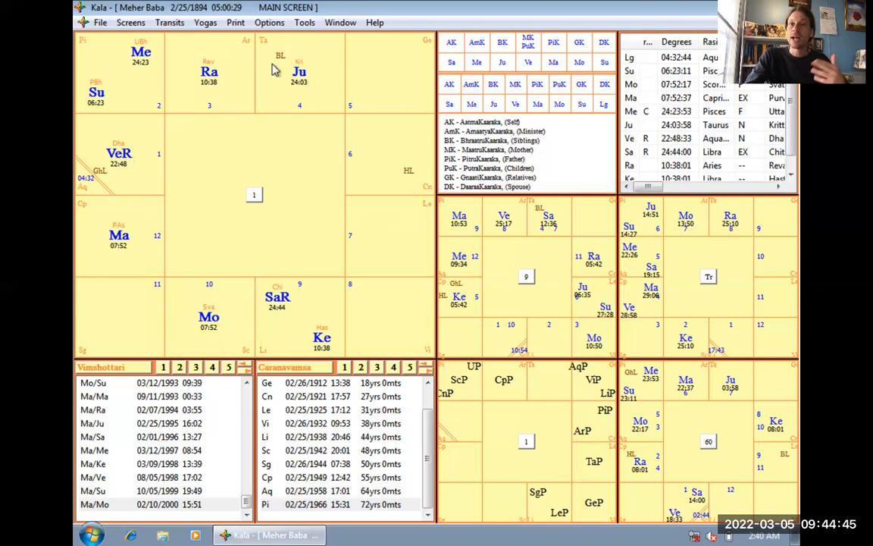
mouse_move(149, 232)
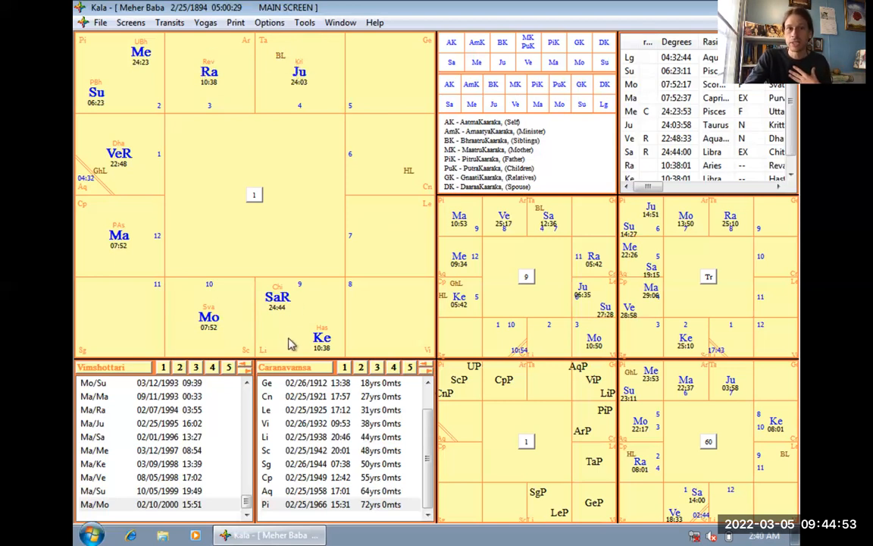
mouse_move(144, 237)
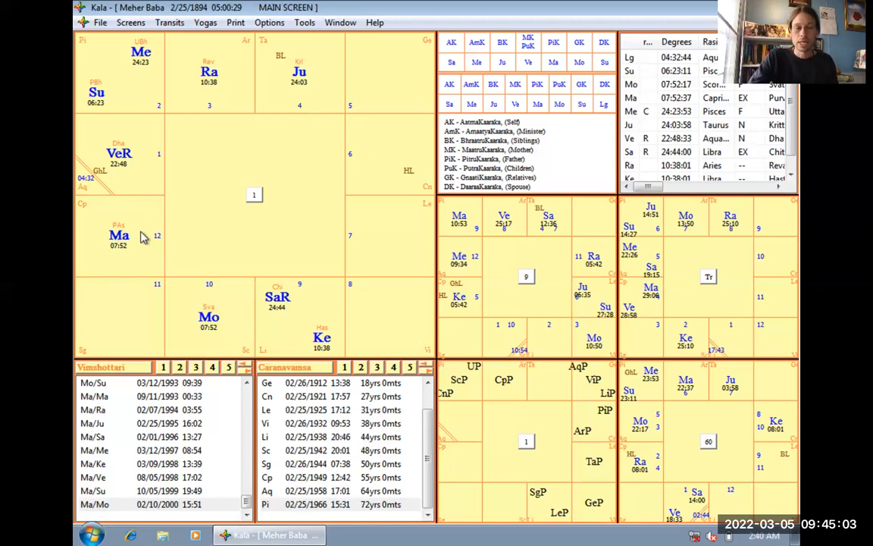
mouse_move(388, 68)
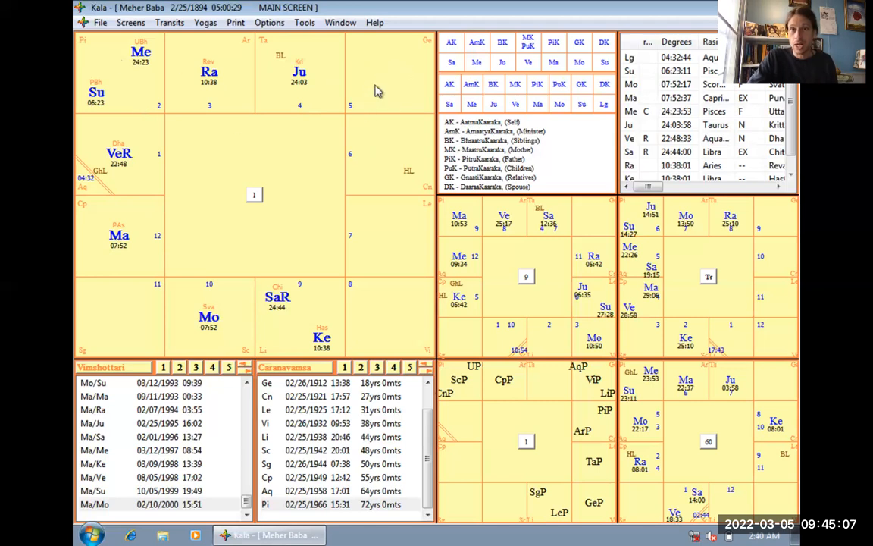
mouse_move(370, 90)
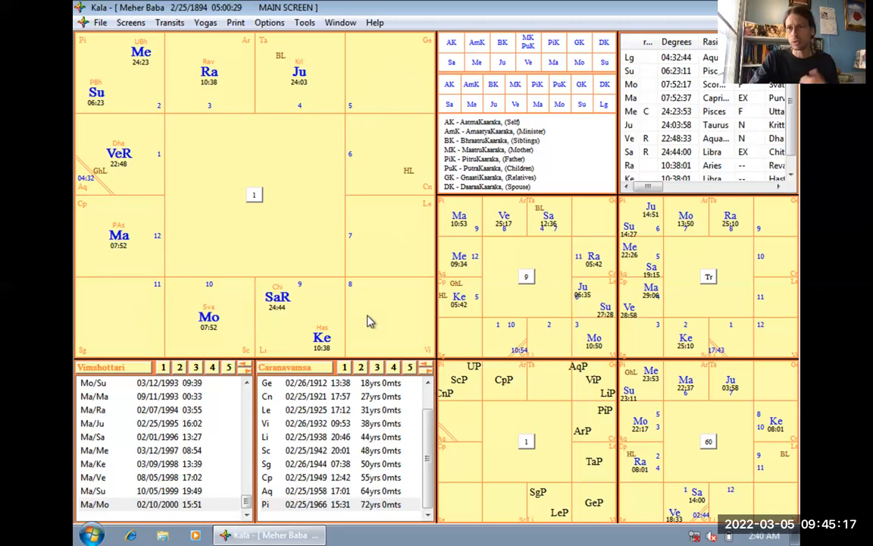
mouse_move(272, 232)
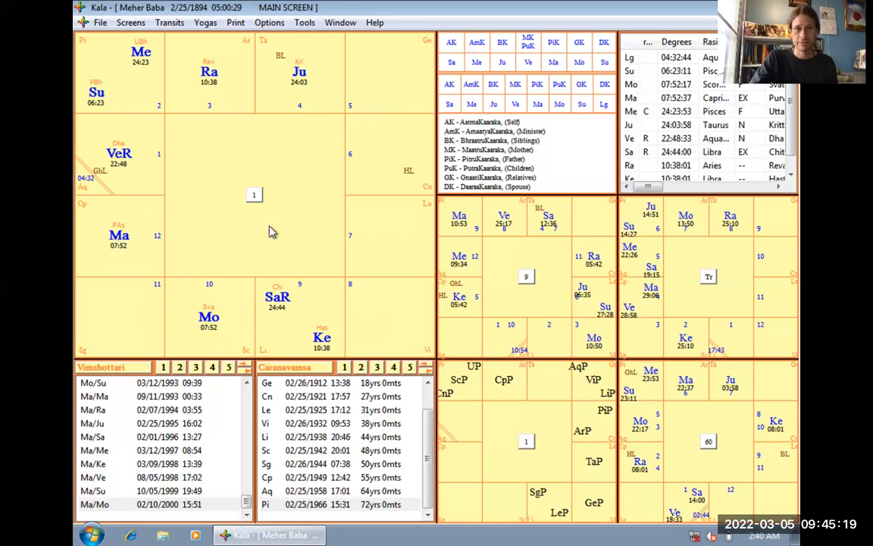
mouse_move(413, 162)
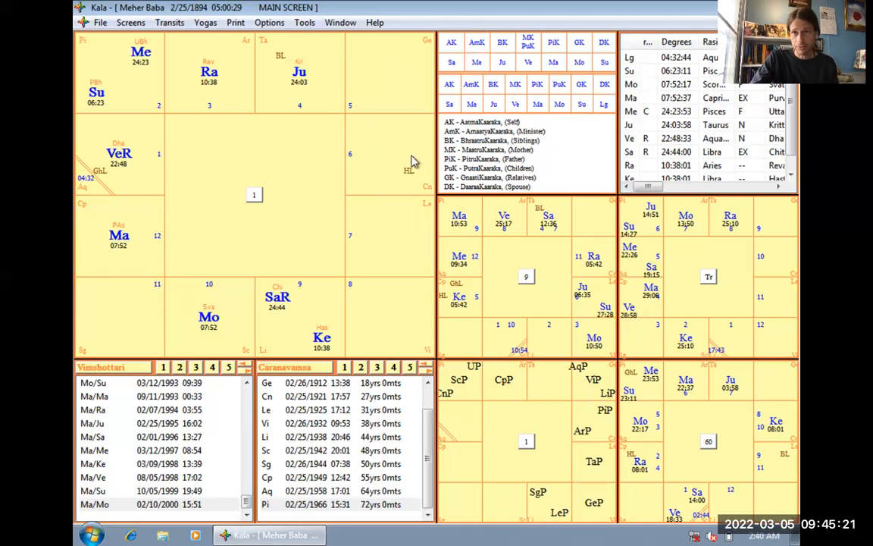
mouse_move(424, 162)
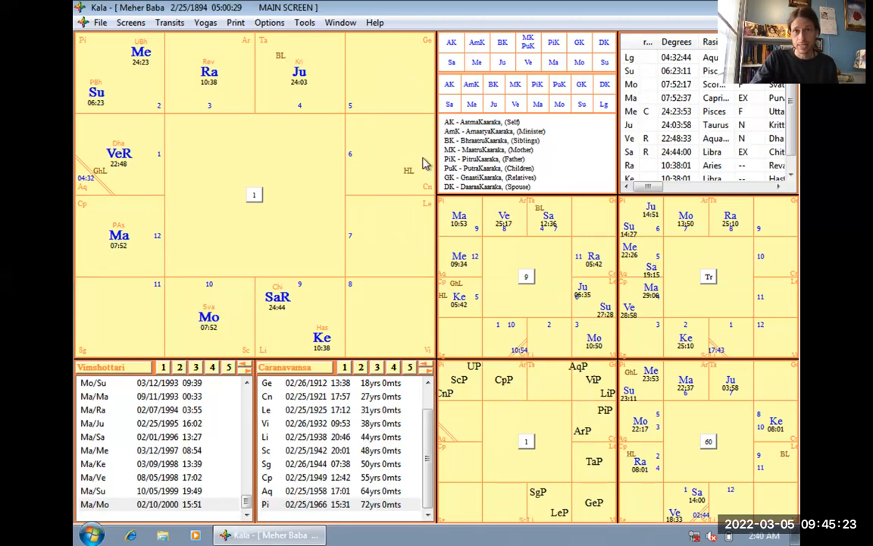
mouse_move(401, 194)
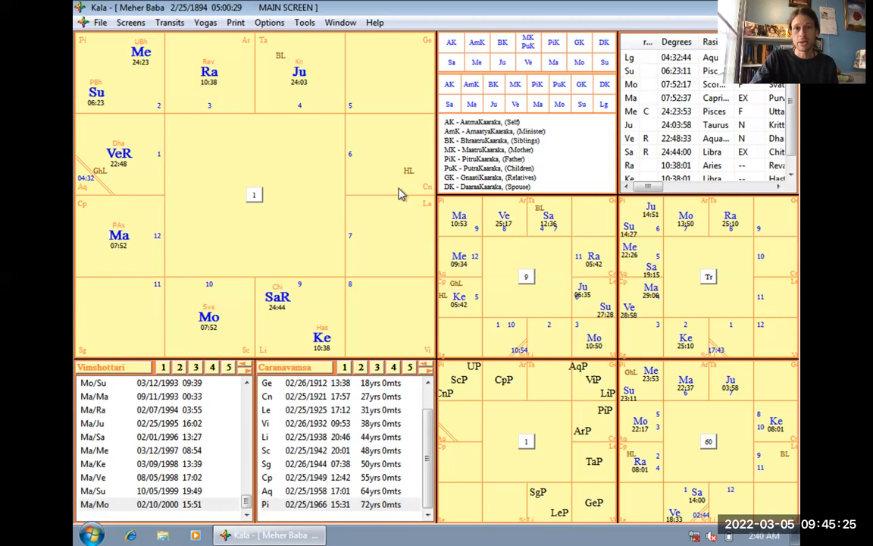
mouse_move(405, 203)
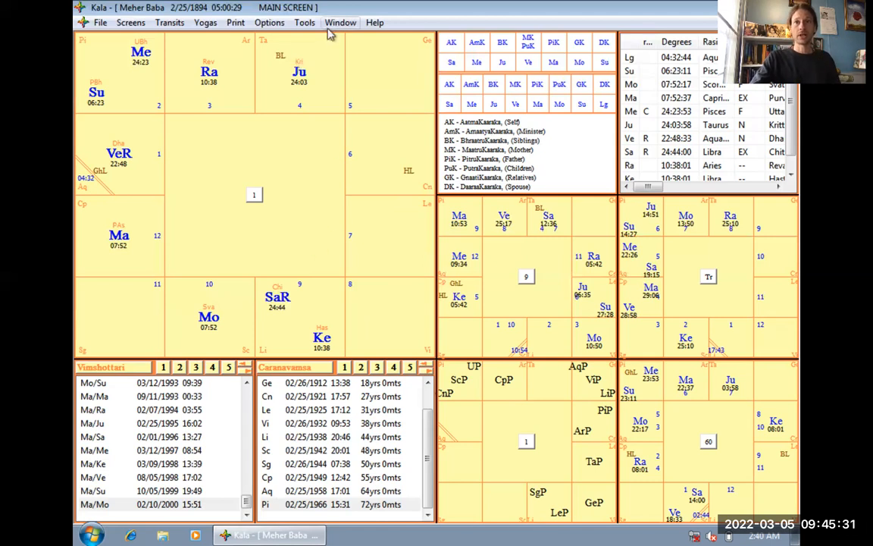
mouse_move(203, 142)
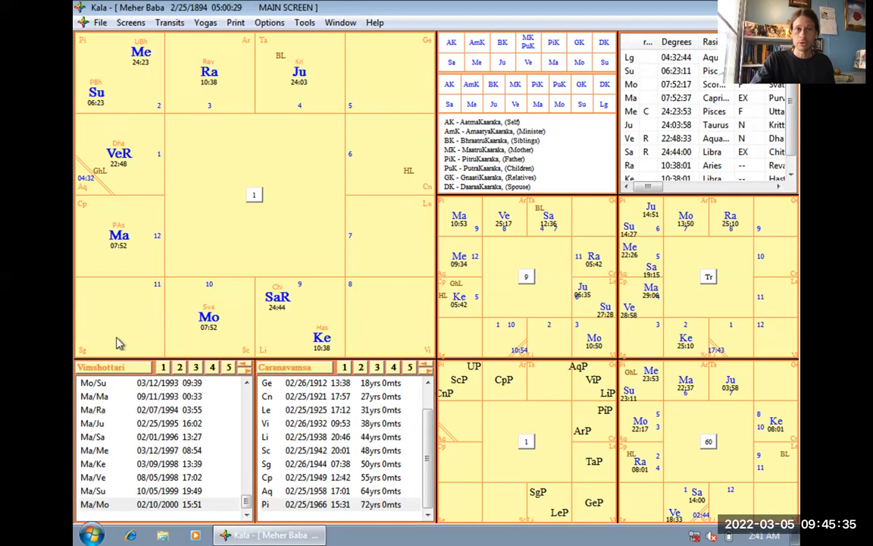
mouse_move(120, 176)
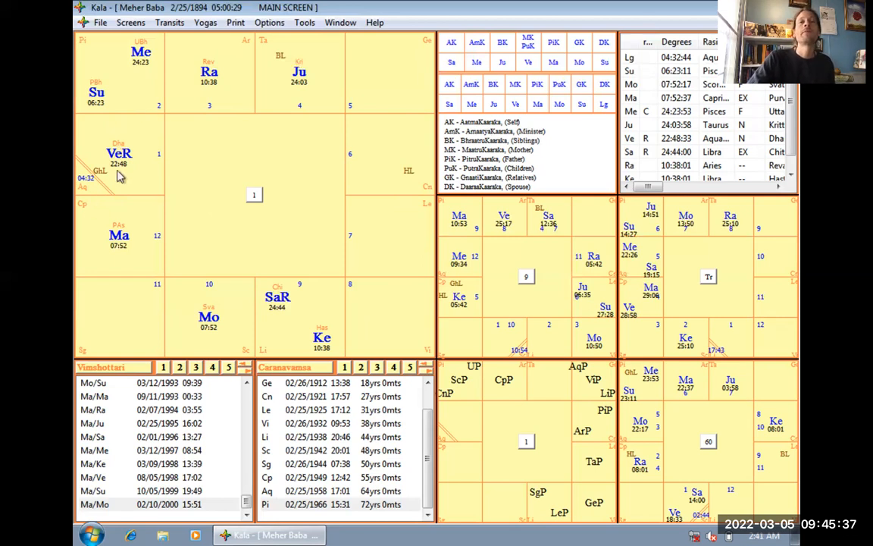
- Keep North Indian selected in Chart/Screen Options and apply it to the charts
left_click(270, 22)
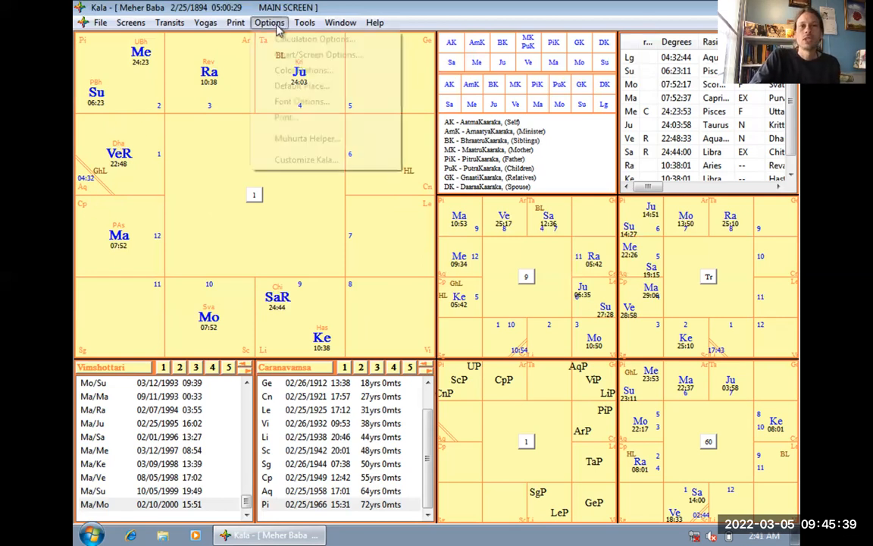
left_click(318, 54)
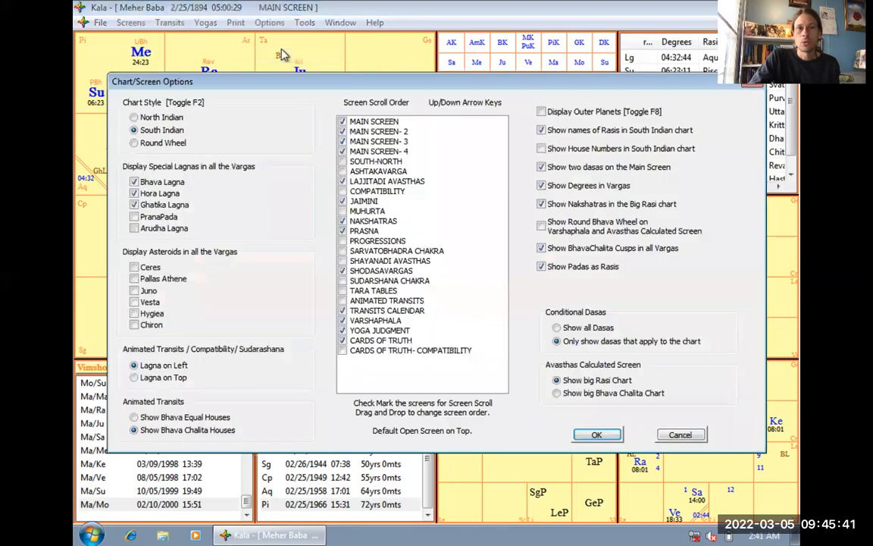
left_click(134, 117)
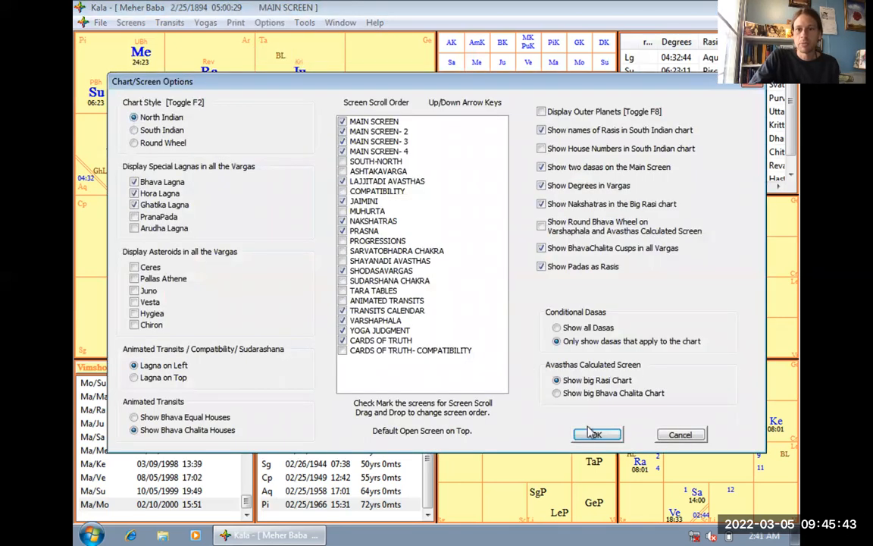
left_click(593, 434)
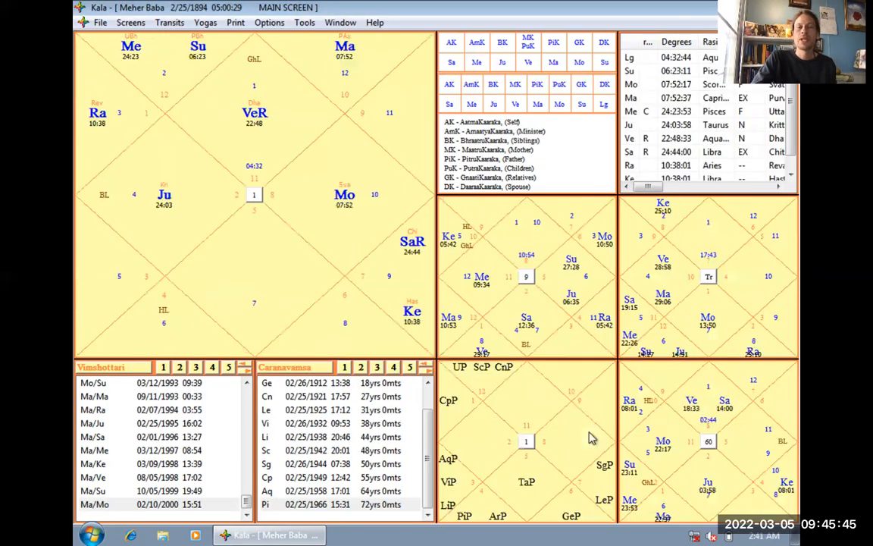
mouse_move(252, 139)
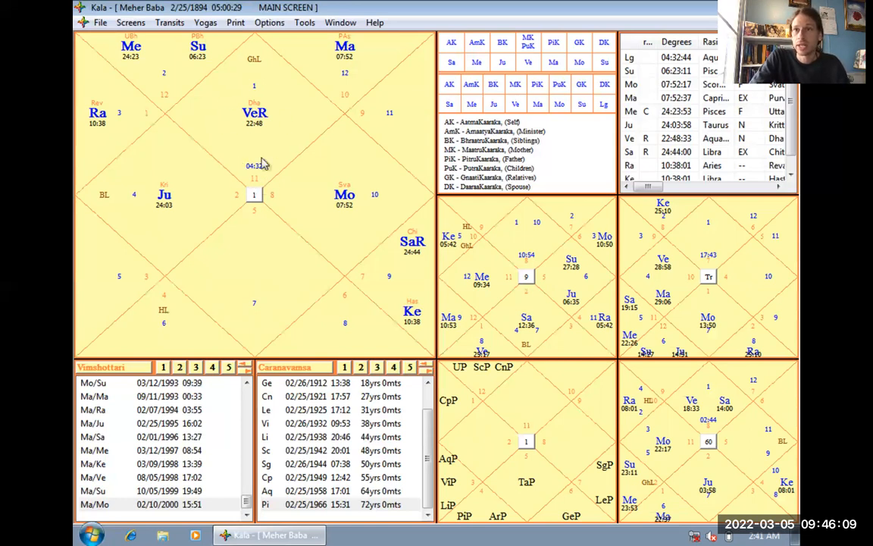
mouse_move(233, 116)
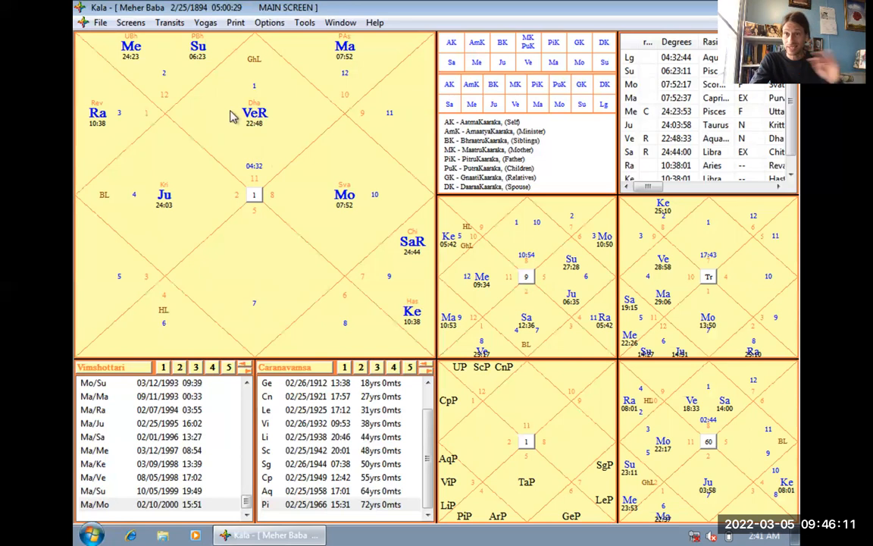
mouse_move(203, 235)
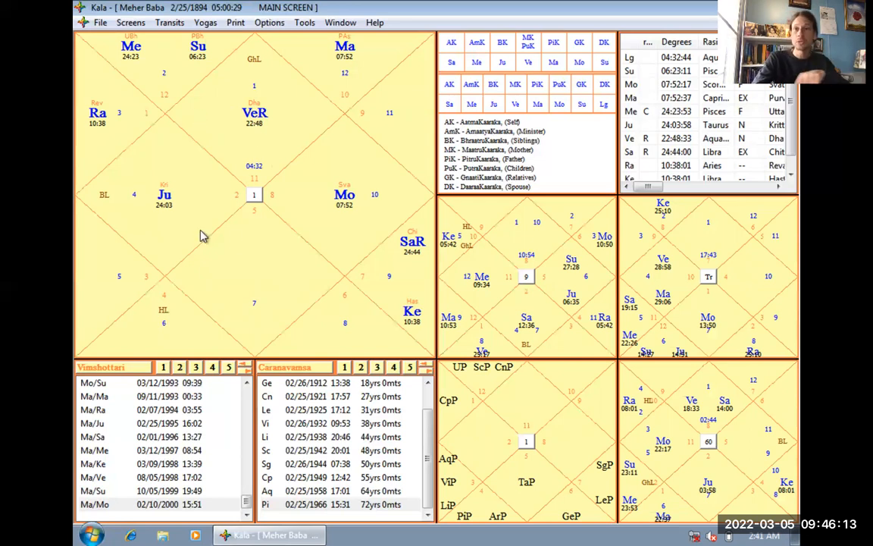
mouse_move(231, 131)
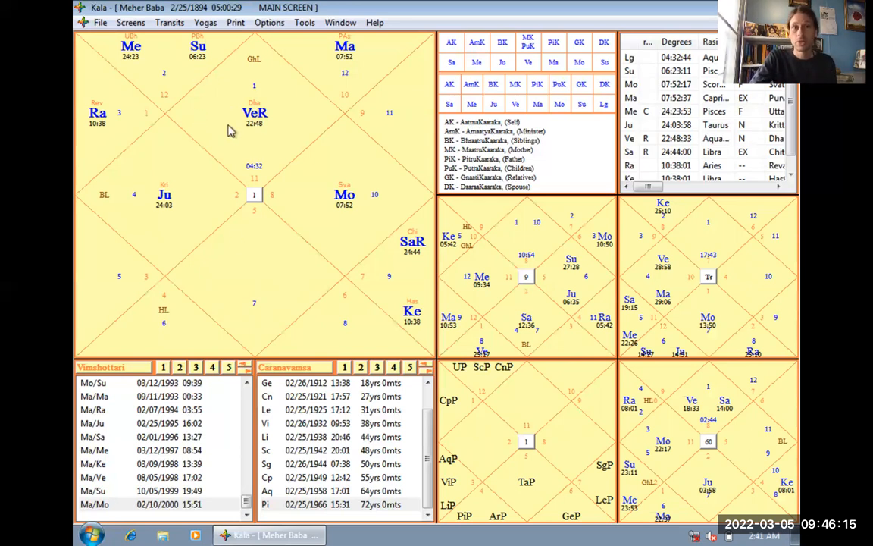
mouse_move(188, 74)
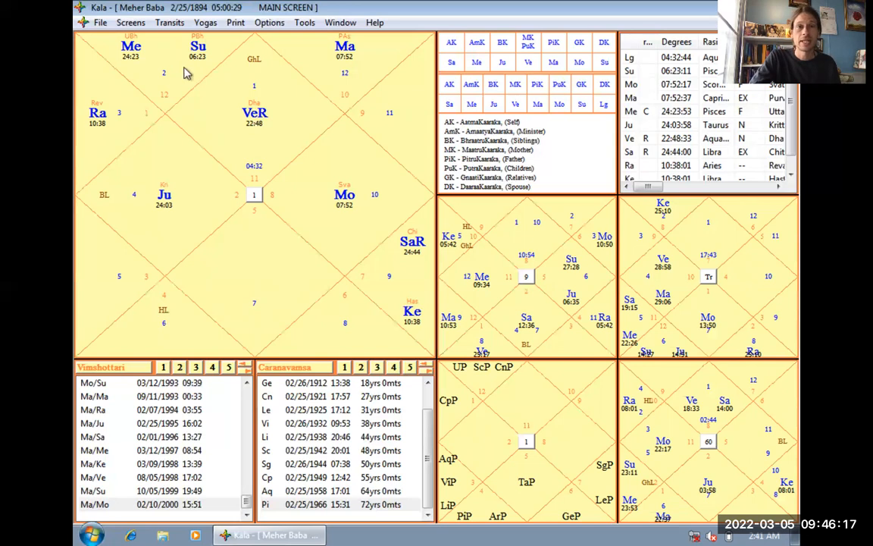
mouse_move(108, 140)
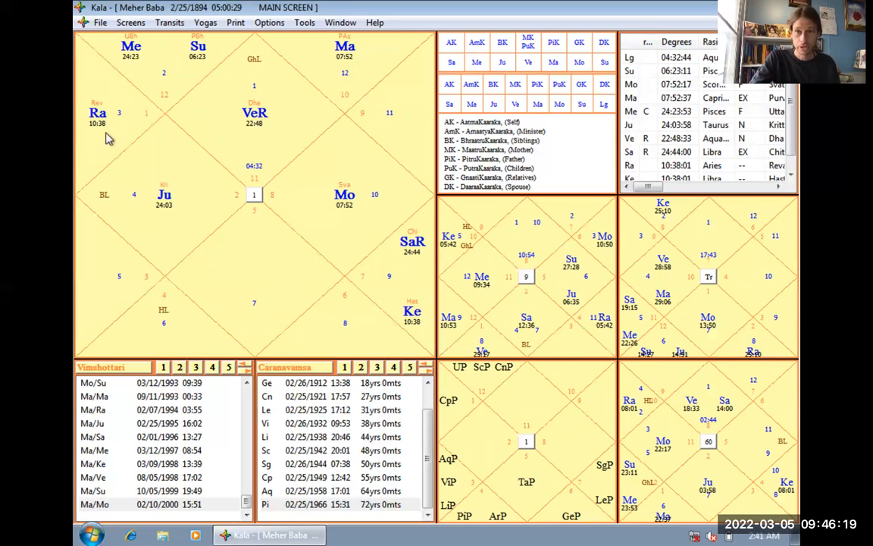
mouse_move(148, 209)
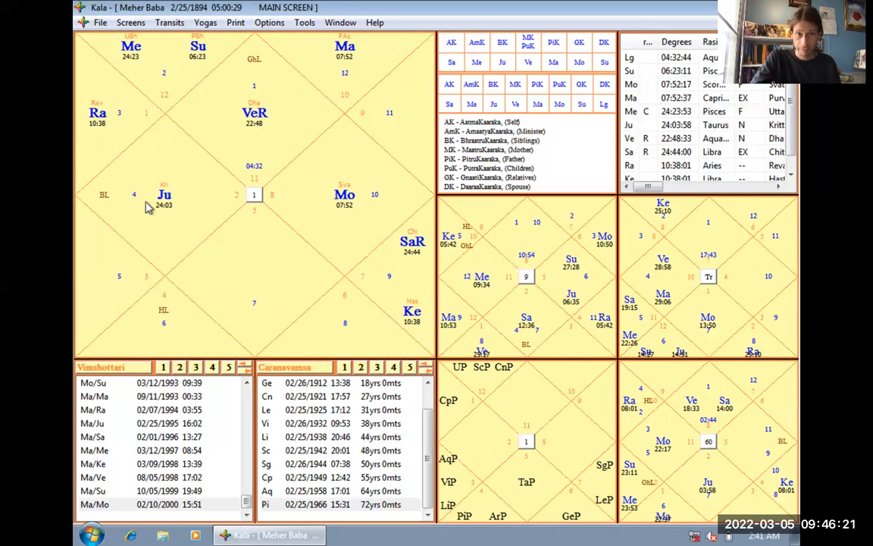
mouse_move(369, 327)
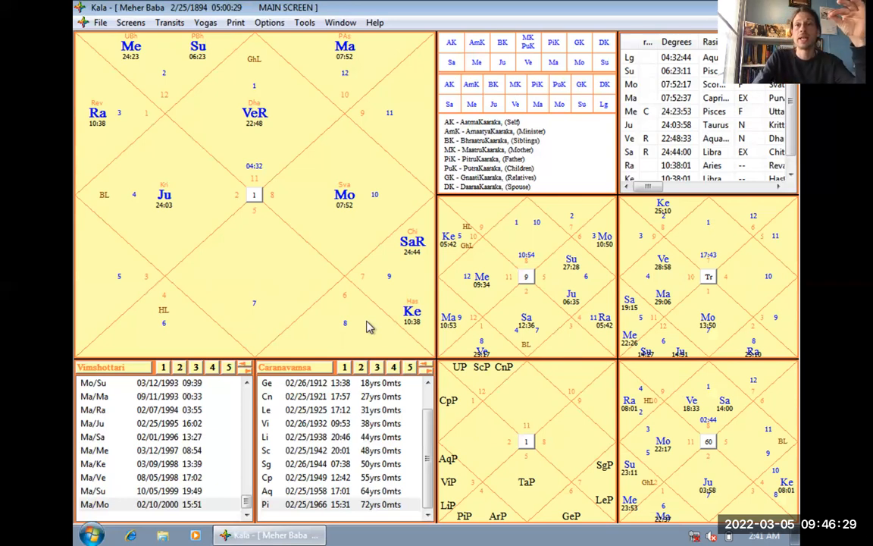
mouse_move(254, 105)
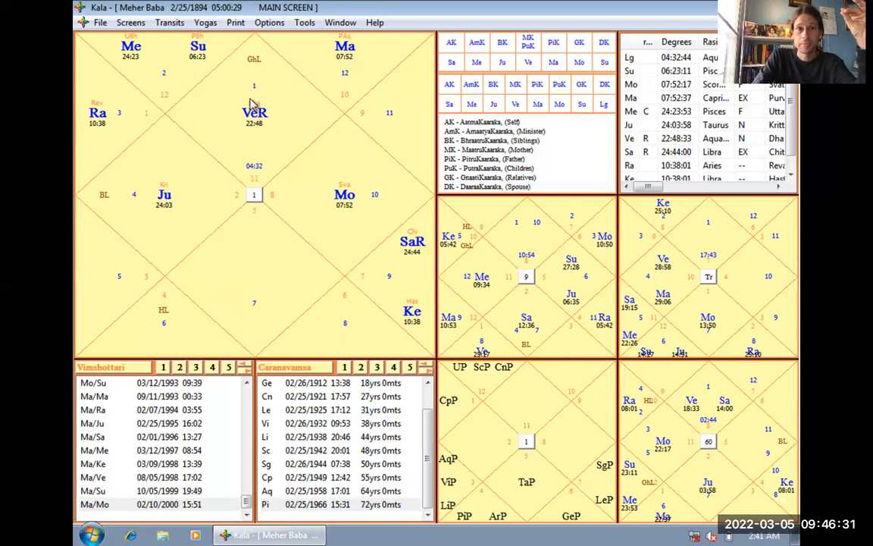
mouse_move(277, 273)
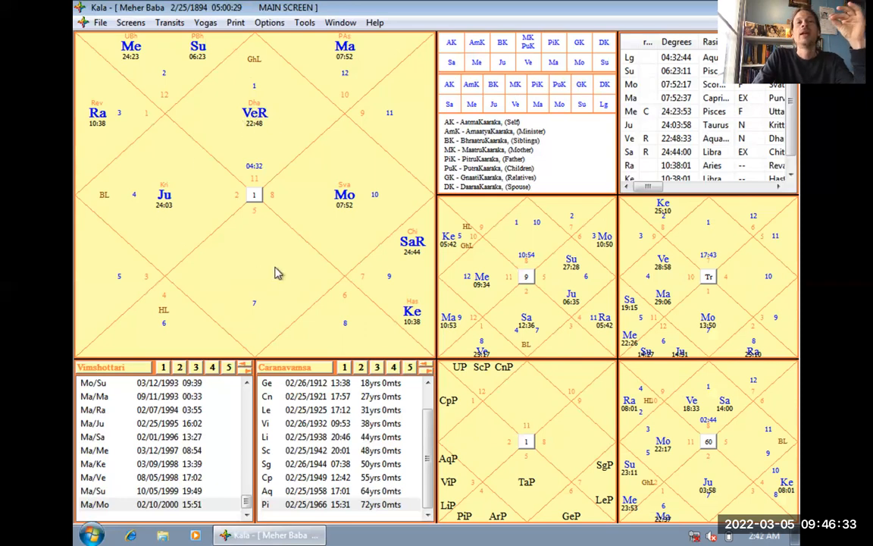
mouse_move(238, 97)
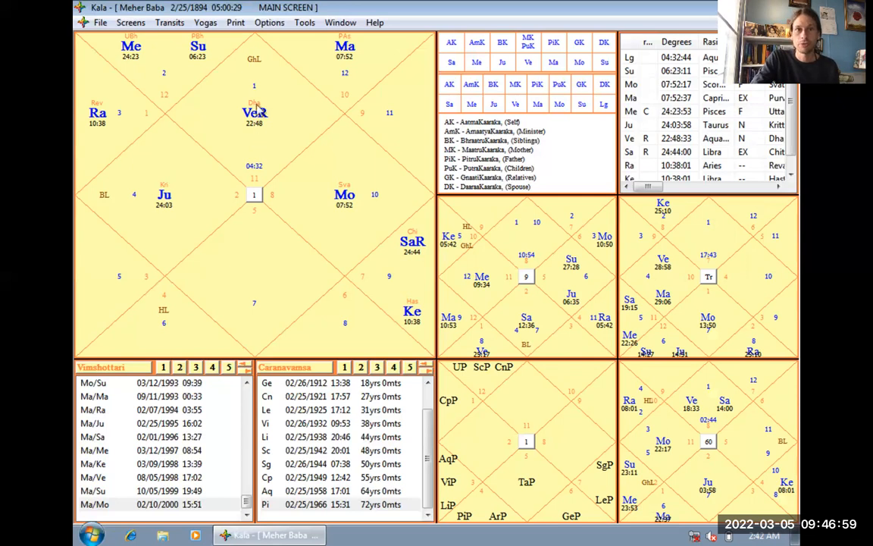
mouse_move(233, 299)
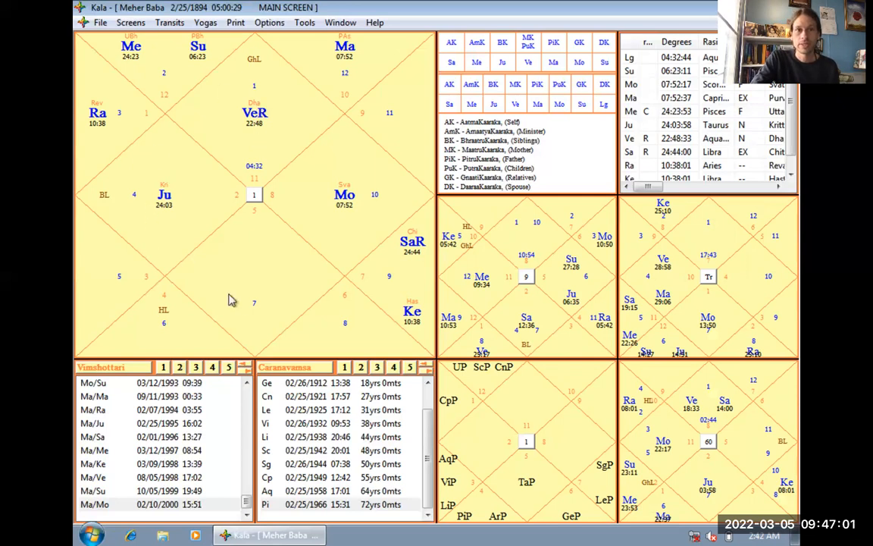
mouse_move(252, 255)
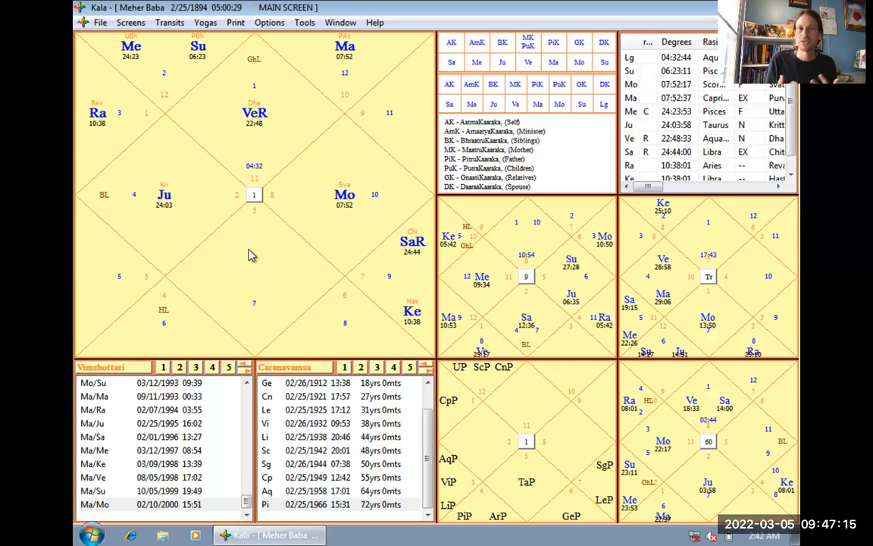
mouse_move(255, 149)
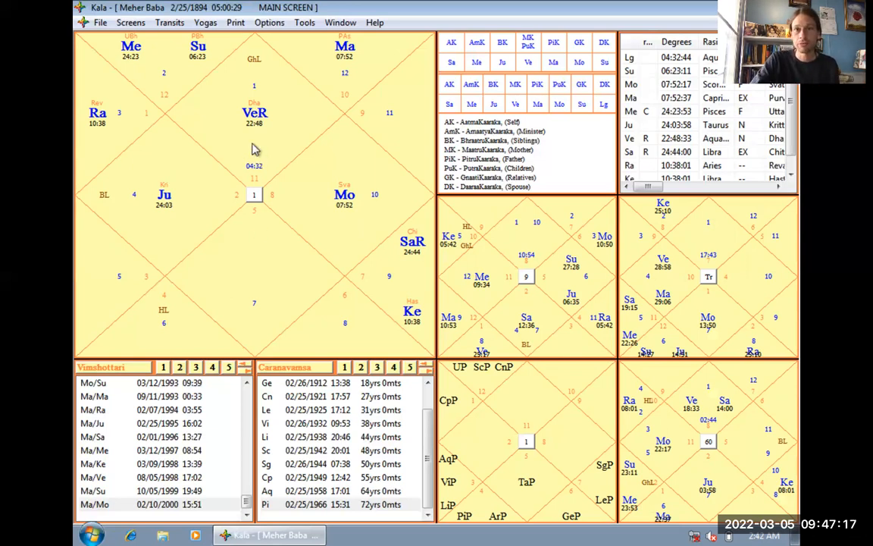
mouse_move(165, 216)
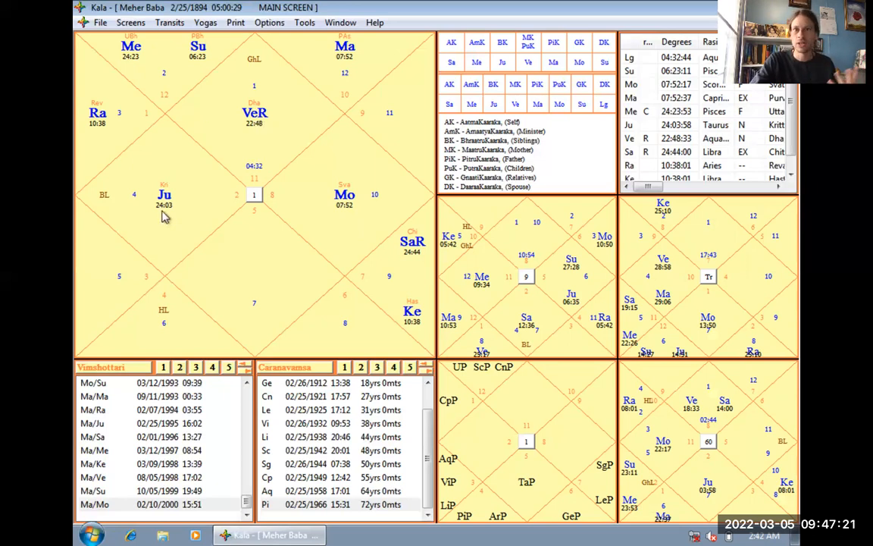
mouse_move(261, 290)
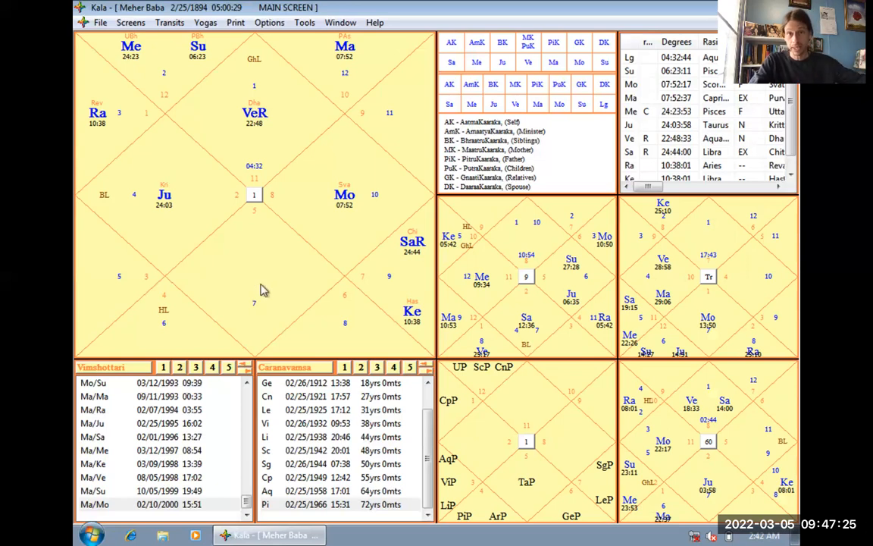
mouse_move(372, 202)
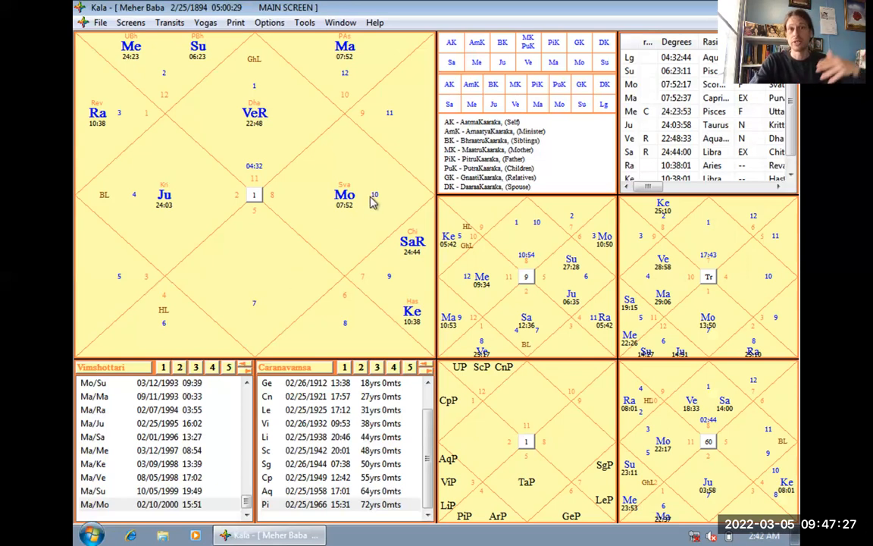
mouse_move(224, 110)
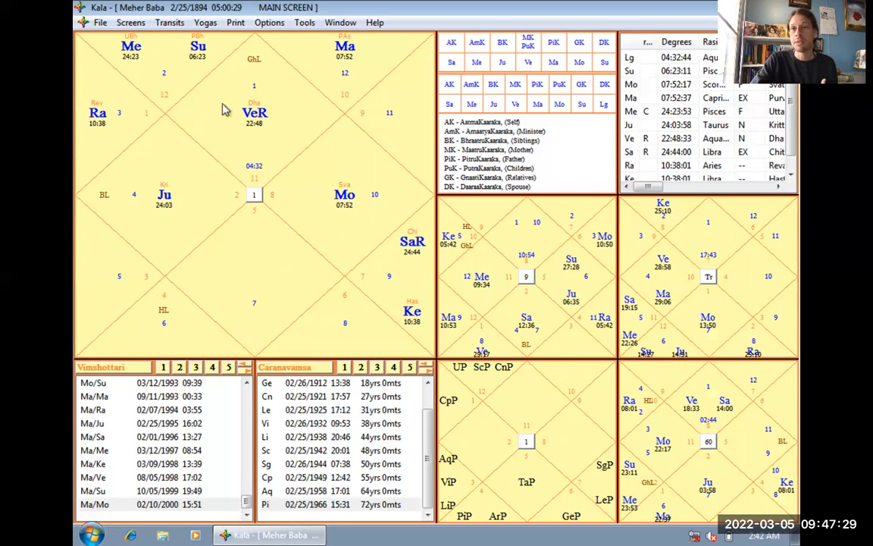
mouse_move(144, 208)
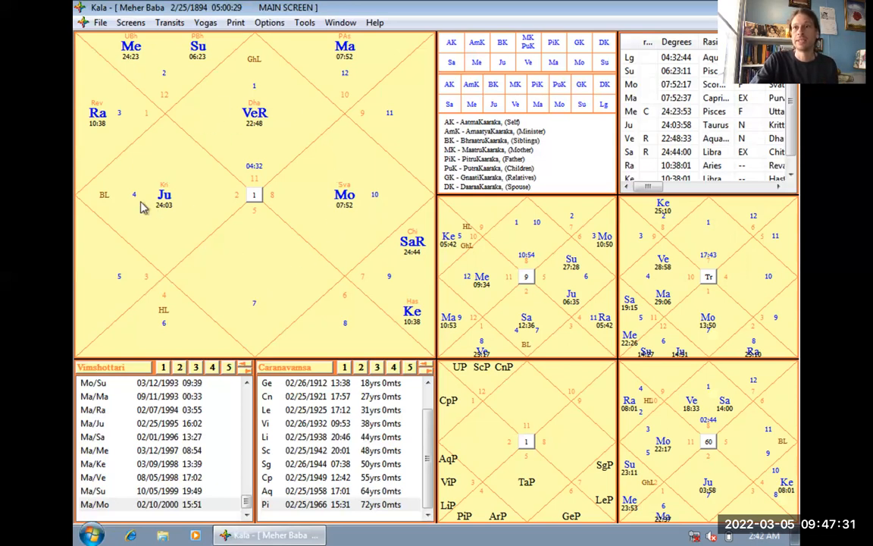
mouse_move(261, 113)
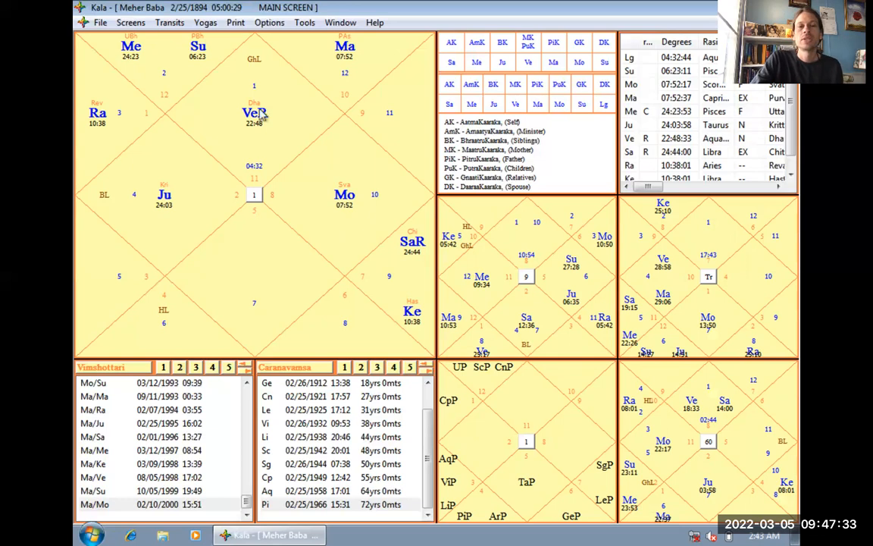
mouse_move(263, 121)
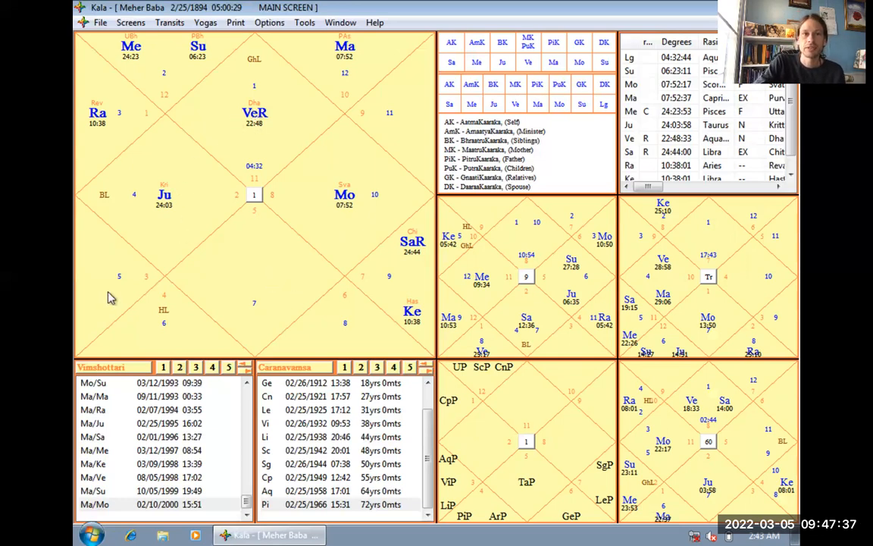
mouse_move(116, 270)
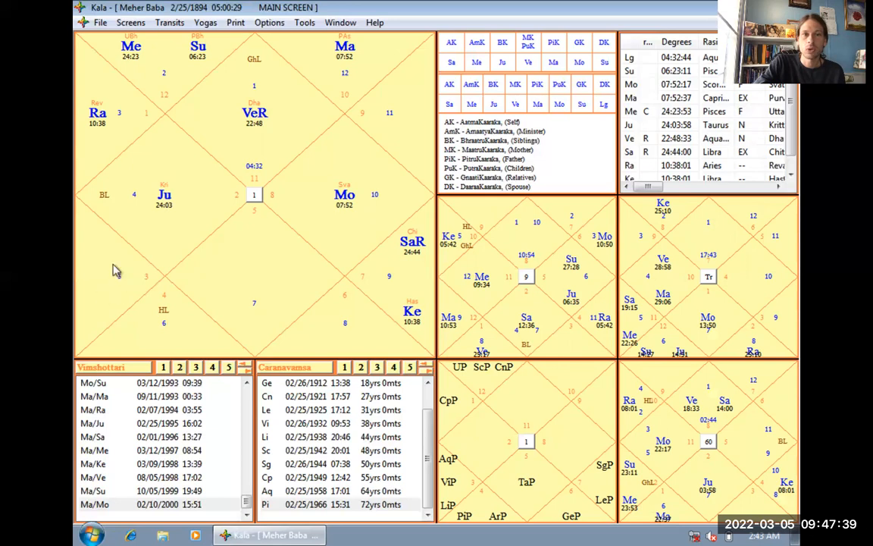
mouse_move(149, 282)
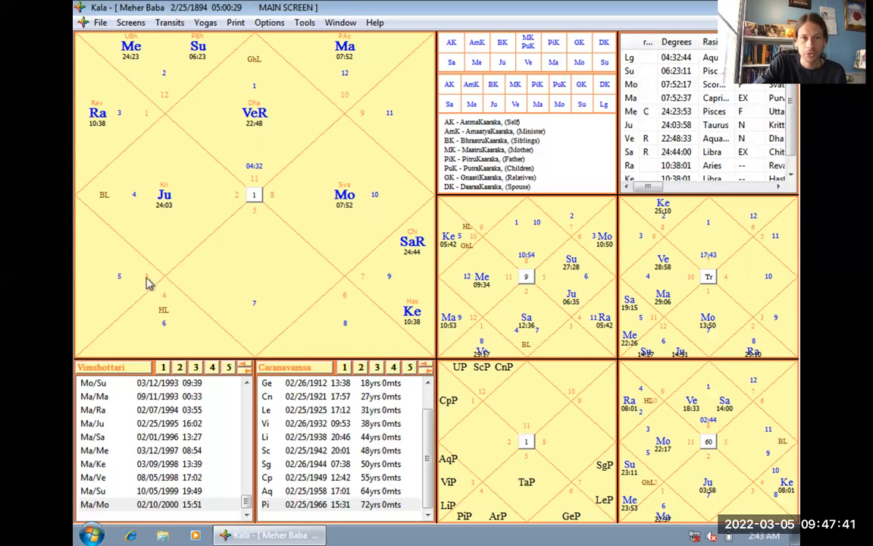
mouse_move(376, 313)
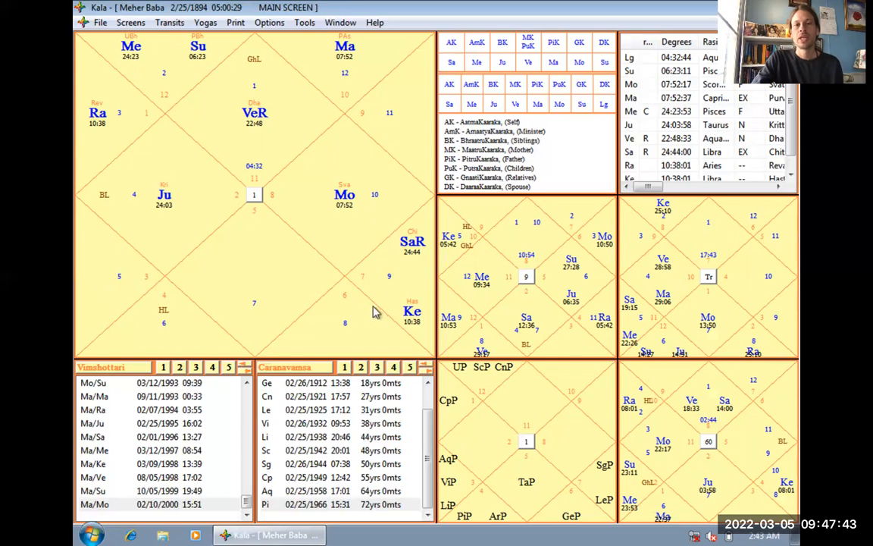
mouse_move(402, 278)
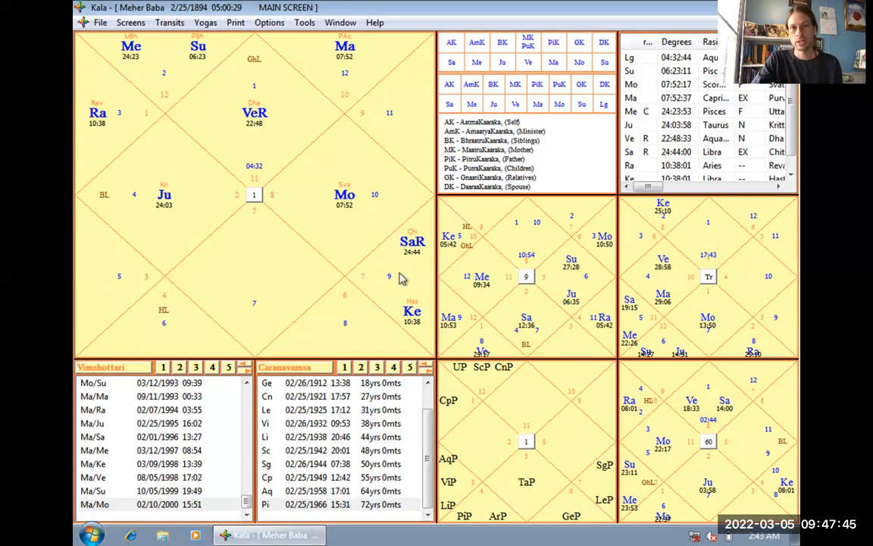
mouse_move(269, 131)
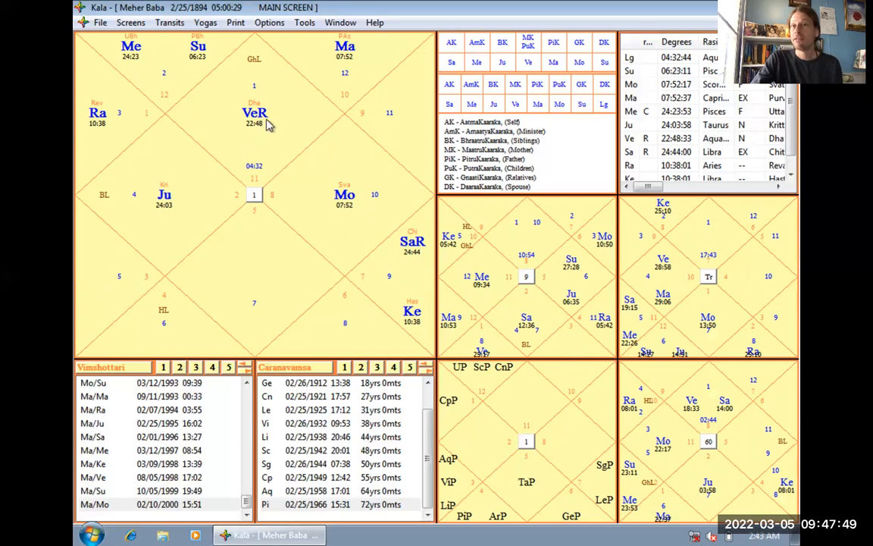
mouse_move(252, 108)
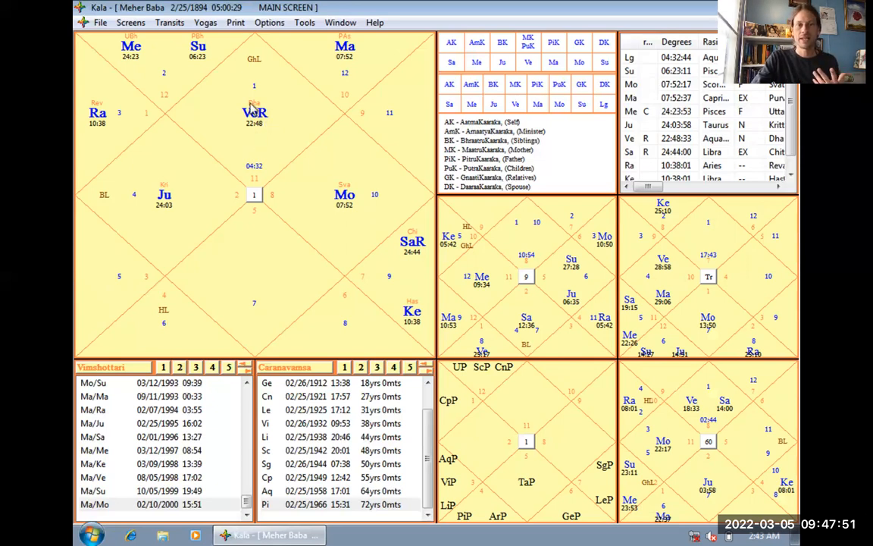
mouse_move(412, 280)
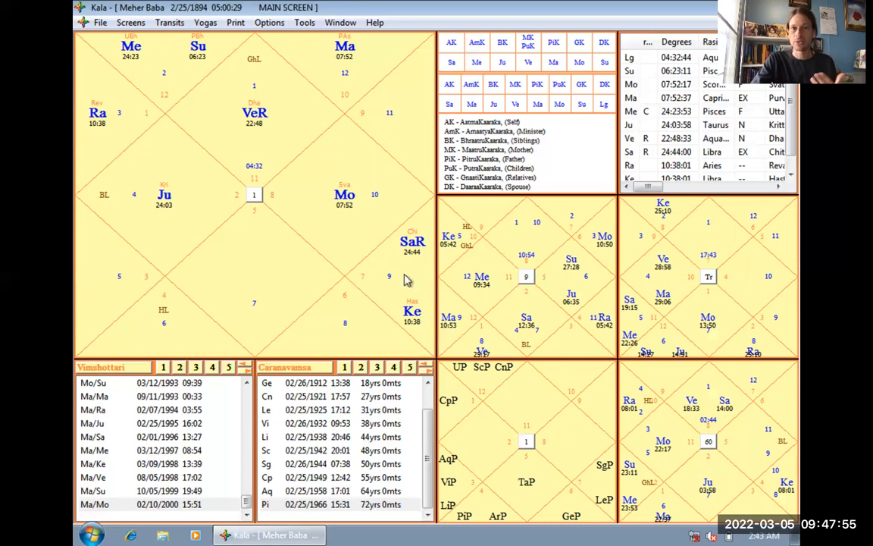
mouse_move(419, 325)
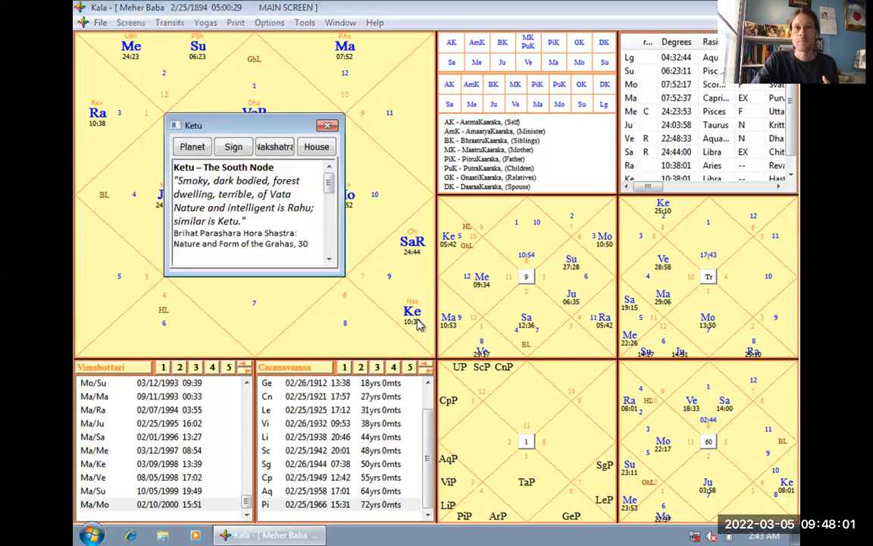
- Close the Ketu description window
left_click(327, 125)
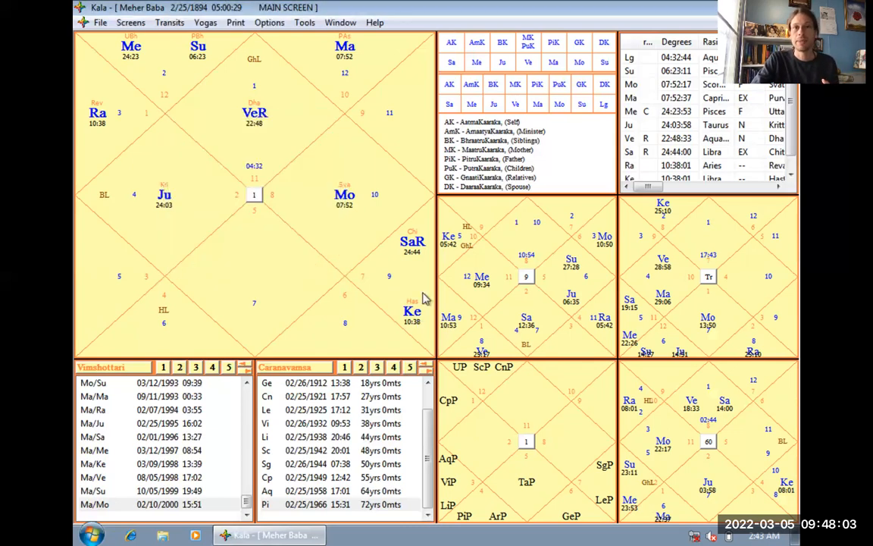
mouse_move(277, 127)
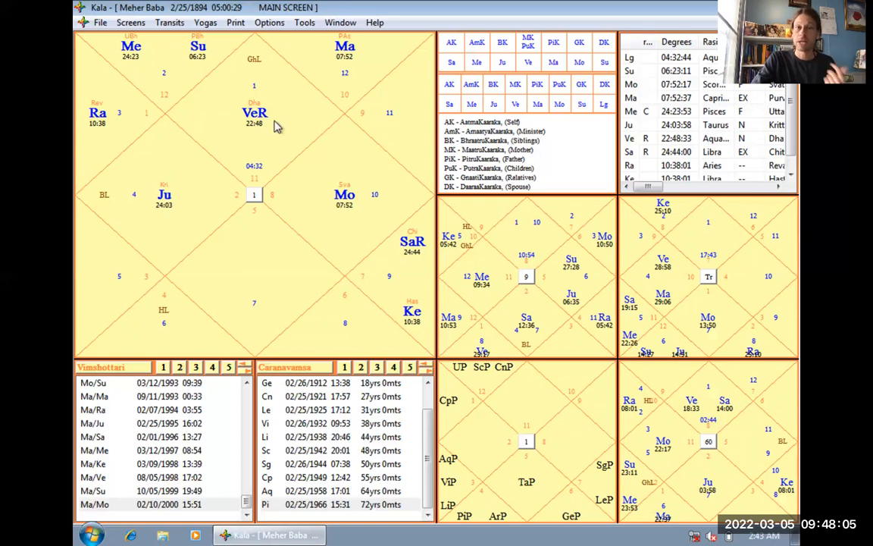
mouse_move(376, 266)
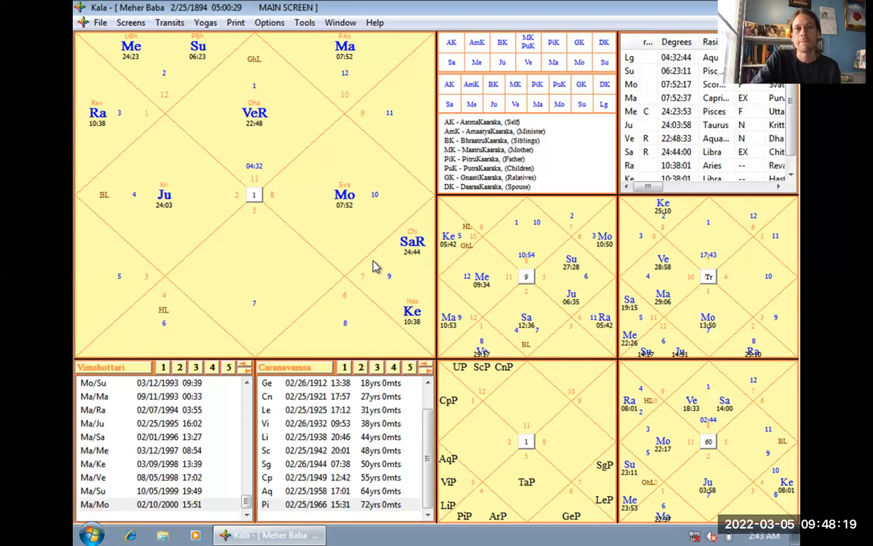
mouse_move(303, 258)
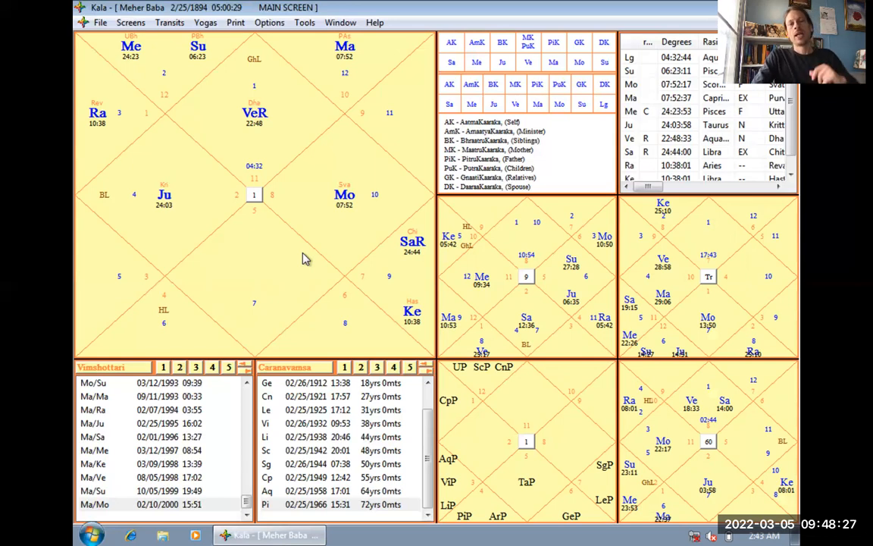
mouse_move(274, 144)
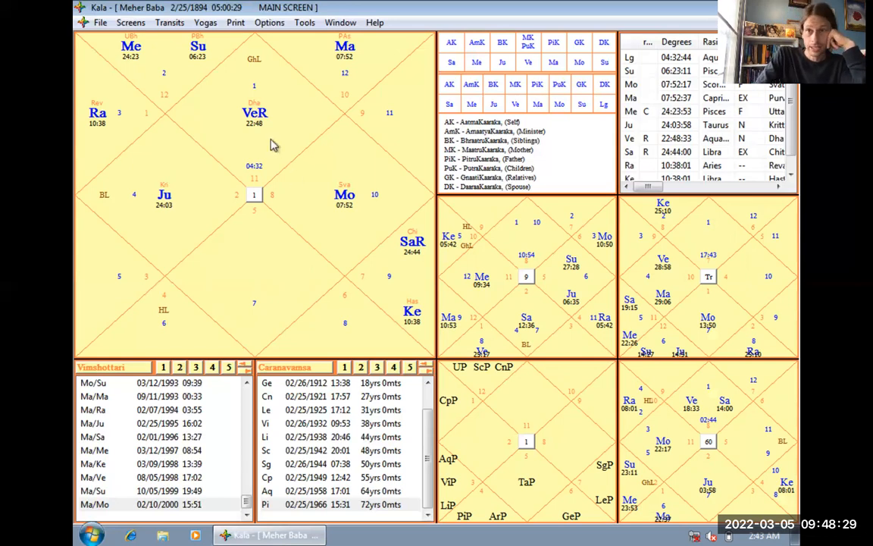
mouse_move(210, 106)
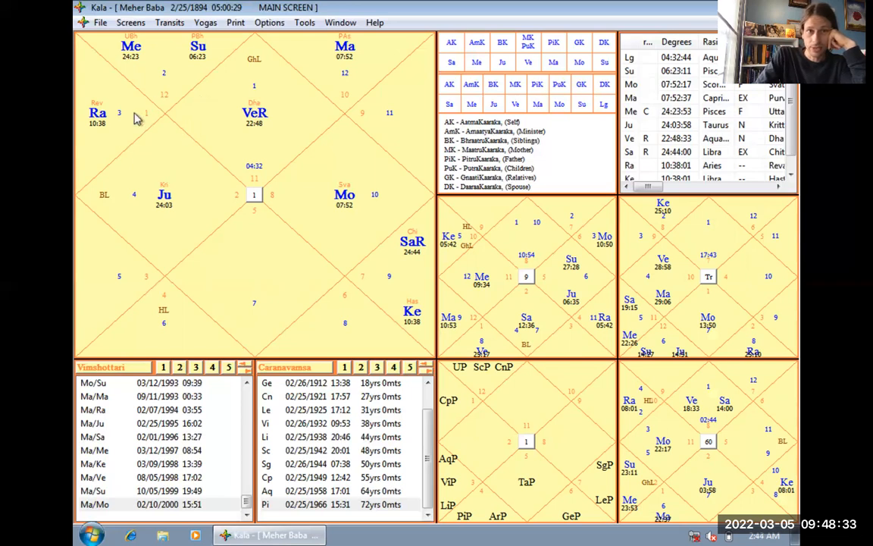
mouse_move(360, 90)
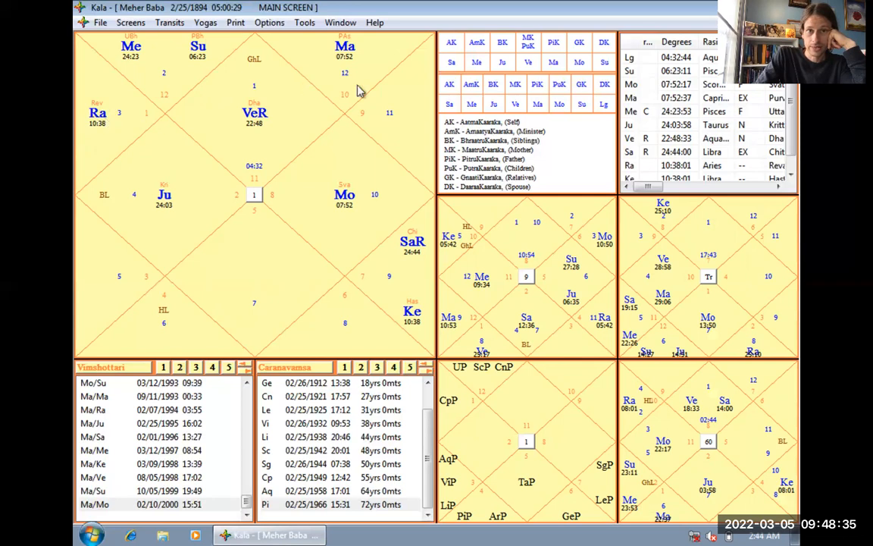
mouse_move(385, 109)
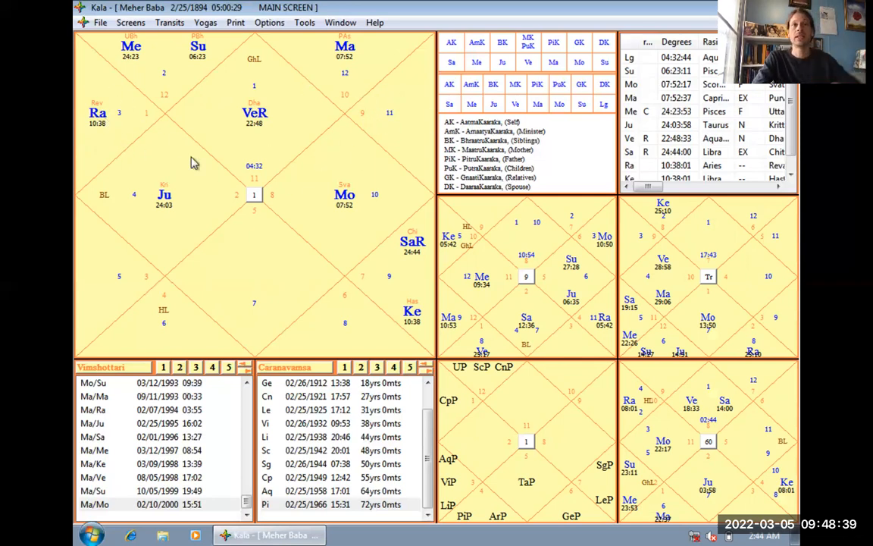
mouse_move(175, 92)
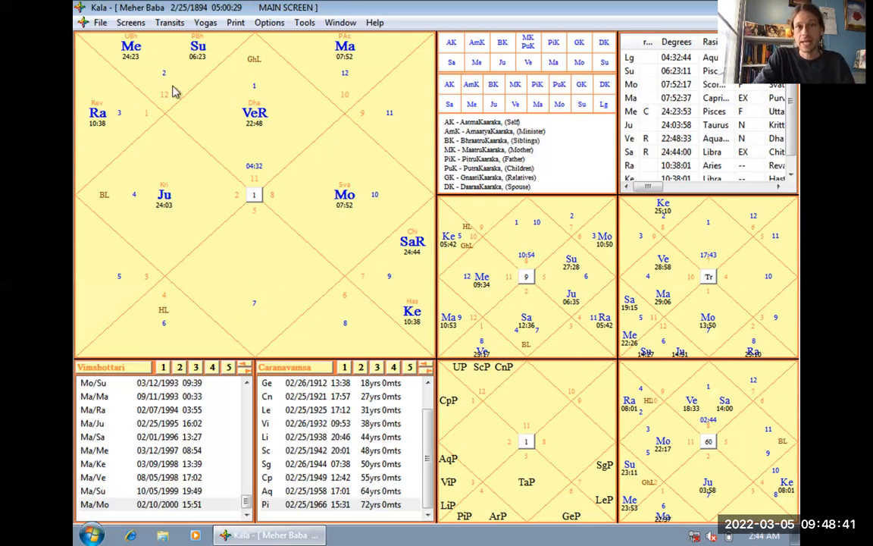
mouse_move(188, 80)
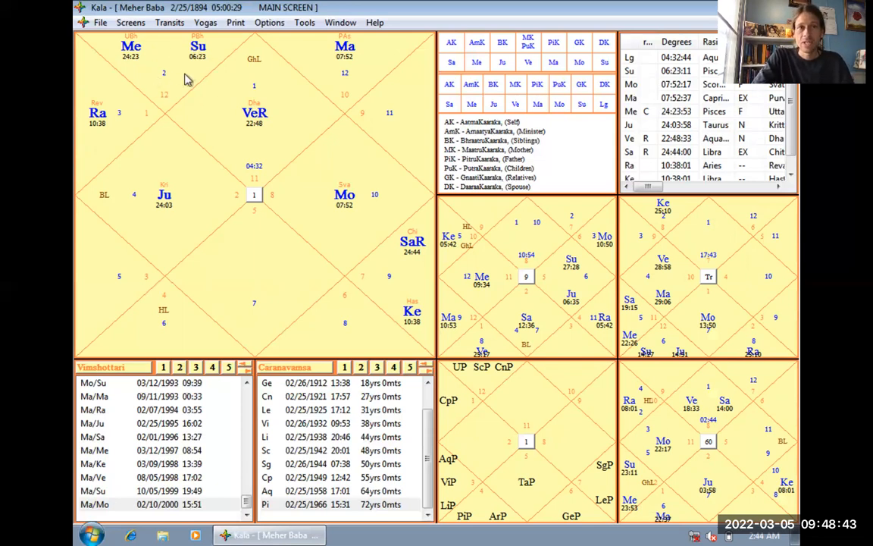
mouse_move(141, 73)
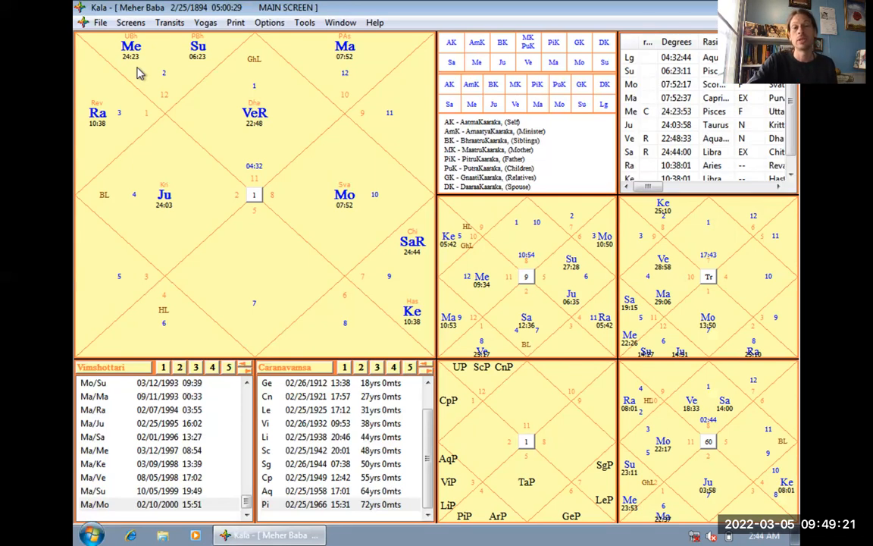
mouse_move(230, 44)
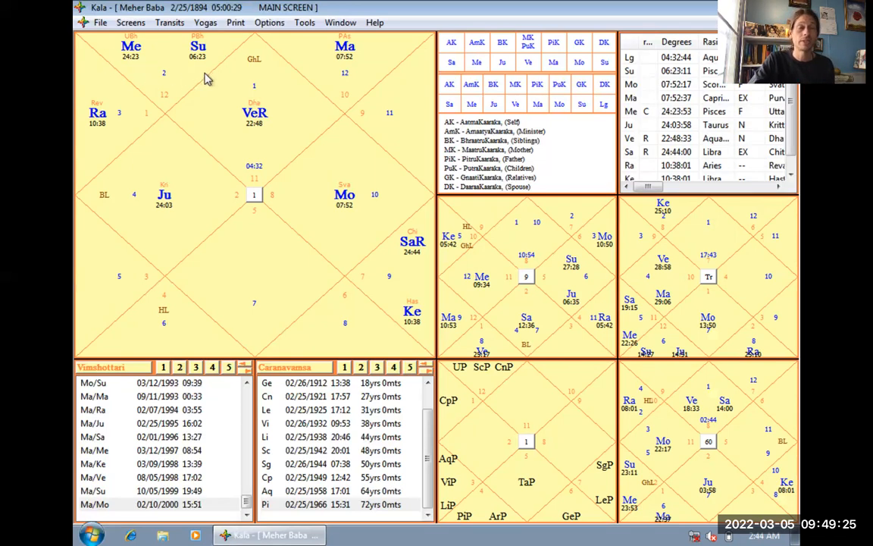
mouse_move(144, 62)
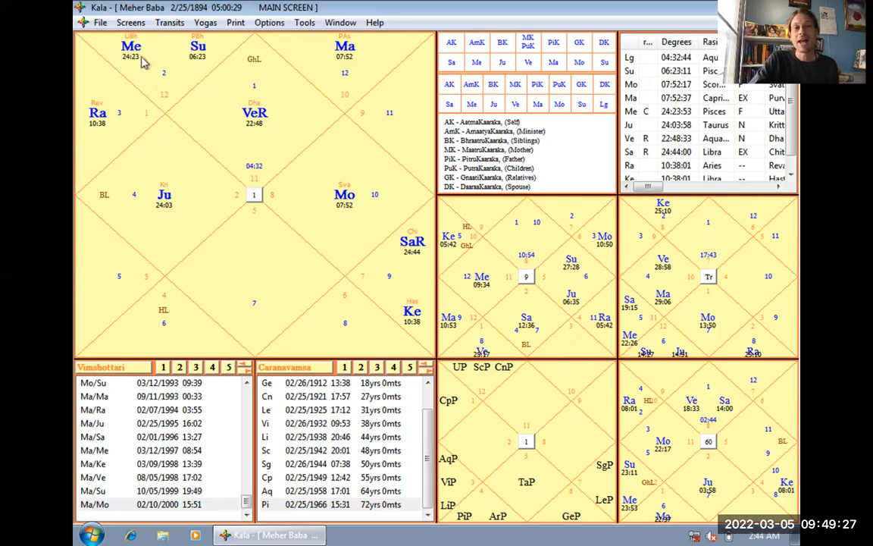
mouse_move(148, 72)
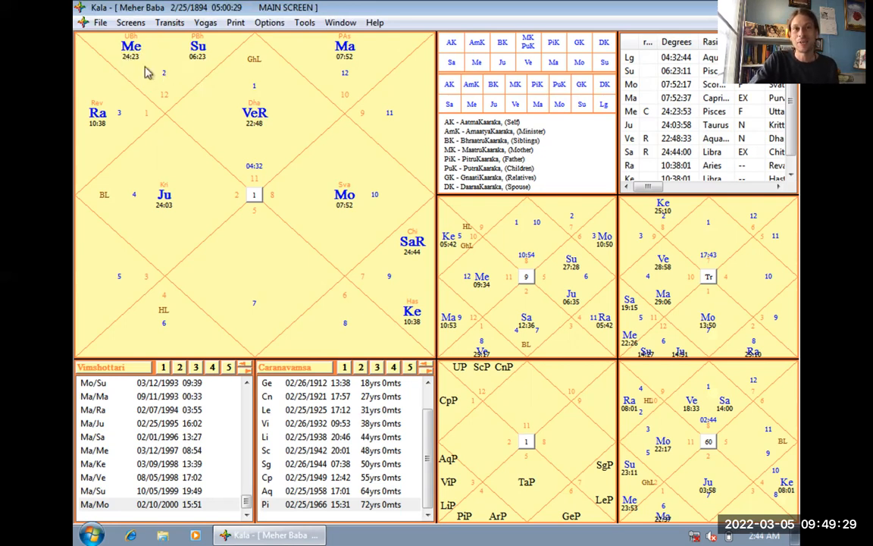
mouse_move(175, 78)
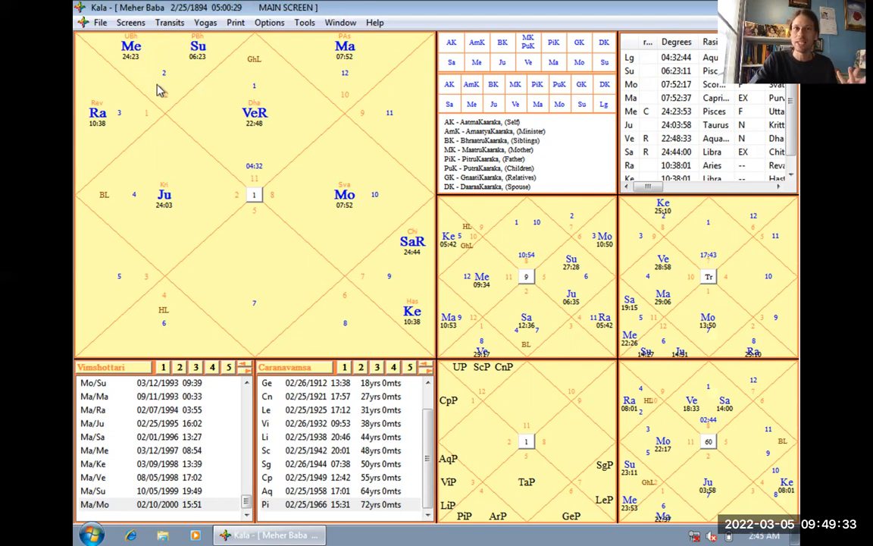
mouse_move(155, 76)
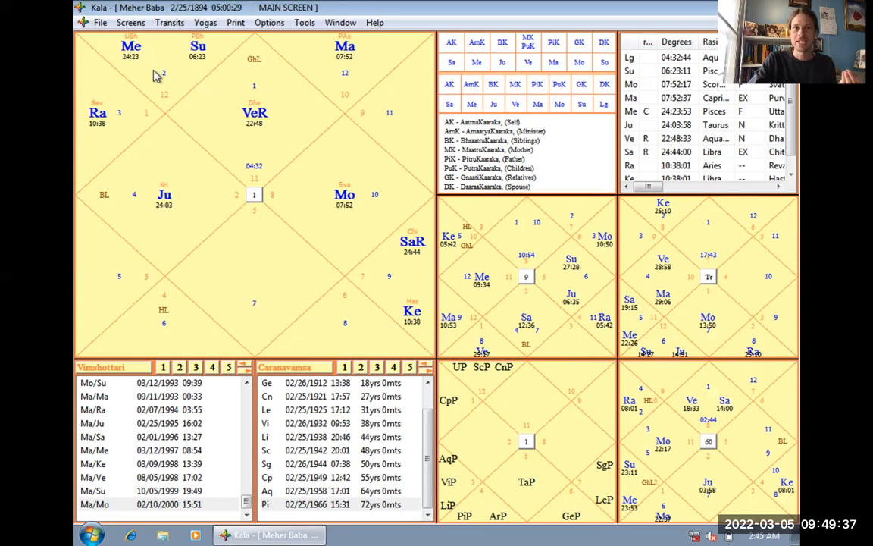
mouse_move(190, 114)
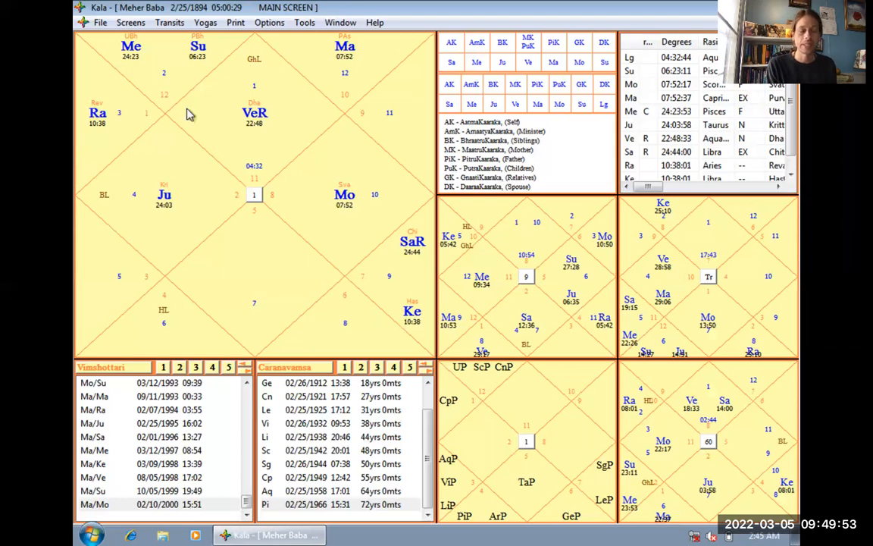
mouse_move(210, 74)
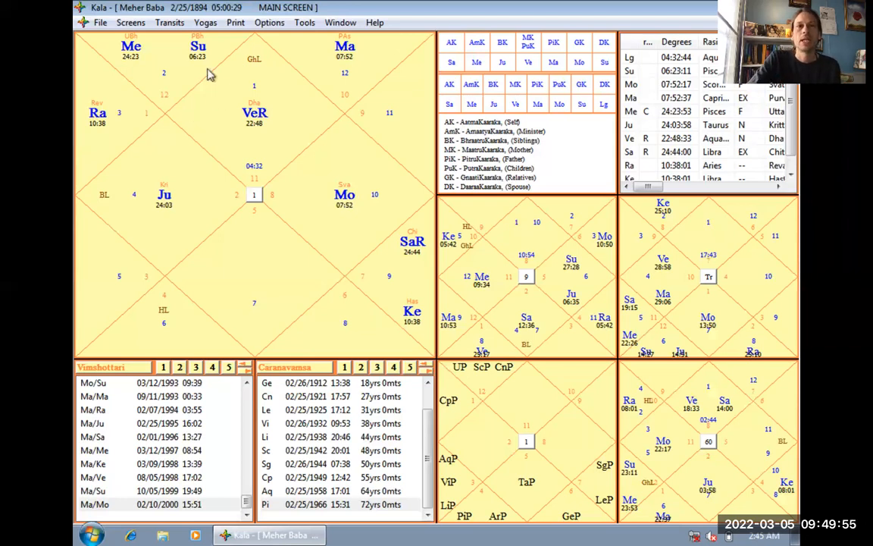
- Apply South Indian chart style, then reapply options, leaving charts as round wheels
left_click(269, 22)
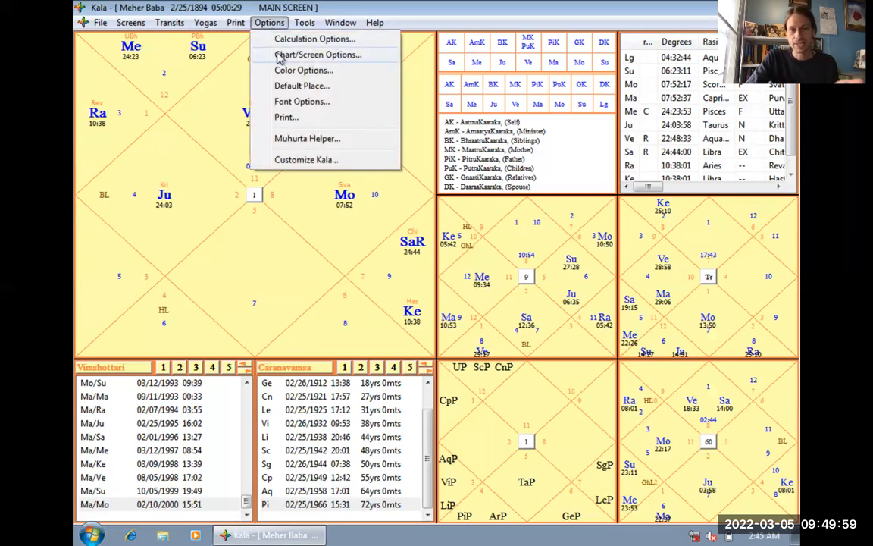
left_click(318, 54)
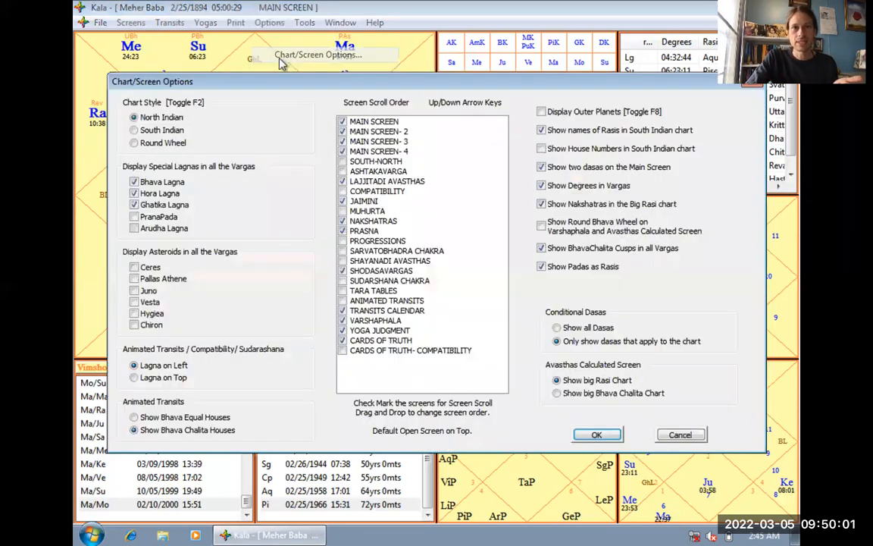
left_click(134, 129)
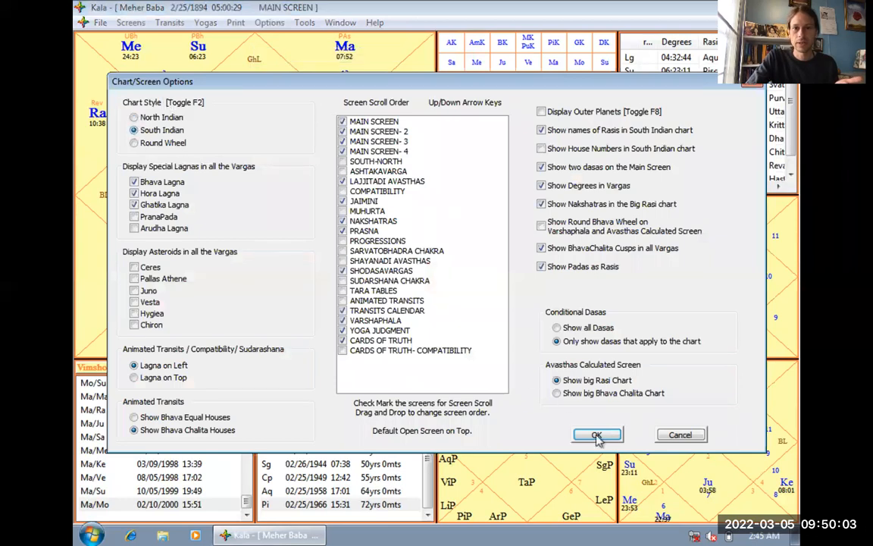
left_click(597, 434)
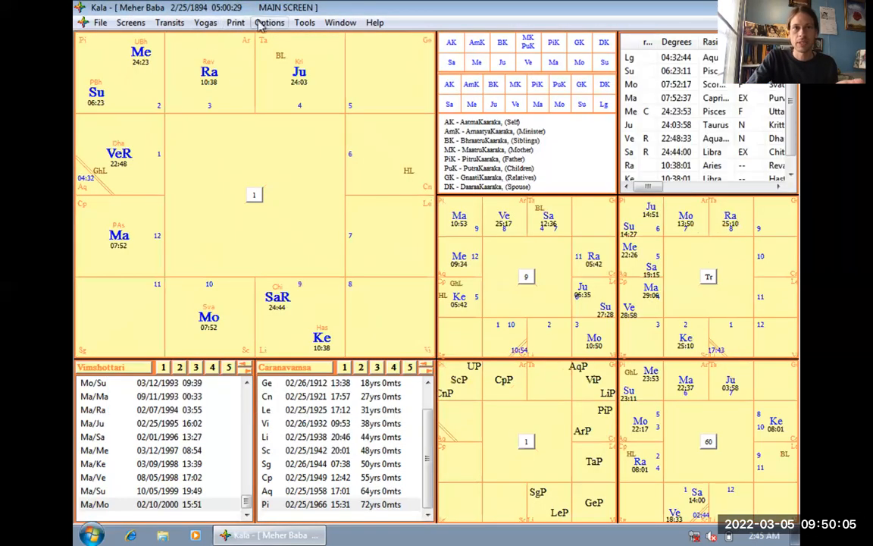
mouse_move(420, 184)
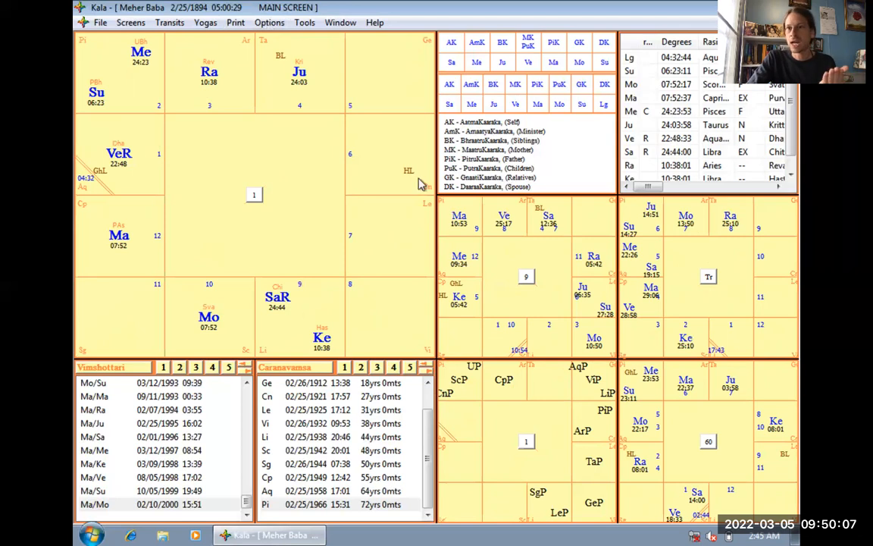
mouse_move(309, 47)
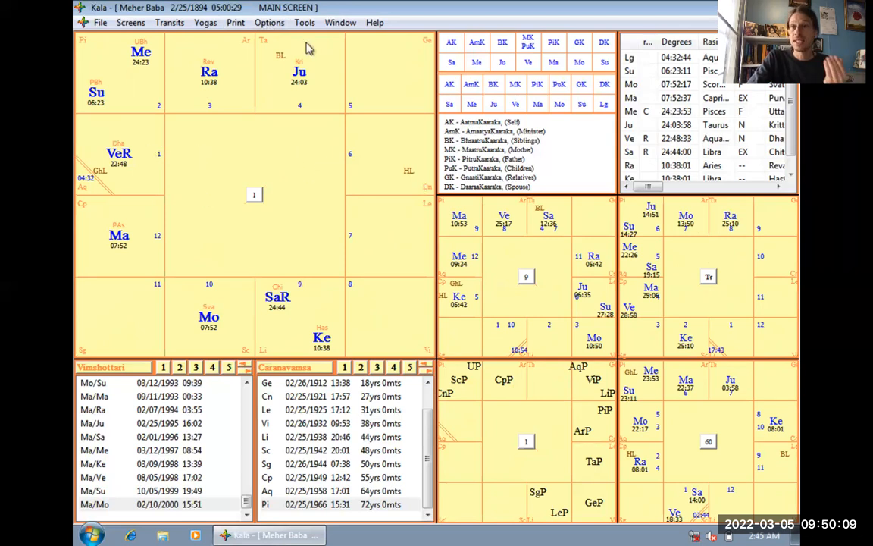
left_click(269, 22)
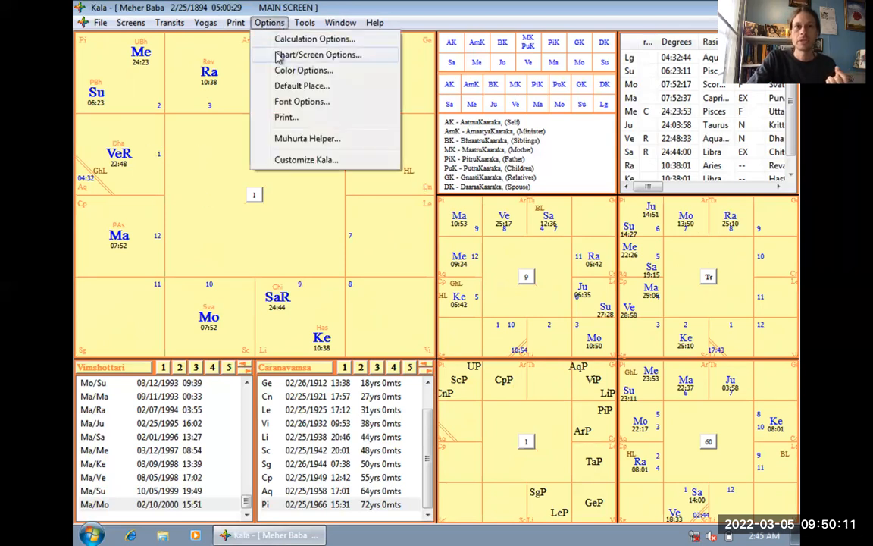
left_click(319, 54)
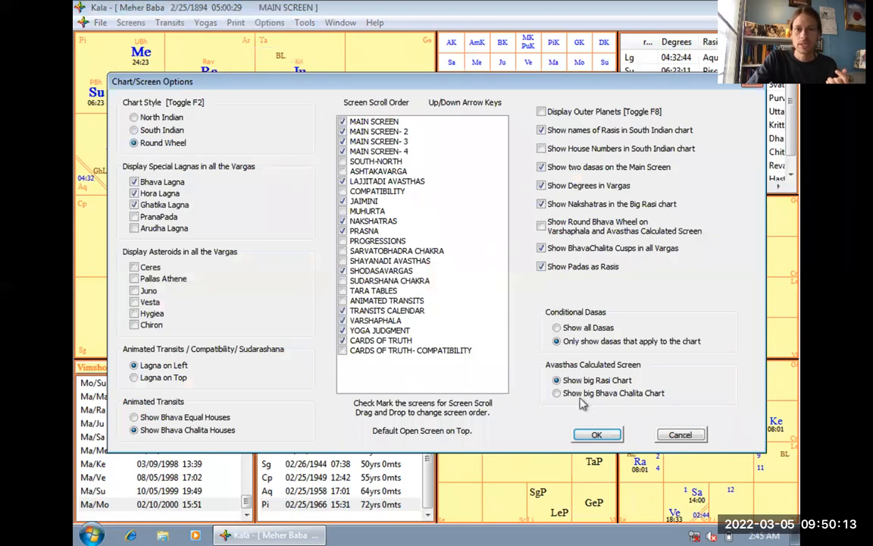
left_click(596, 434)
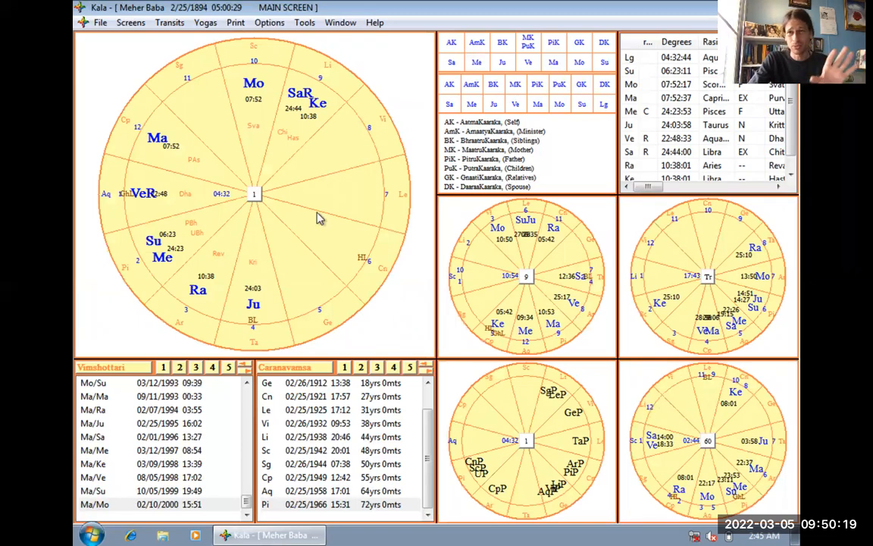
- Dismiss the Yogas menu and set the chart style back to South Indian
left_click(205, 22)
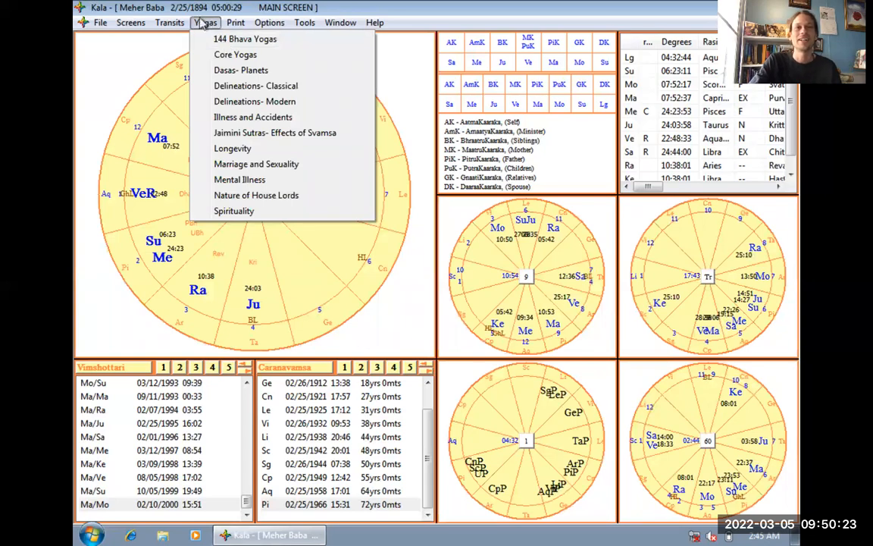
left_click(235, 22)
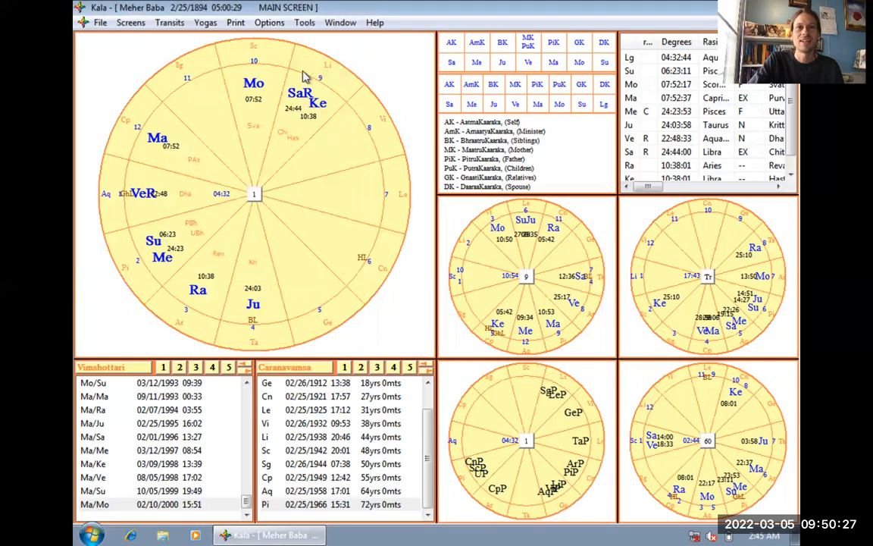
left_click(269, 22)
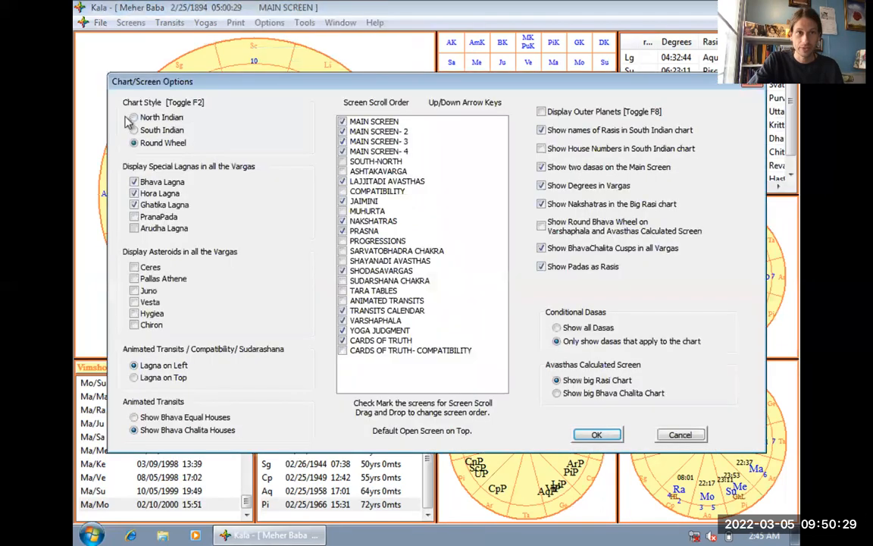
left_click(133, 130)
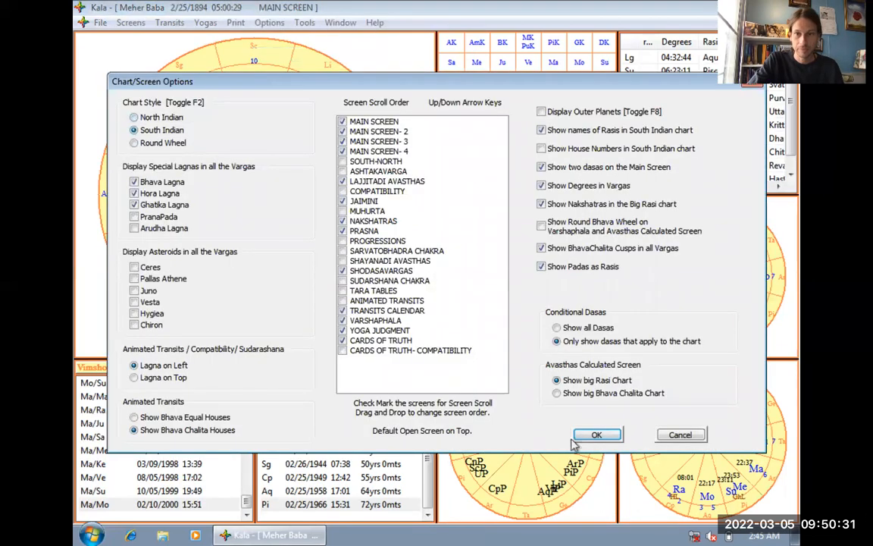
left_click(596, 434)
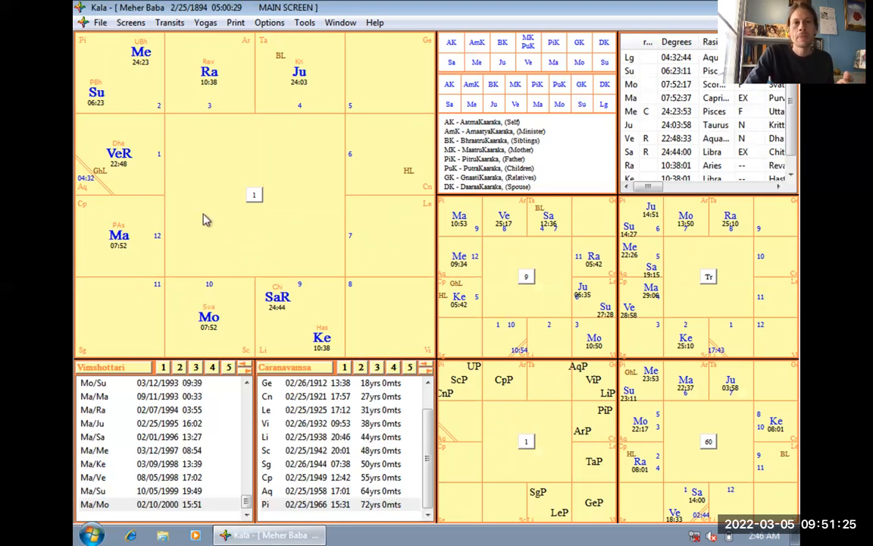
mouse_move(235, 38)
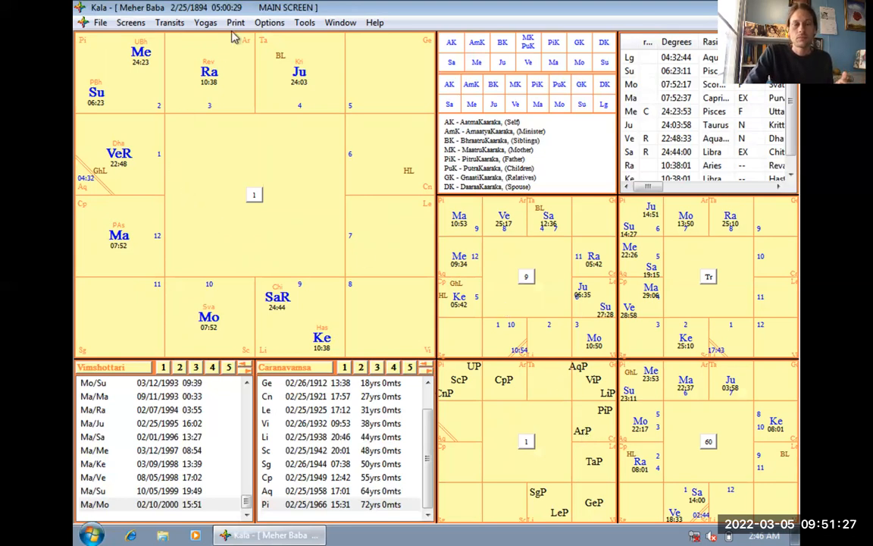
mouse_move(132, 182)
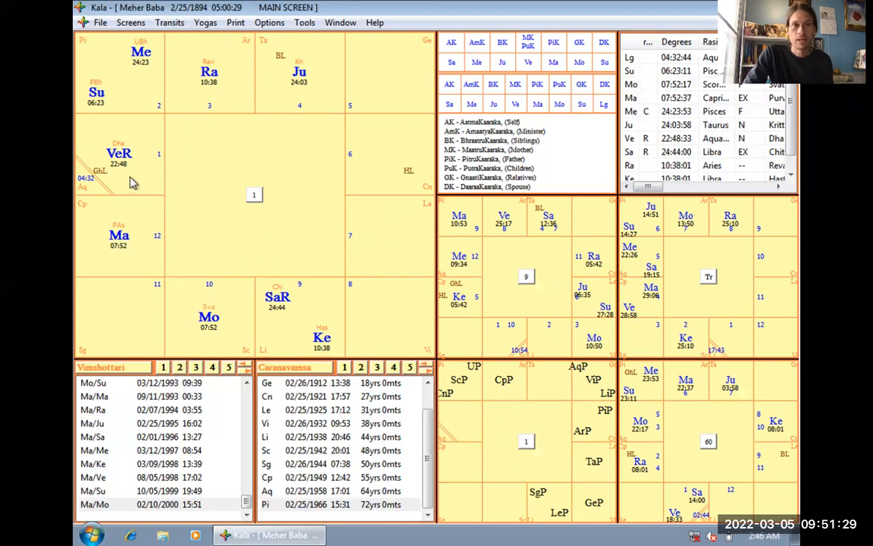
mouse_move(204, 223)
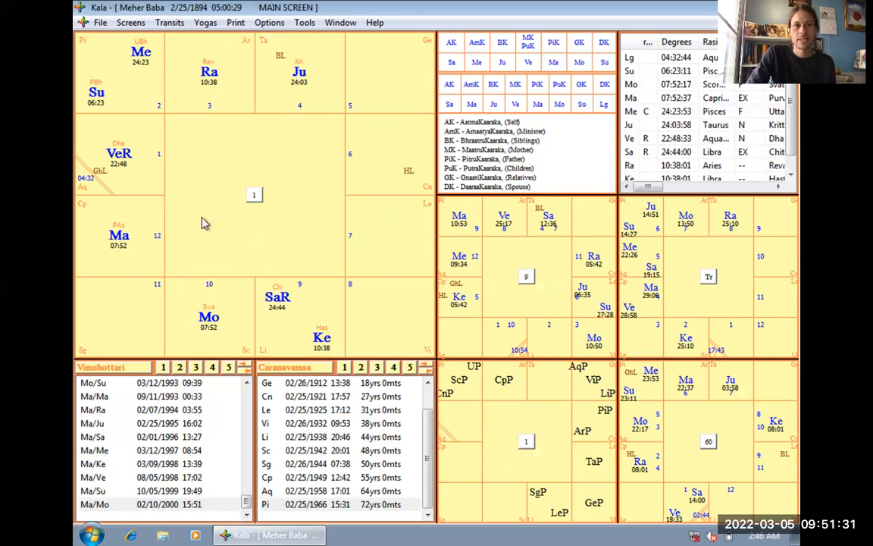
mouse_move(165, 177)
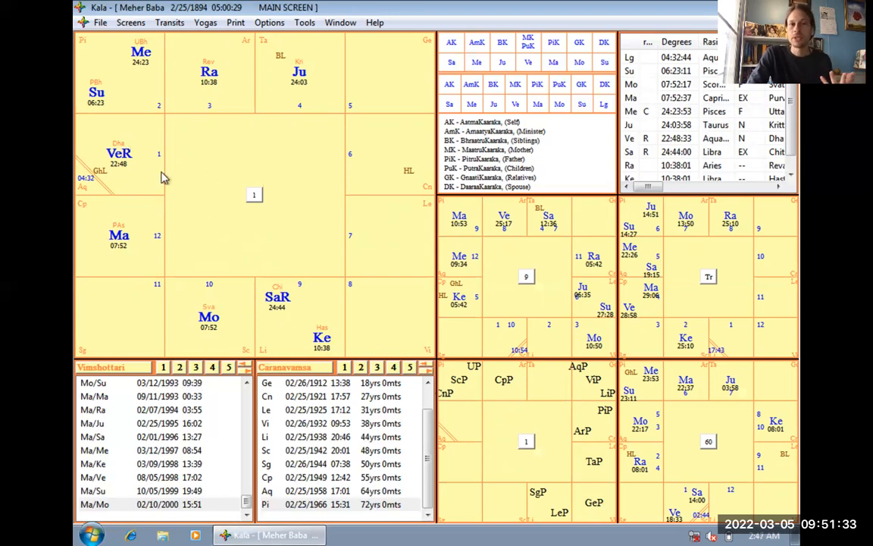
mouse_move(202, 210)
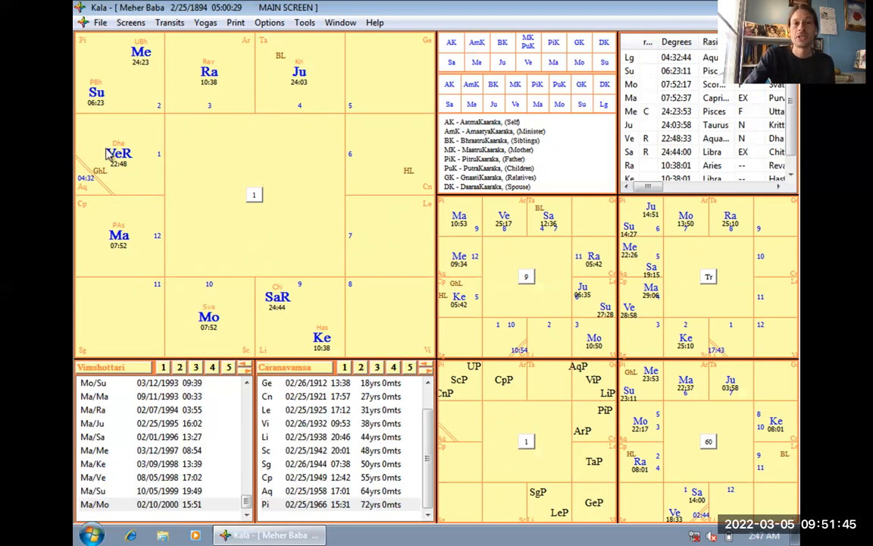
mouse_move(115, 187)
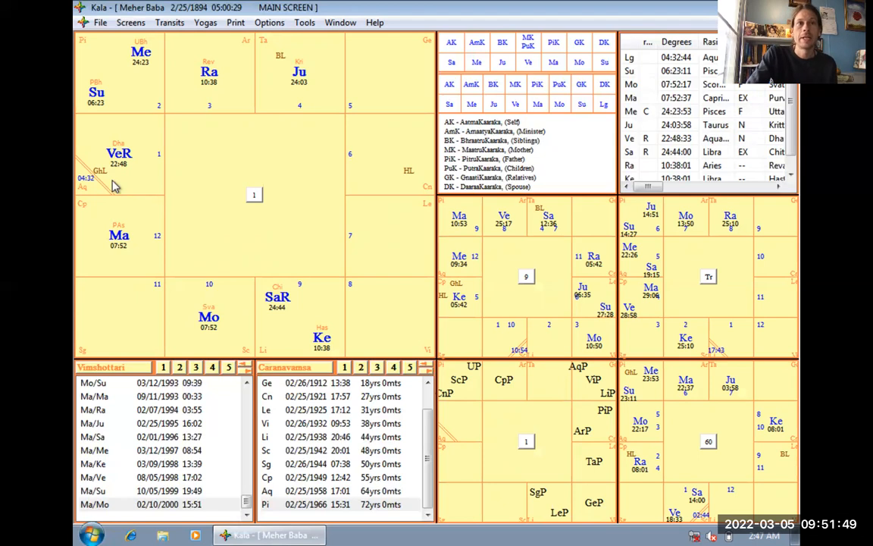
mouse_move(145, 116)
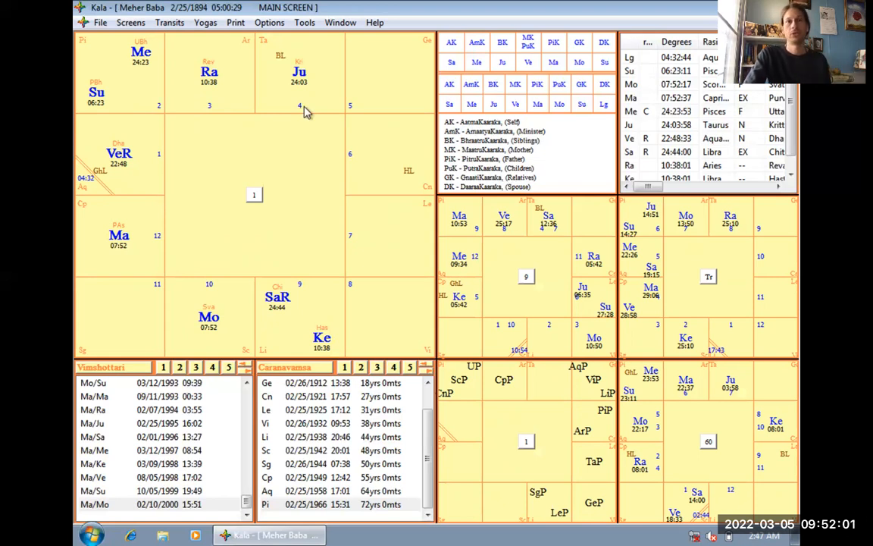
mouse_move(367, 138)
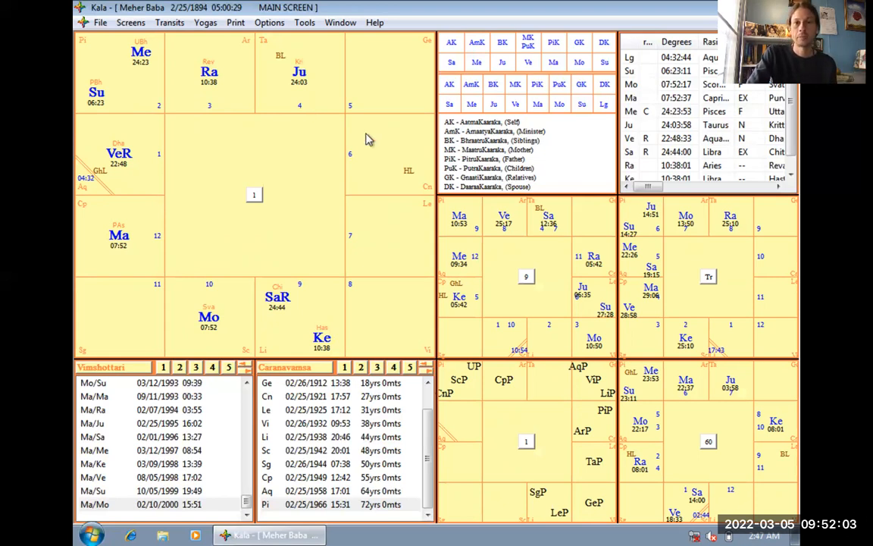
mouse_move(374, 234)
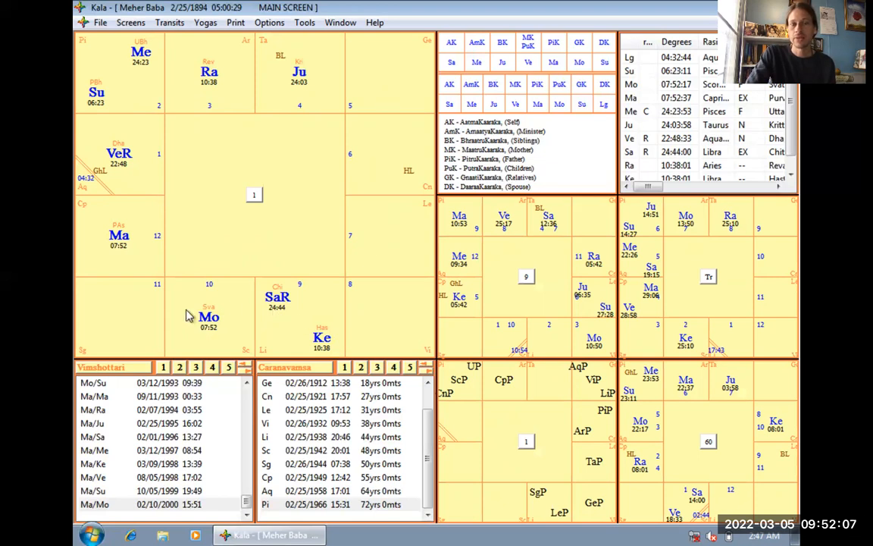
mouse_move(198, 310)
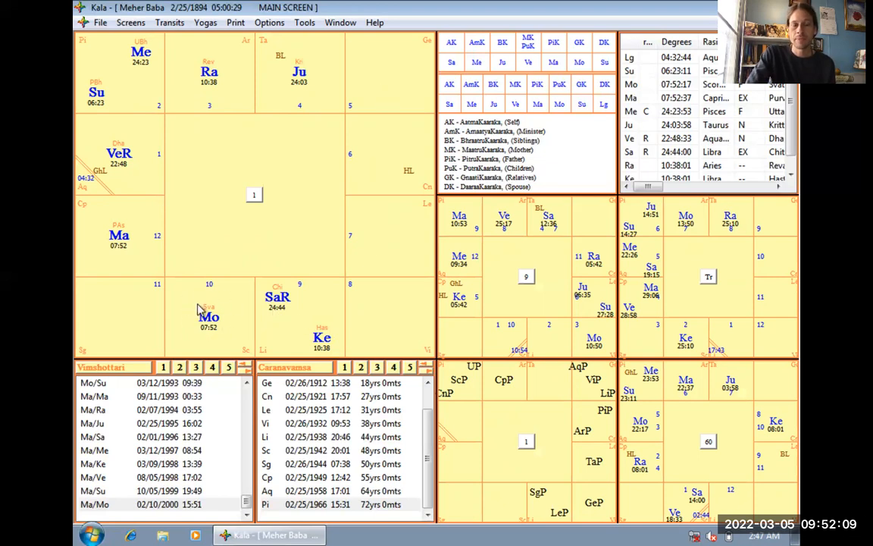
mouse_move(132, 236)
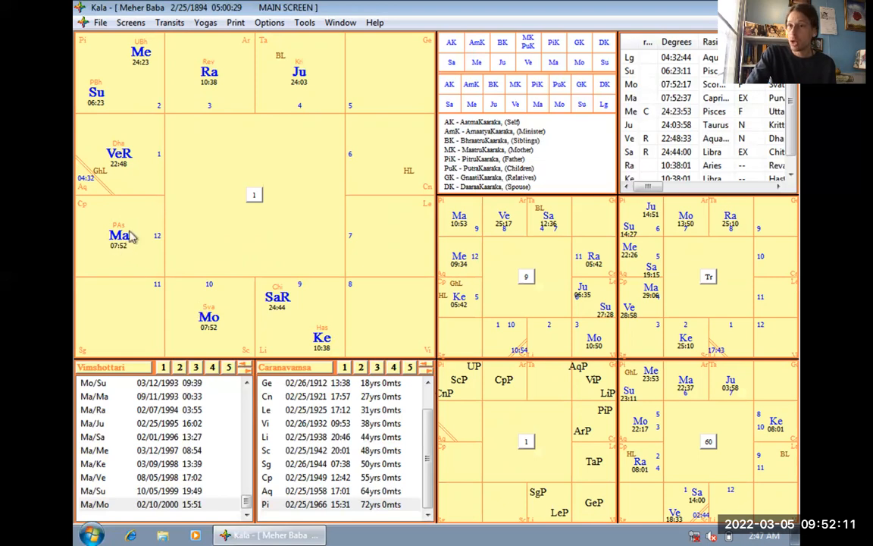
mouse_move(135, 237)
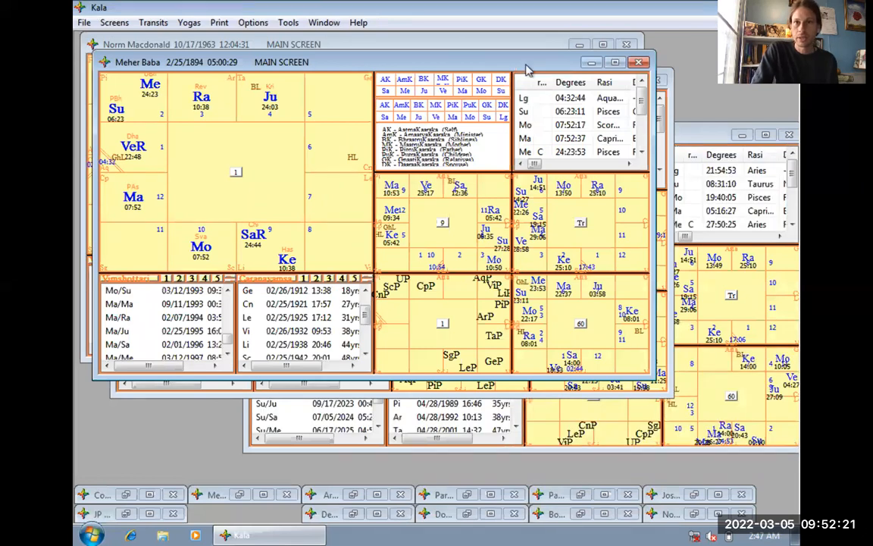
left_click(639, 62)
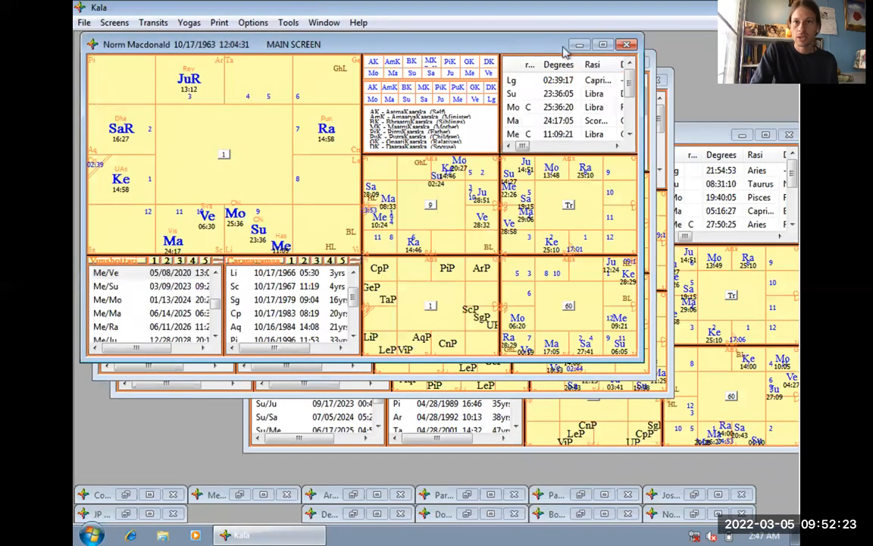
left_click(602, 44)
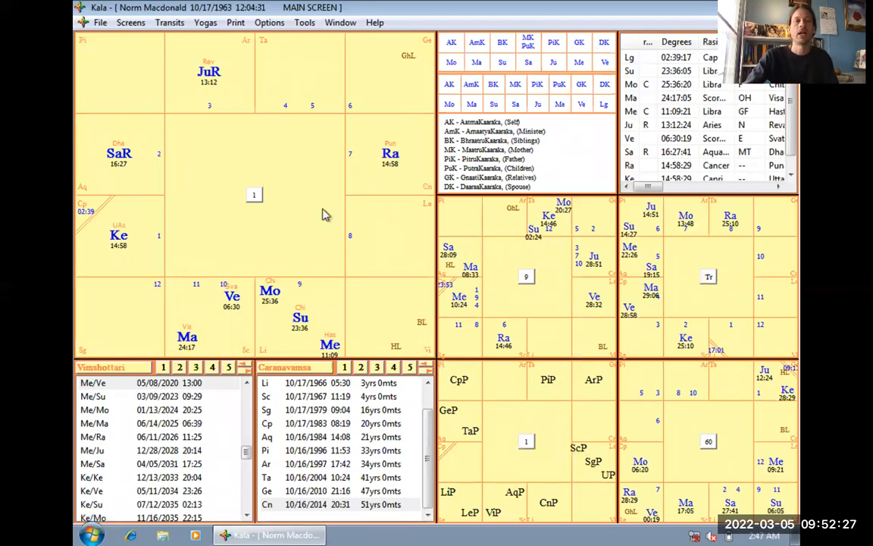
mouse_move(233, 260)
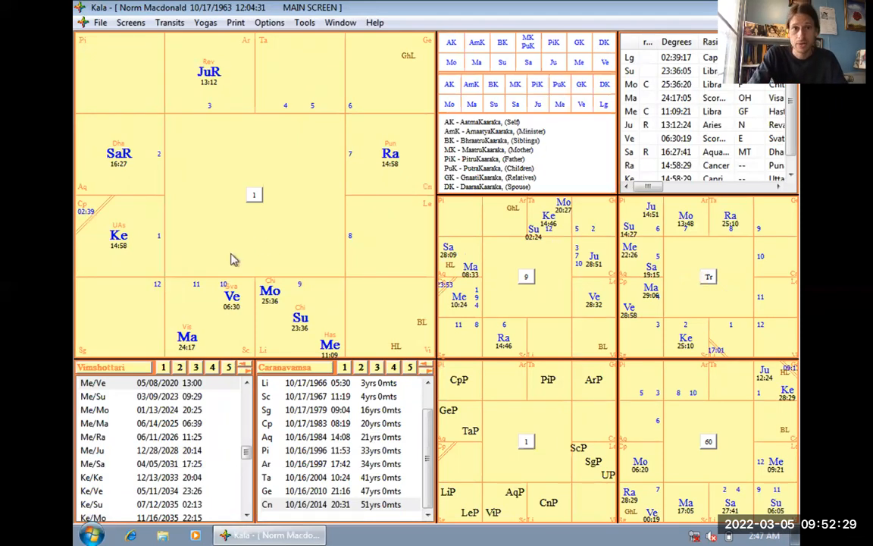
mouse_move(136, 258)
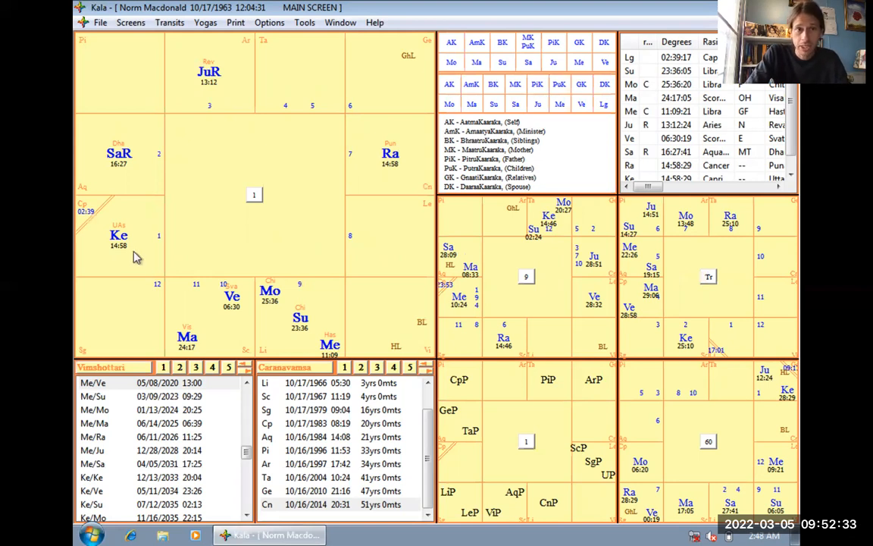
mouse_move(103, 218)
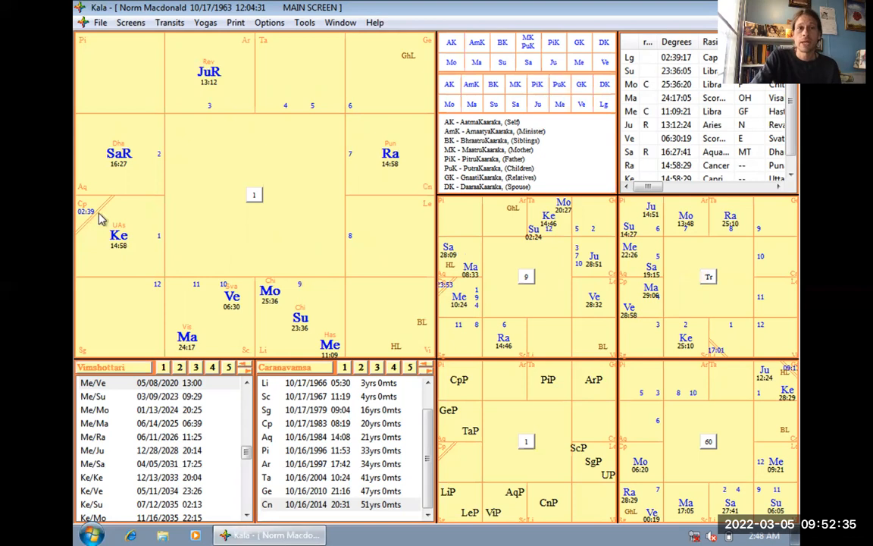
mouse_move(91, 252)
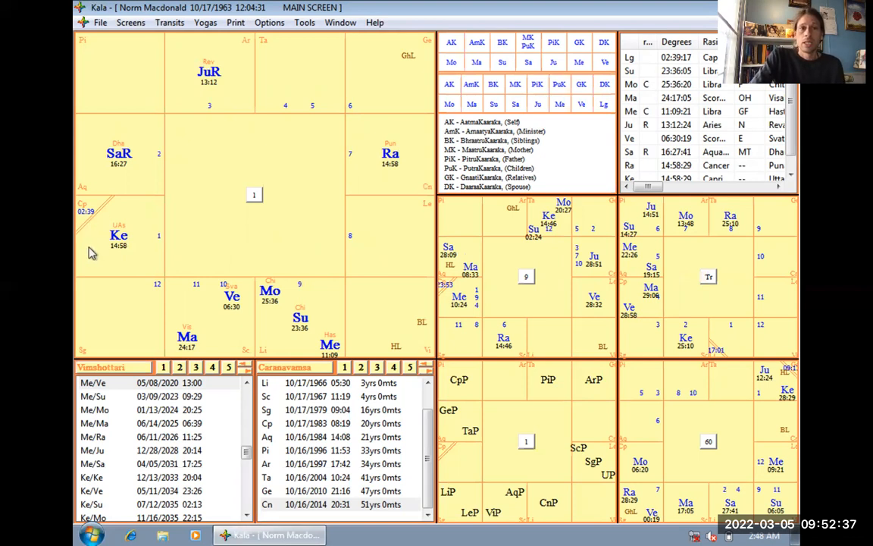
mouse_move(133, 282)
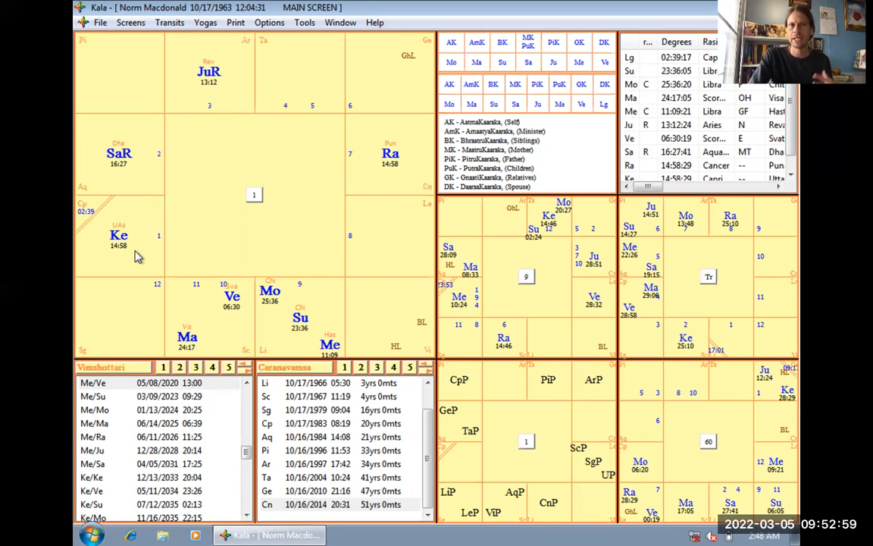
mouse_move(140, 263)
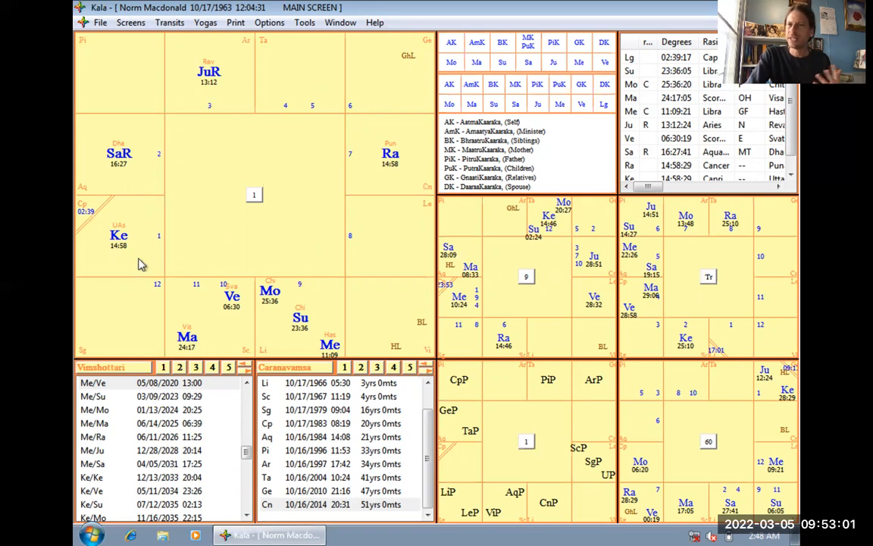
mouse_move(176, 251)
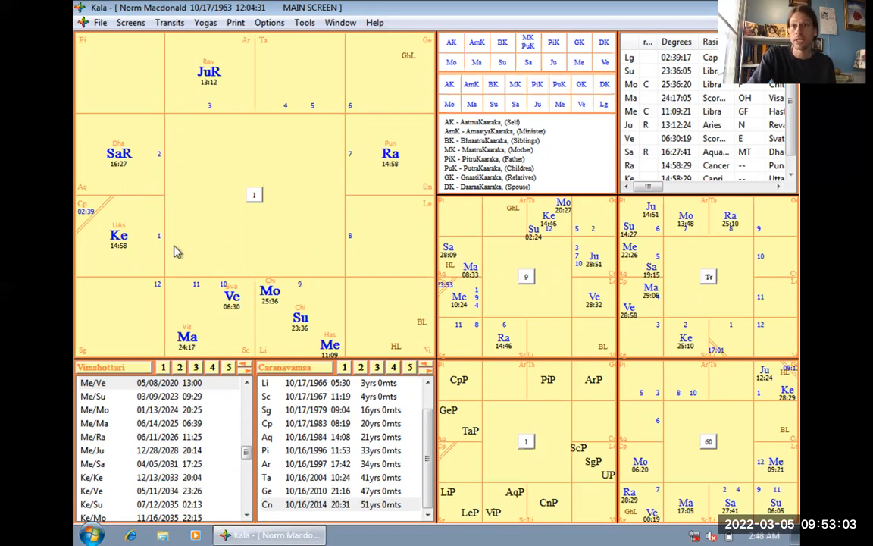
mouse_move(102, 260)
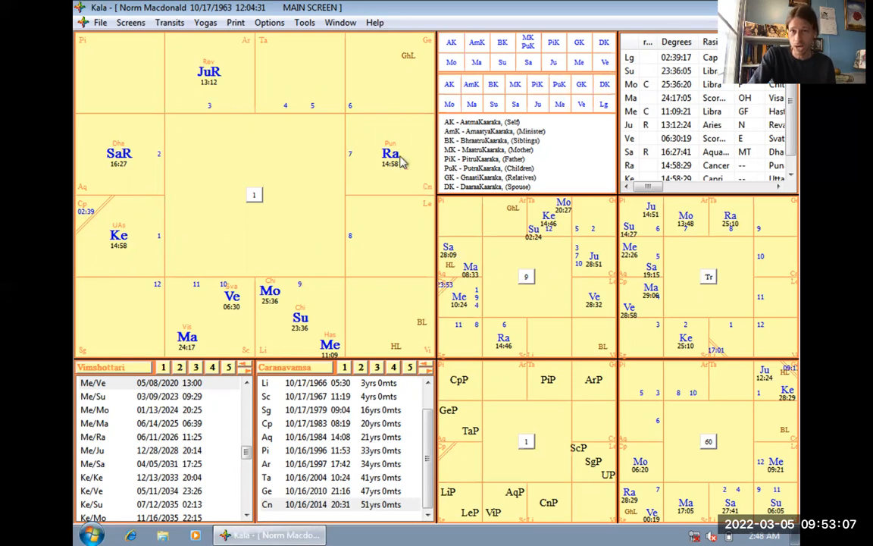
mouse_move(379, 174)
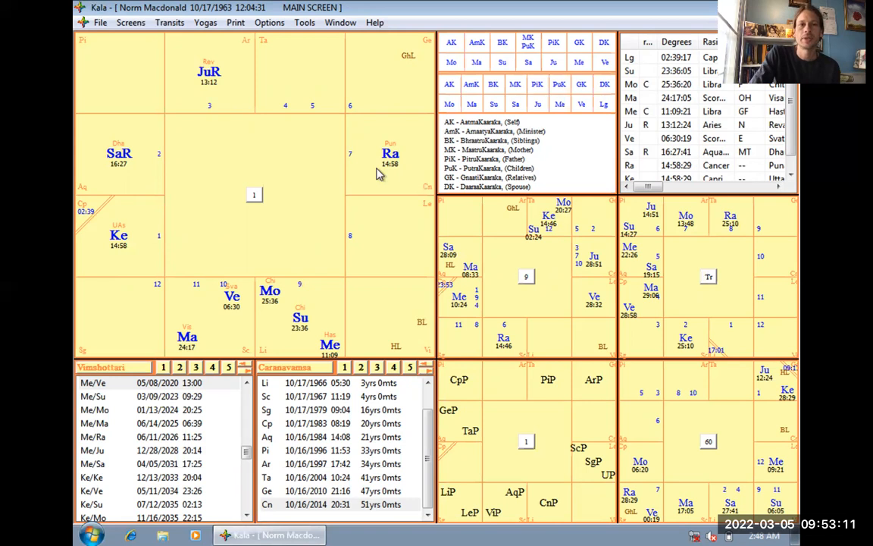
mouse_move(156, 181)
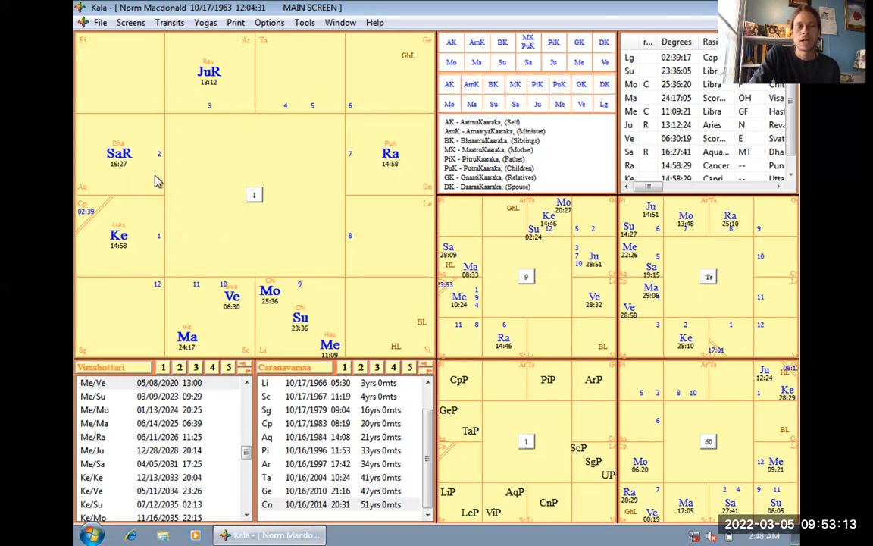
mouse_move(129, 230)
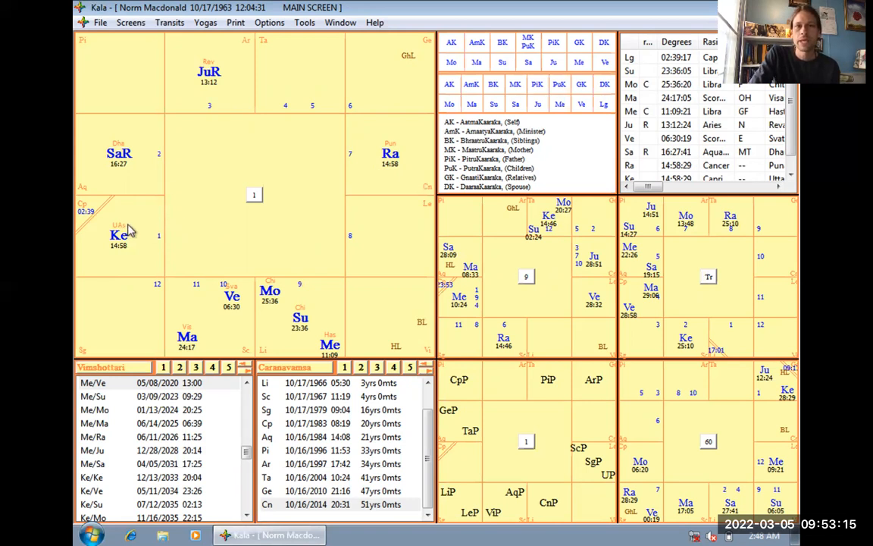
mouse_move(155, 187)
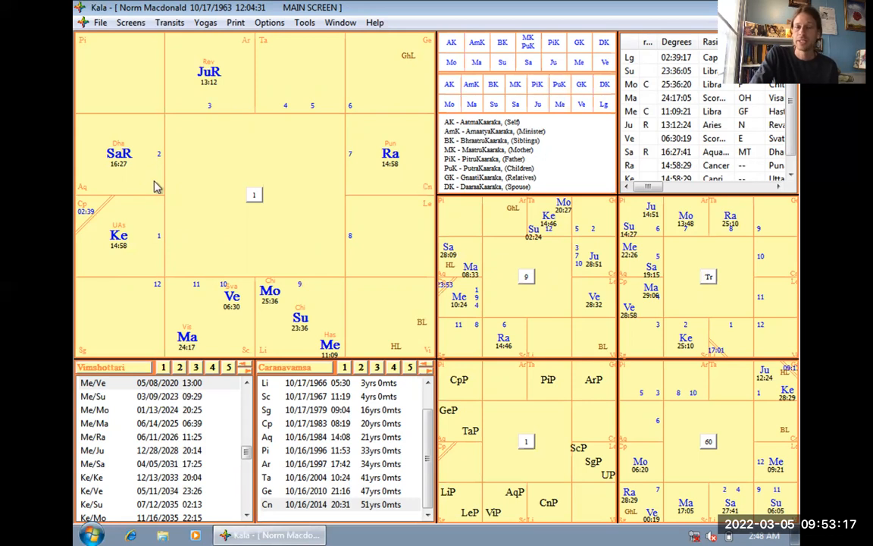
mouse_move(190, 245)
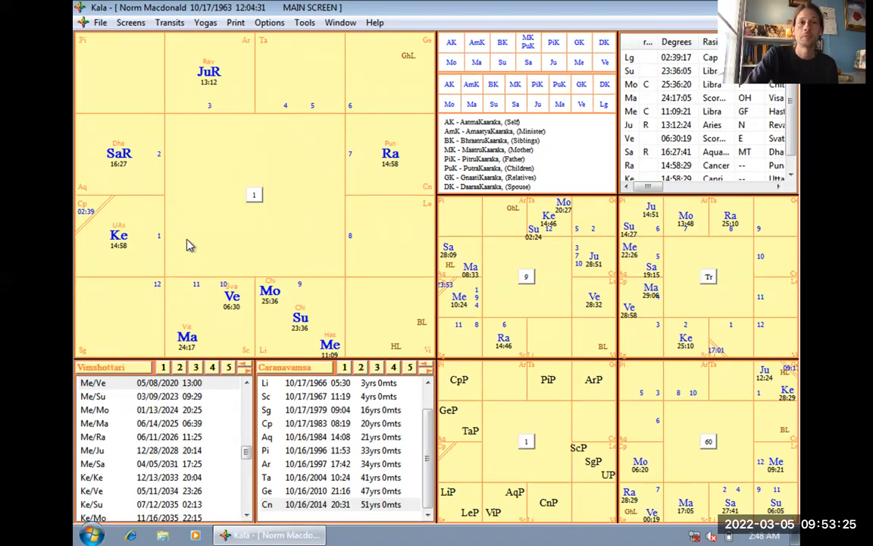
mouse_move(152, 172)
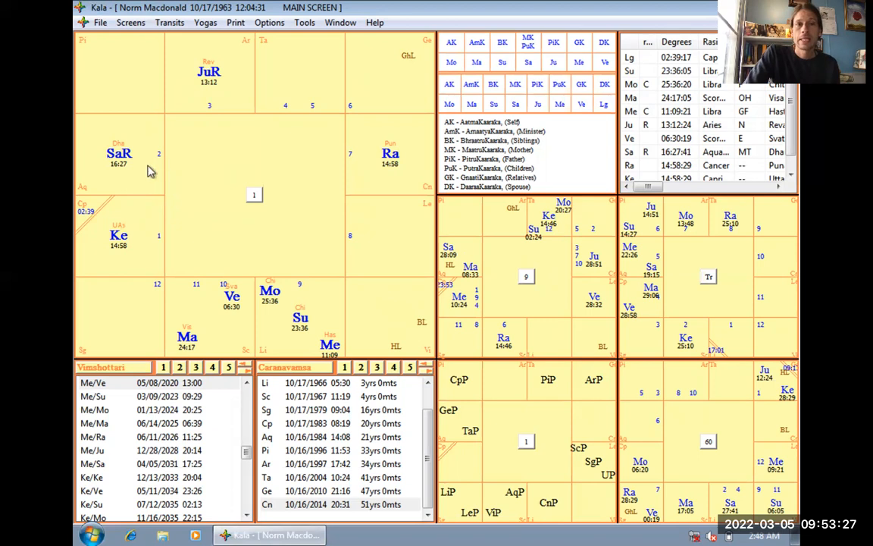
mouse_move(197, 93)
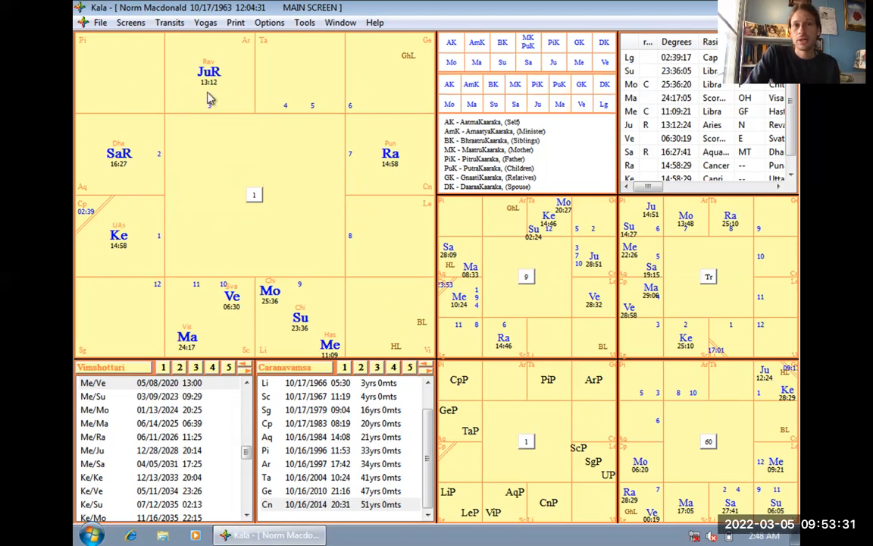
mouse_move(209, 109)
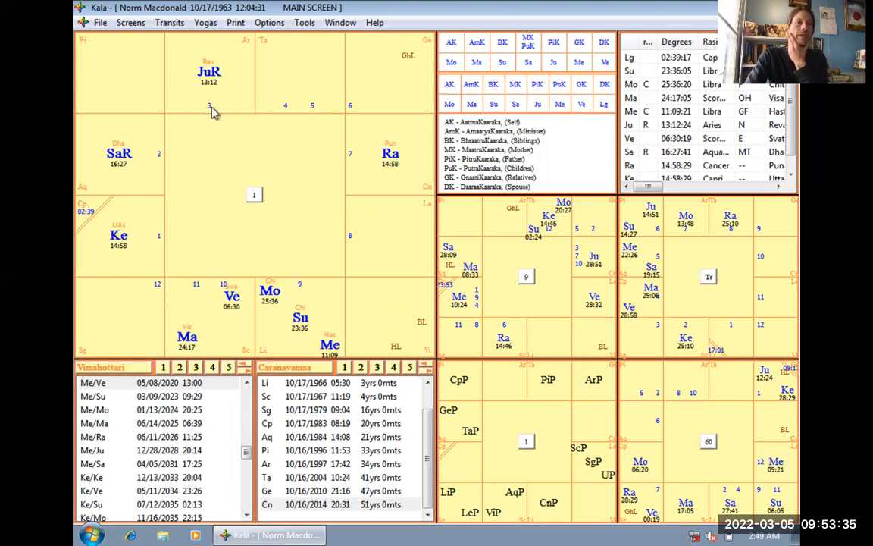
mouse_move(140, 241)
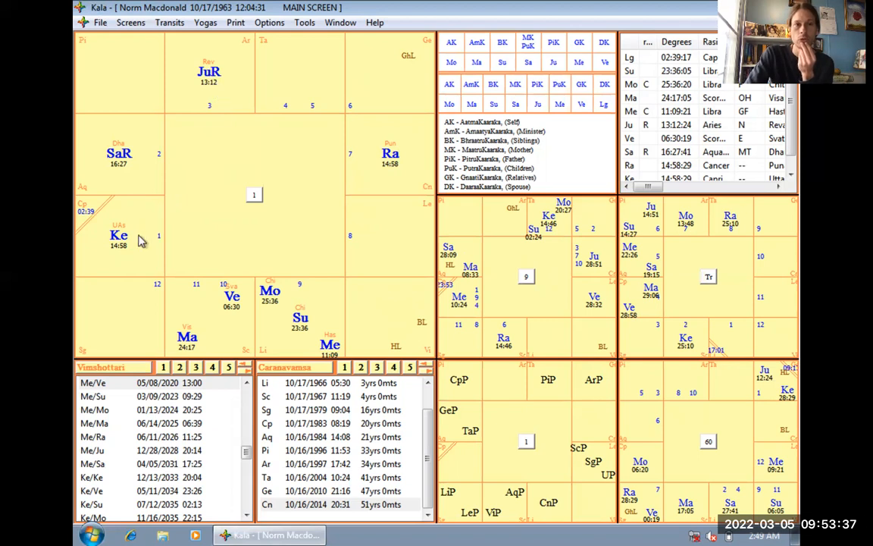
mouse_move(203, 97)
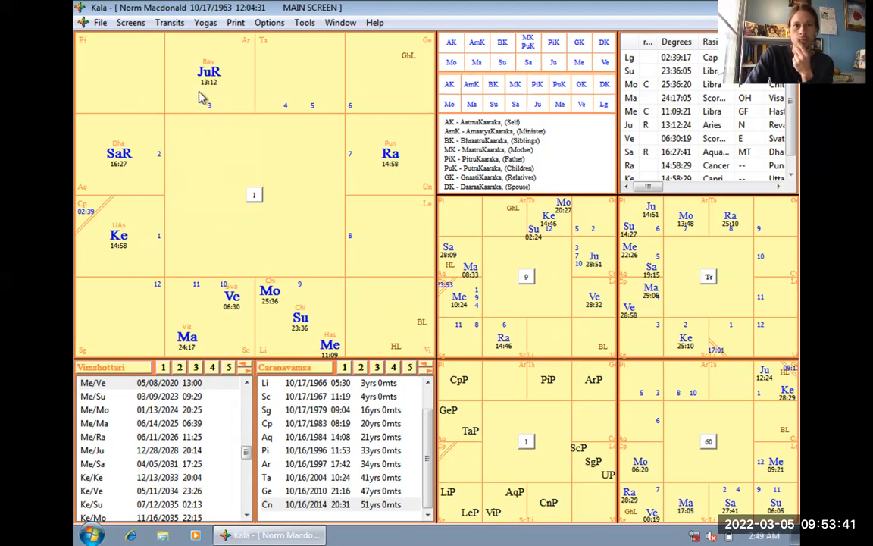
mouse_move(231, 80)
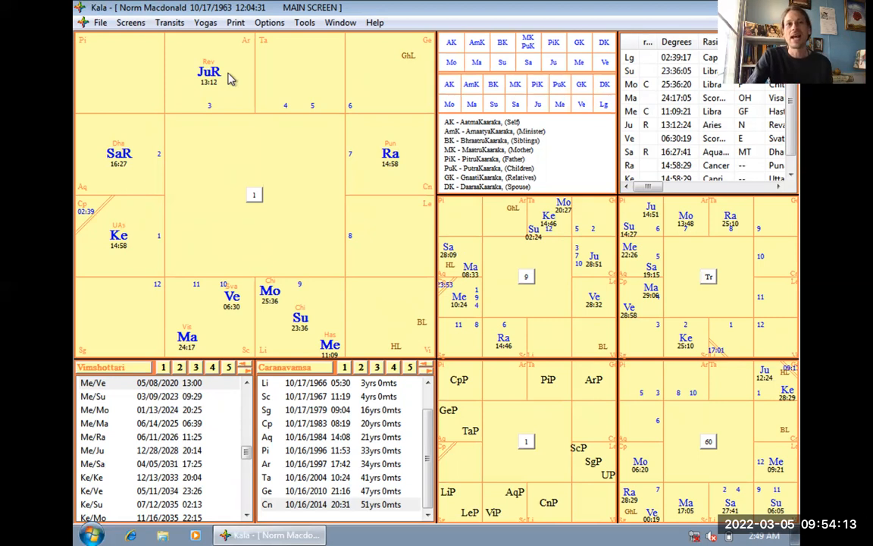
mouse_move(106, 157)
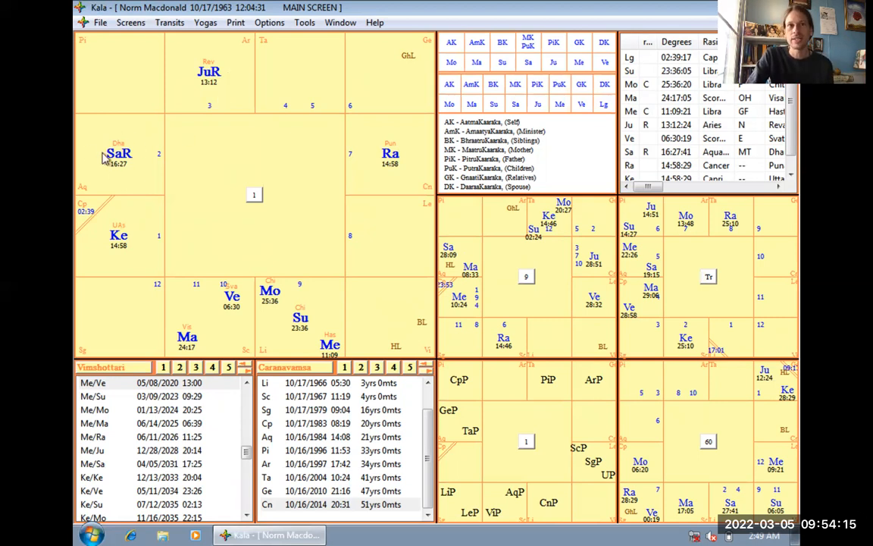
mouse_move(205, 86)
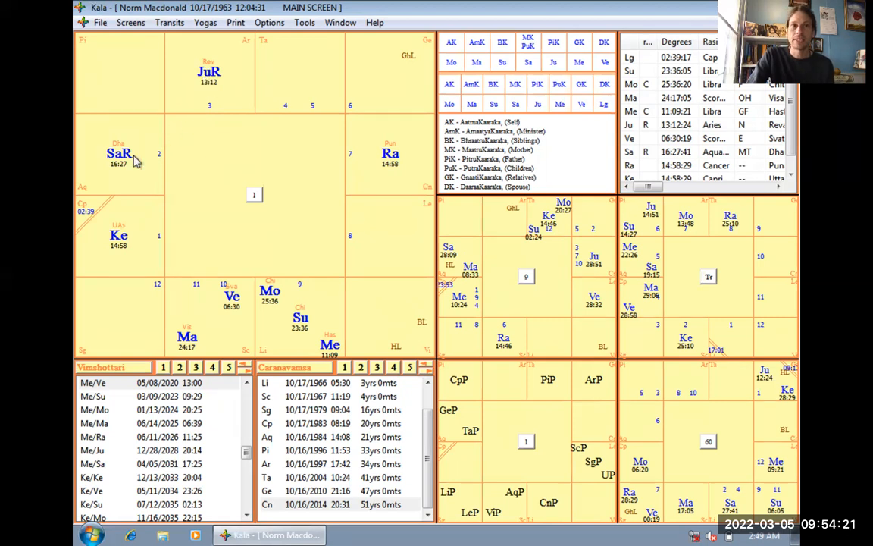
mouse_move(134, 177)
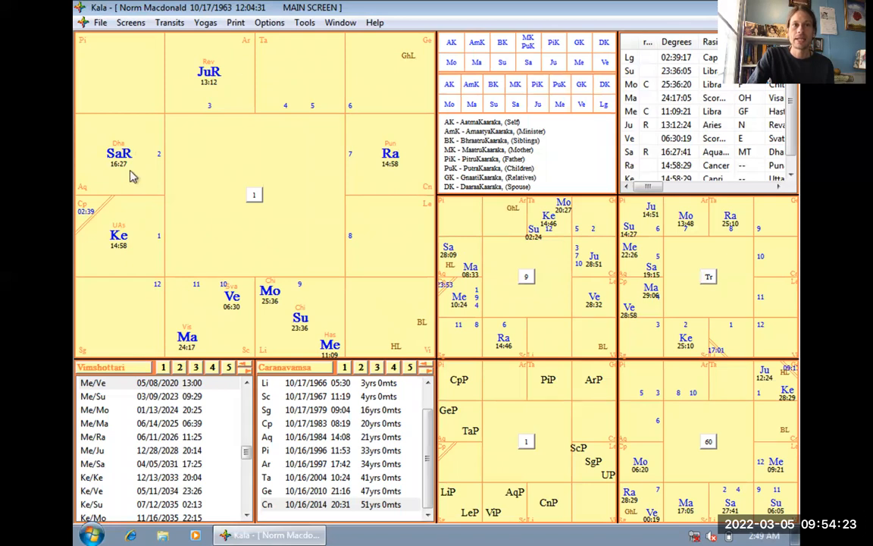
mouse_move(201, 94)
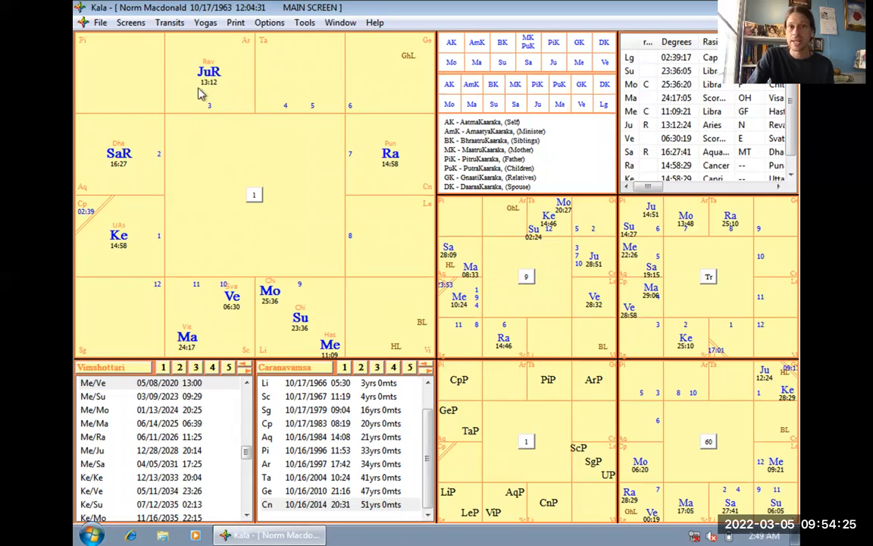
mouse_move(131, 164)
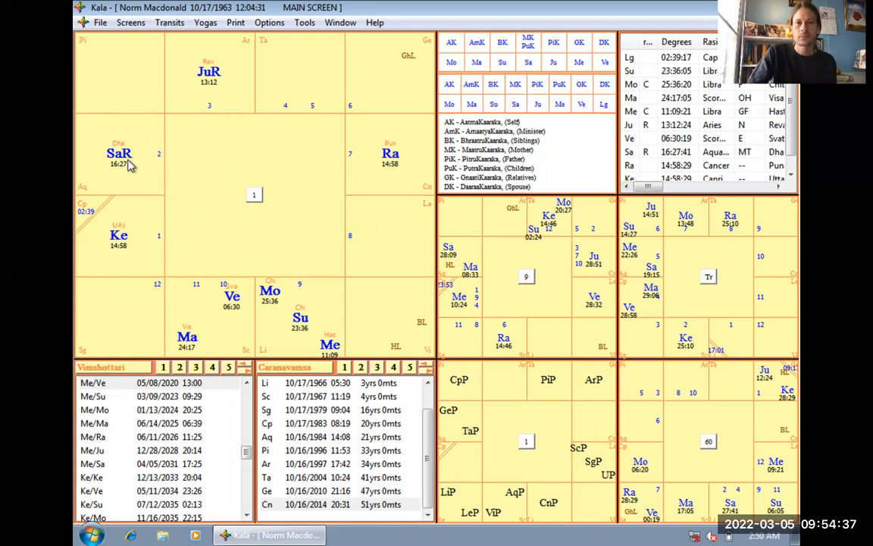
mouse_move(117, 168)
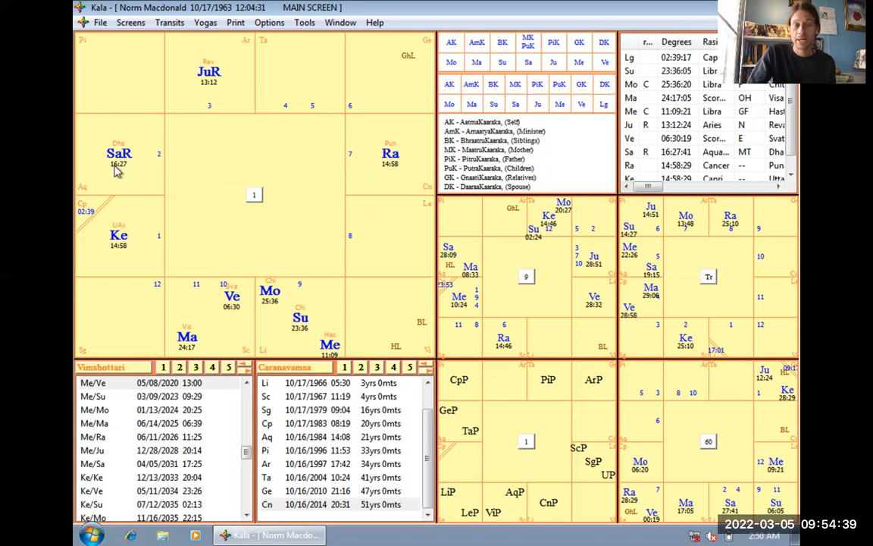
mouse_move(104, 186)
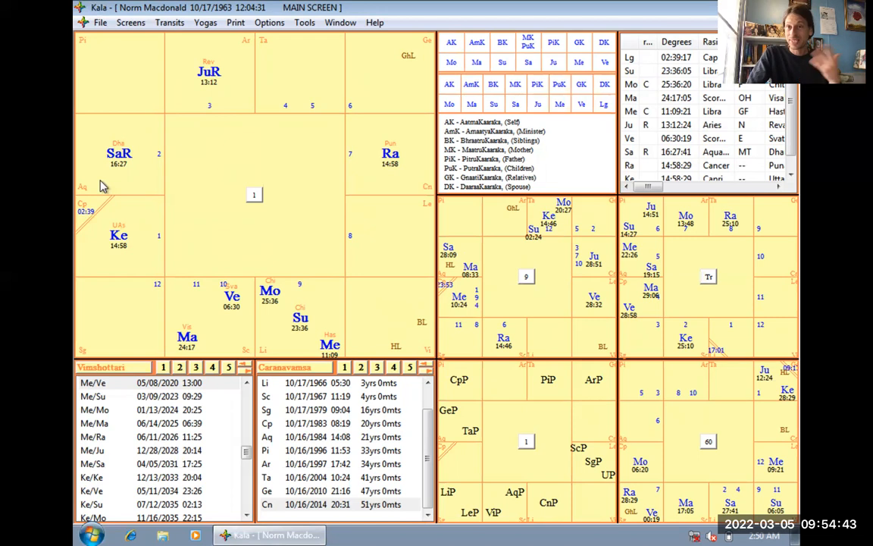
mouse_move(140, 186)
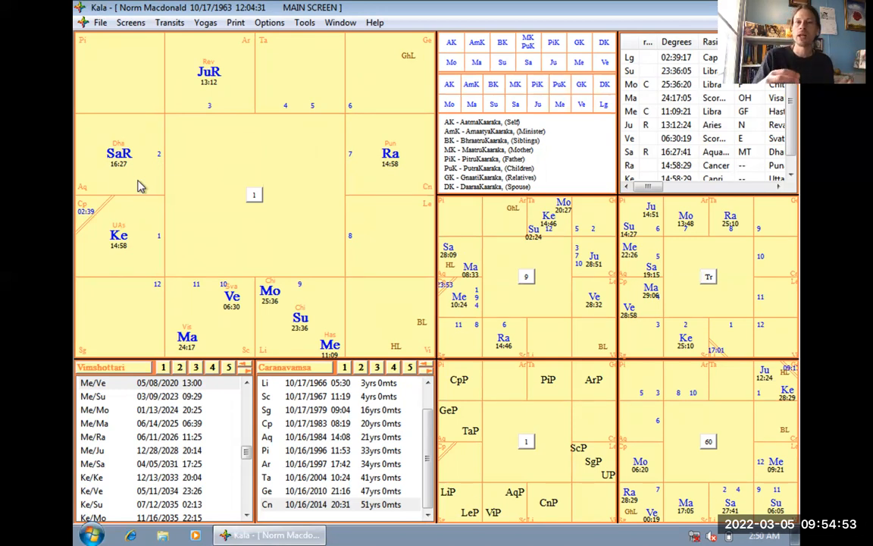
mouse_move(296, 337)
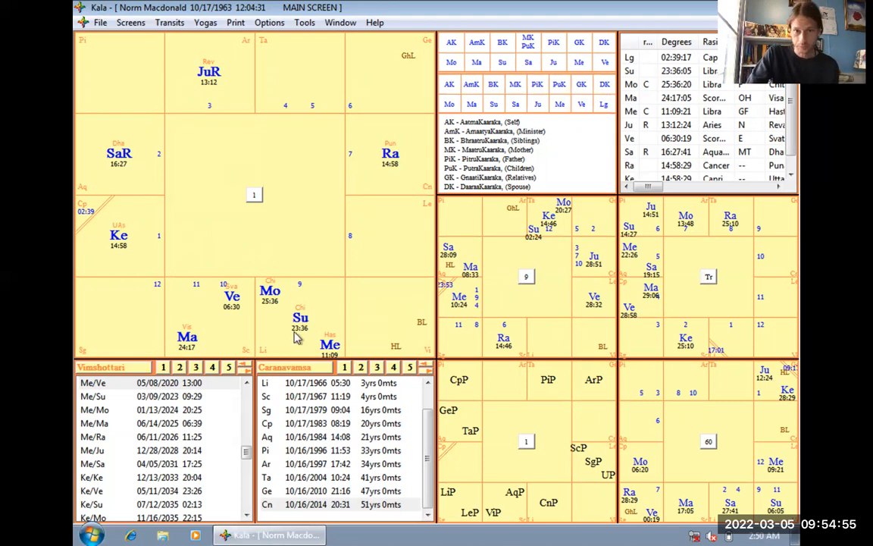
mouse_move(283, 317)
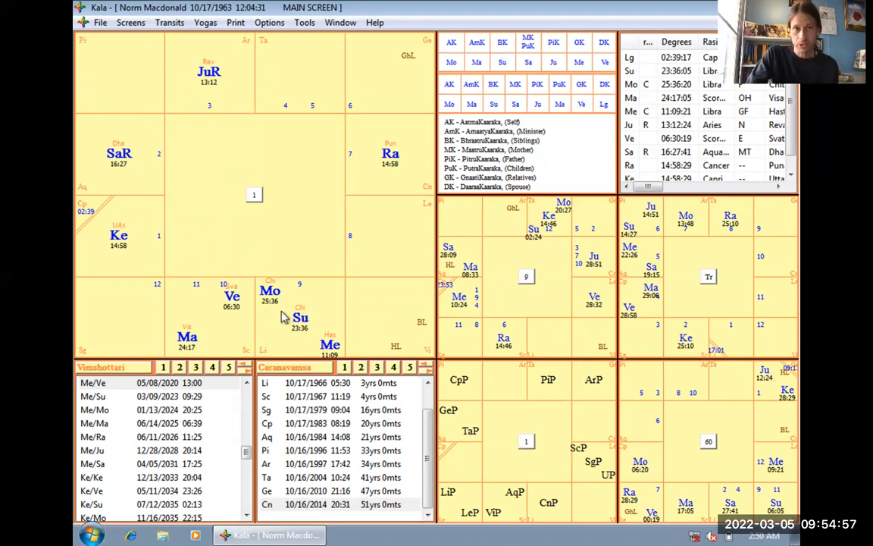
mouse_move(196, 190)
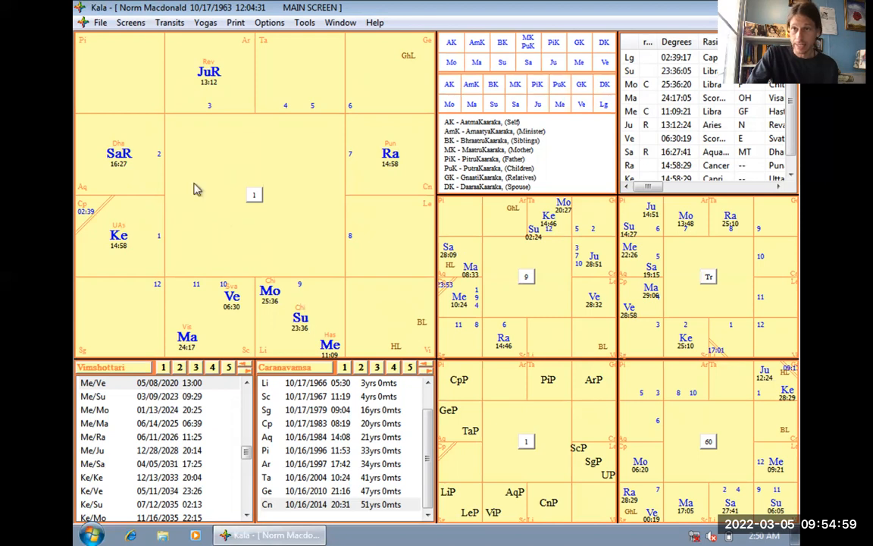
mouse_move(272, 341)
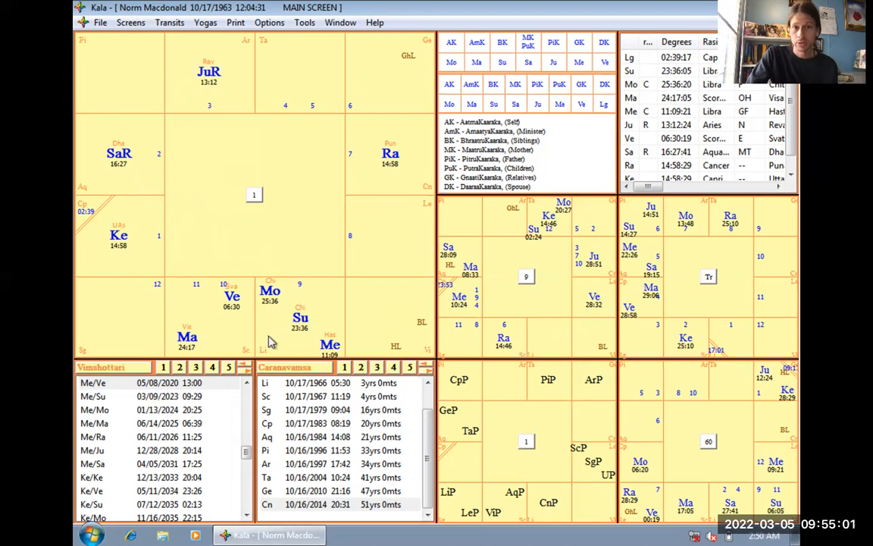
mouse_move(149, 182)
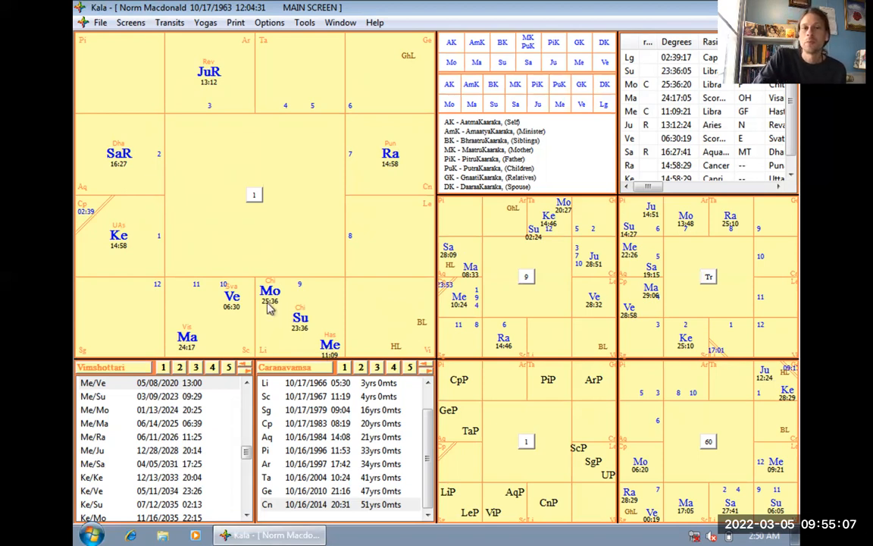
mouse_move(291, 331)
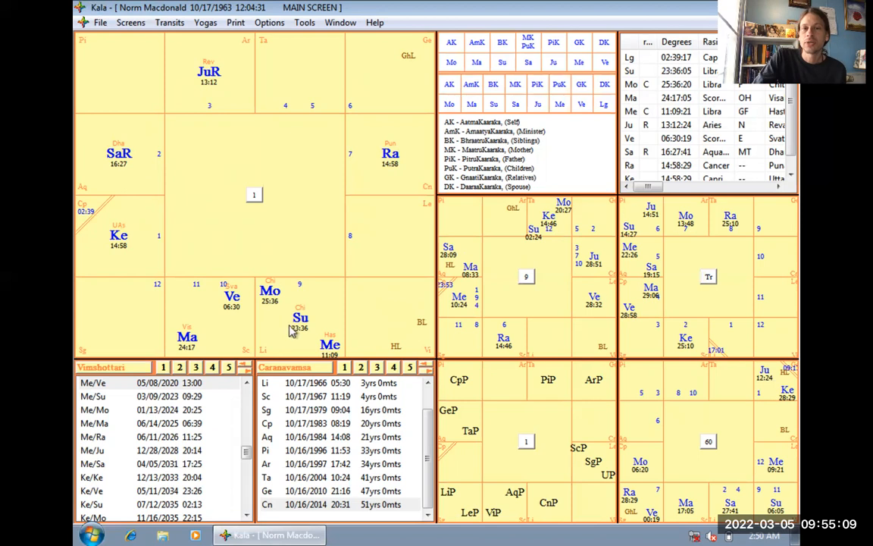
mouse_move(326, 356)
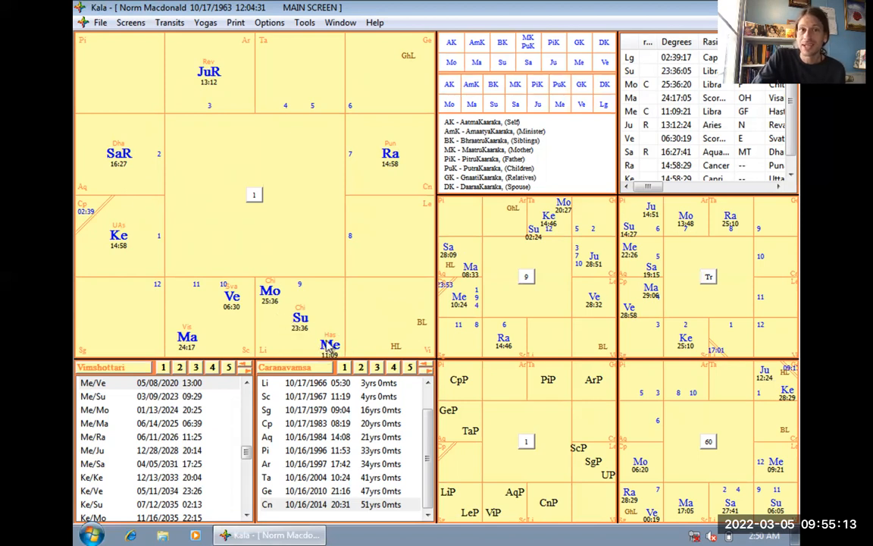
mouse_move(231, 271)
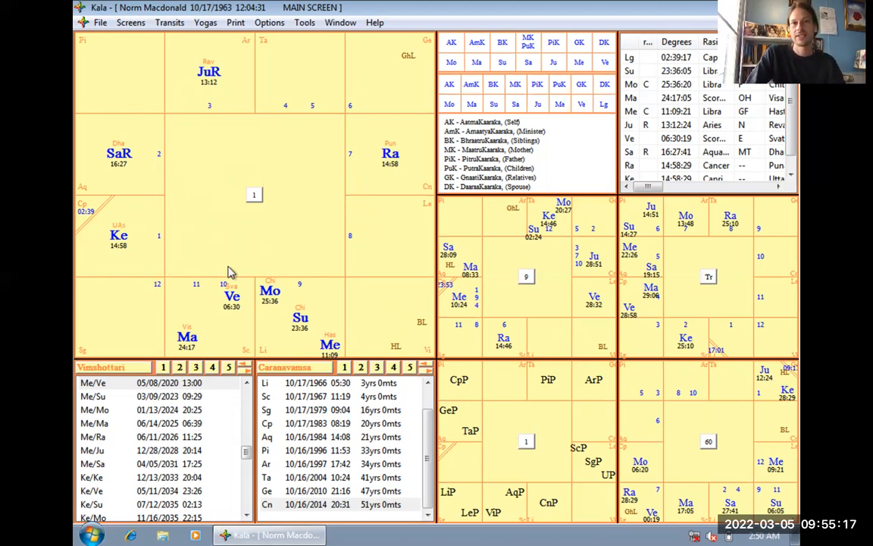
mouse_move(157, 190)
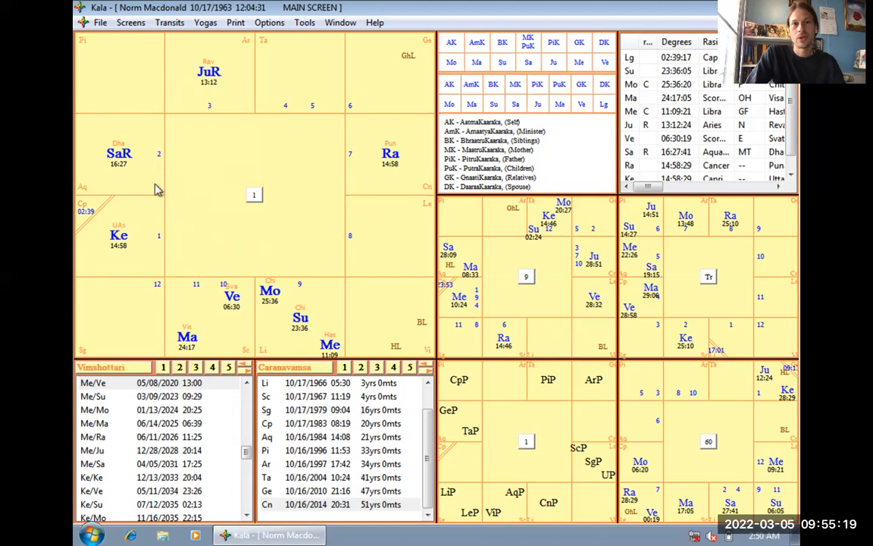
mouse_move(314, 322)
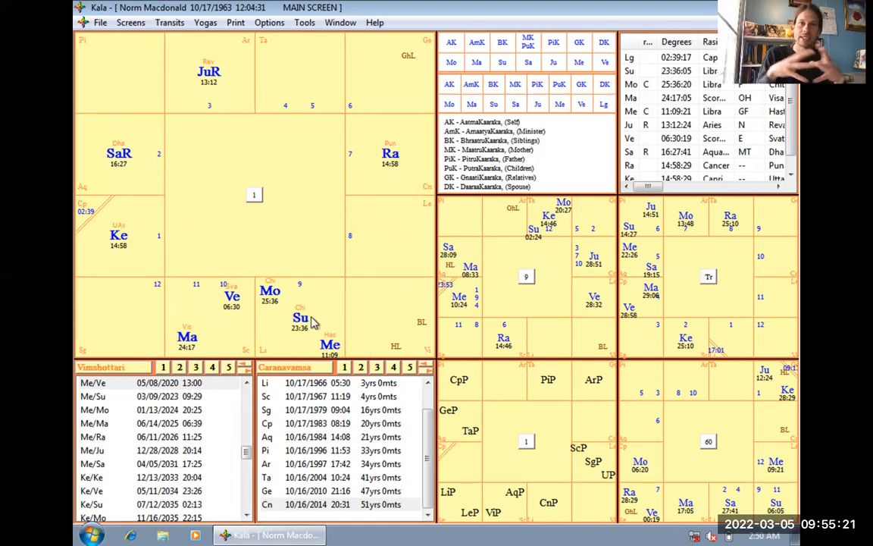
mouse_move(114, 187)
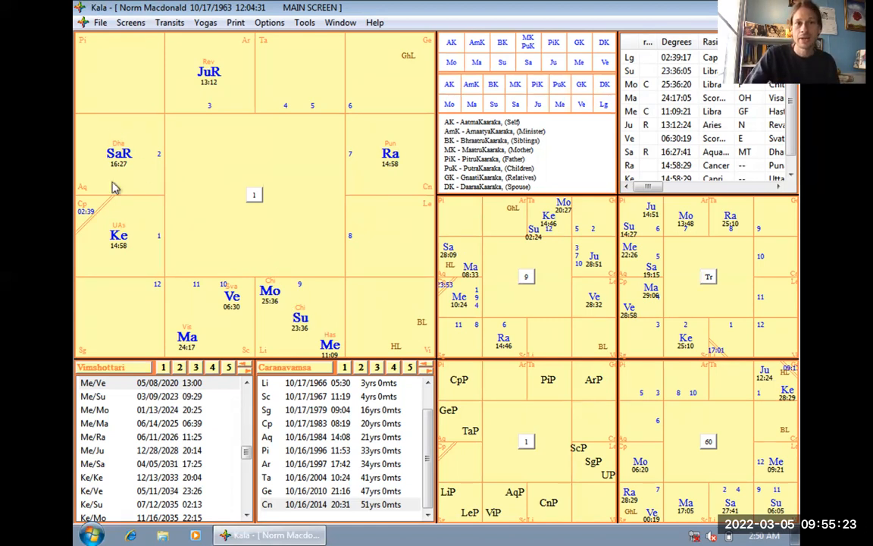
mouse_move(144, 233)
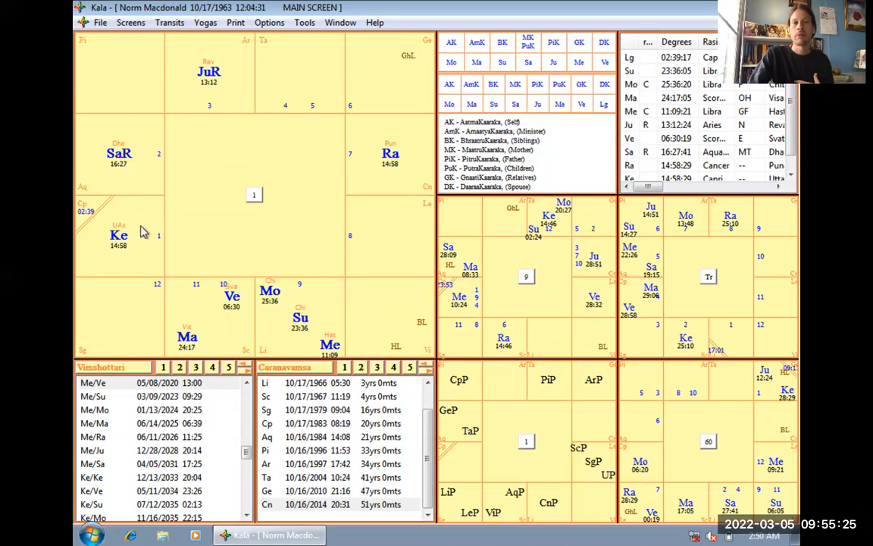
mouse_move(145, 132)
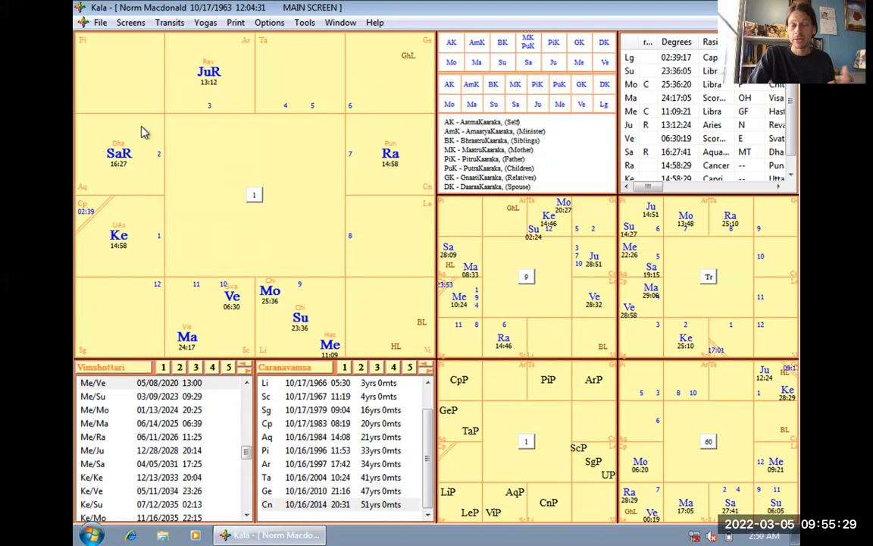
mouse_move(140, 178)
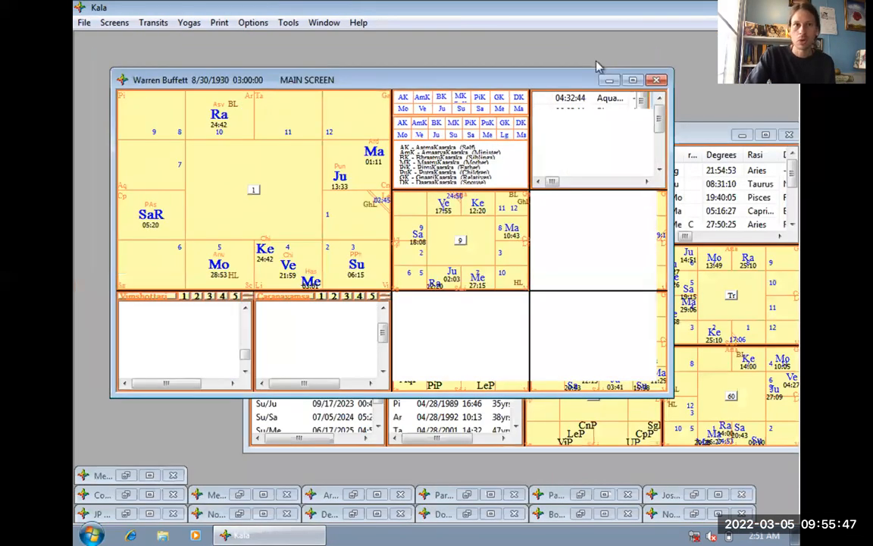
left_click(632, 80)
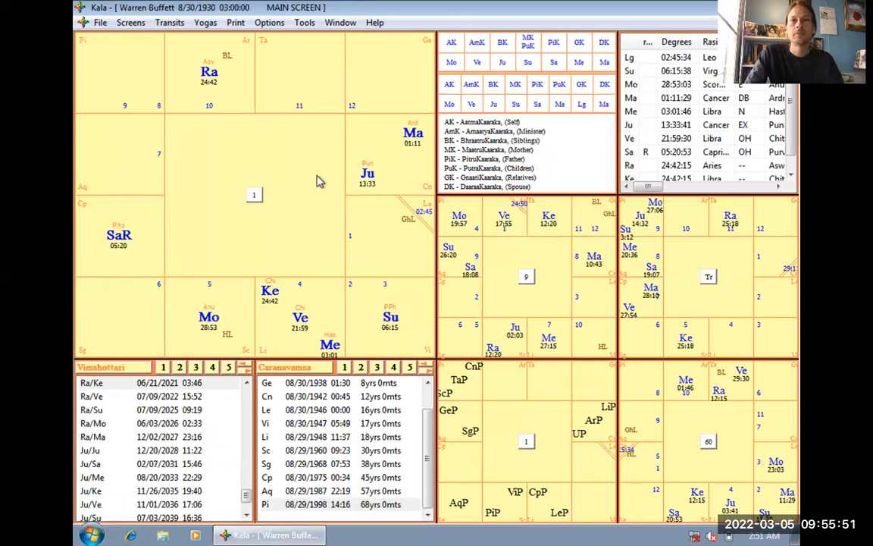
mouse_move(418, 232)
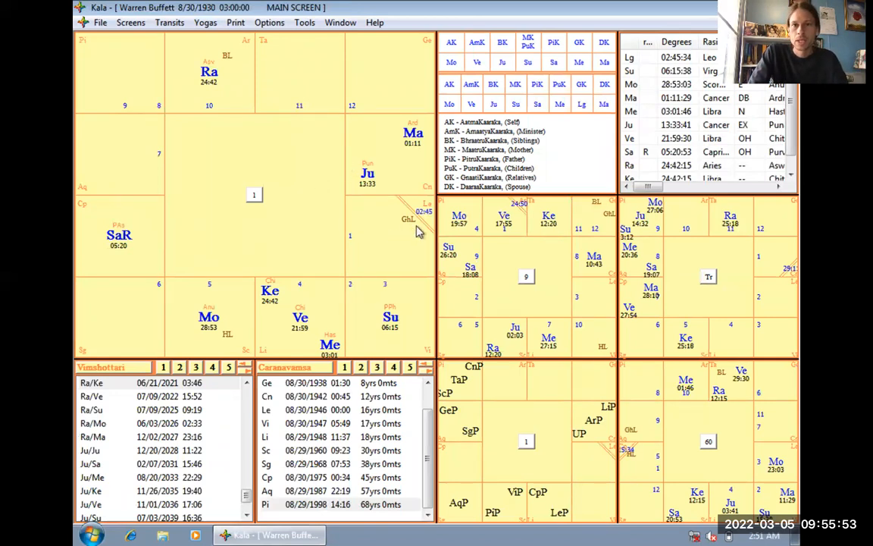
mouse_move(426, 241)
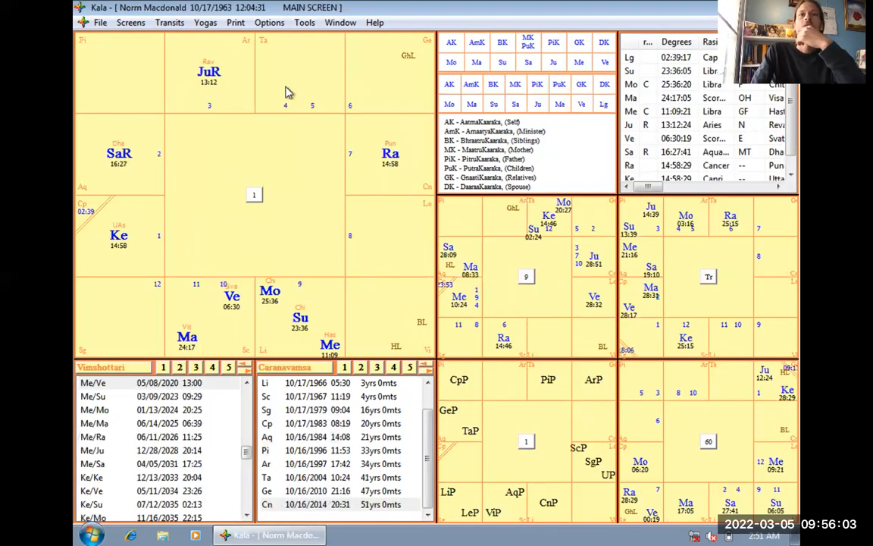
- Switch Norm Macdonald's charts to North Indian style via Chart/Screen Options
left_click(269, 22)
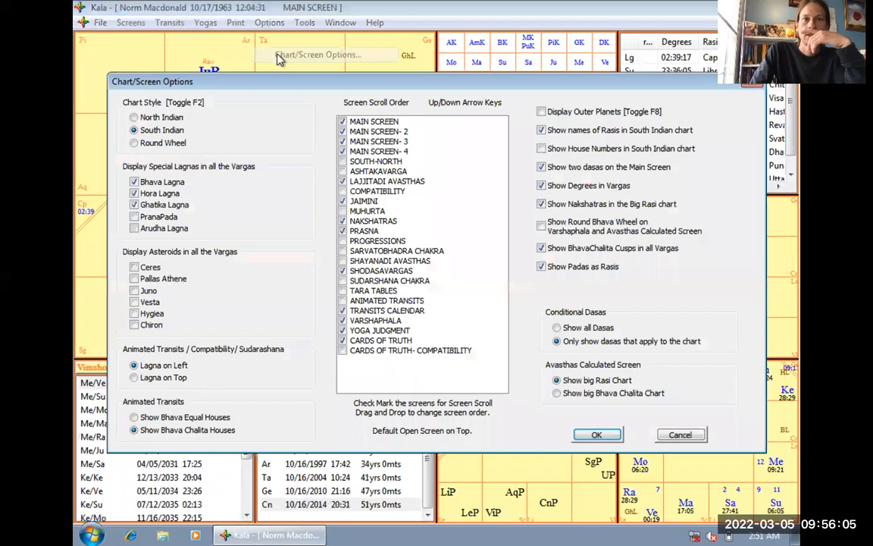
left_click(595, 435)
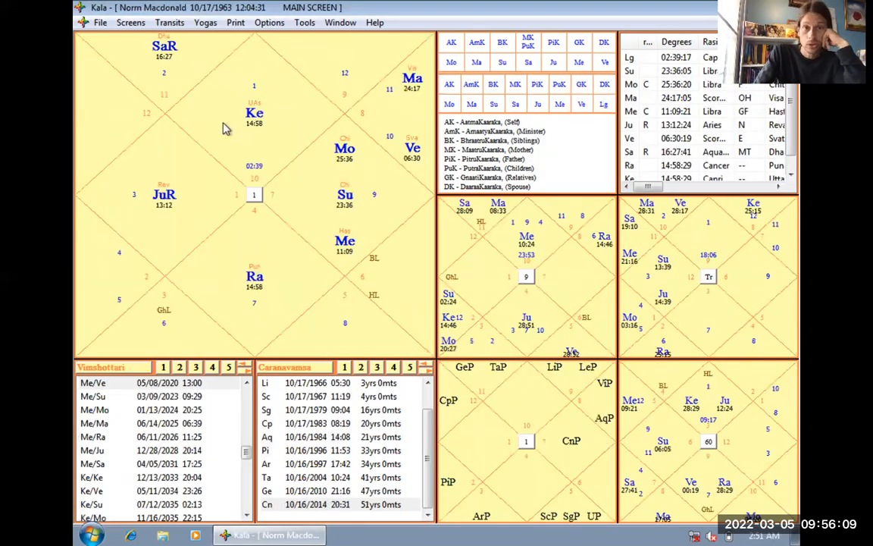
mouse_move(242, 124)
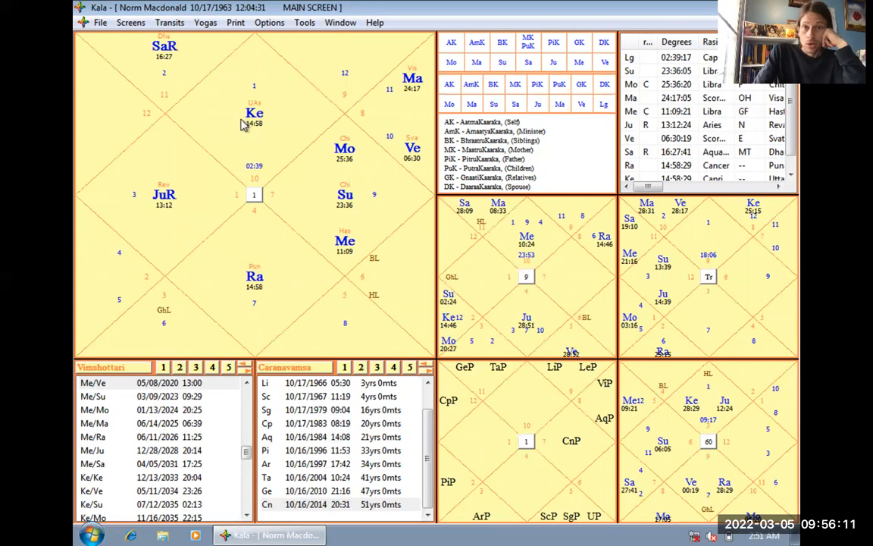
mouse_move(189, 165)
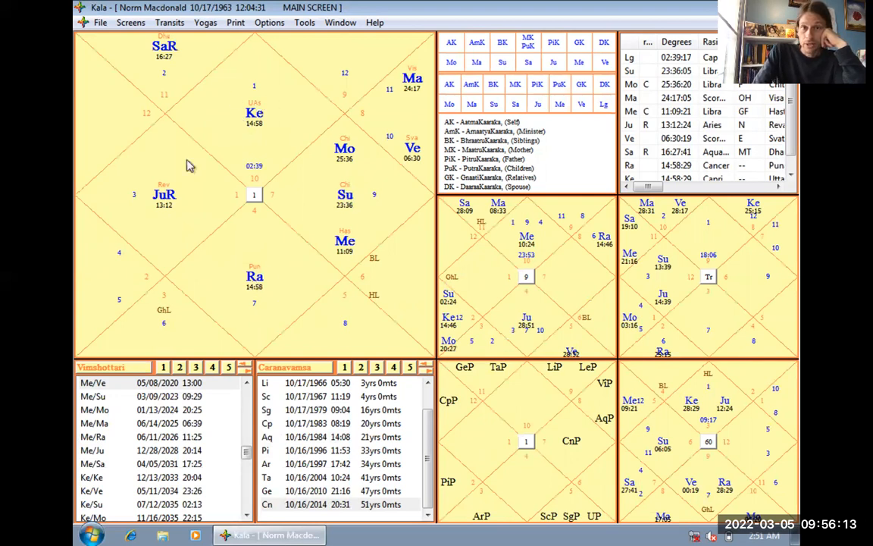
mouse_move(245, 324)
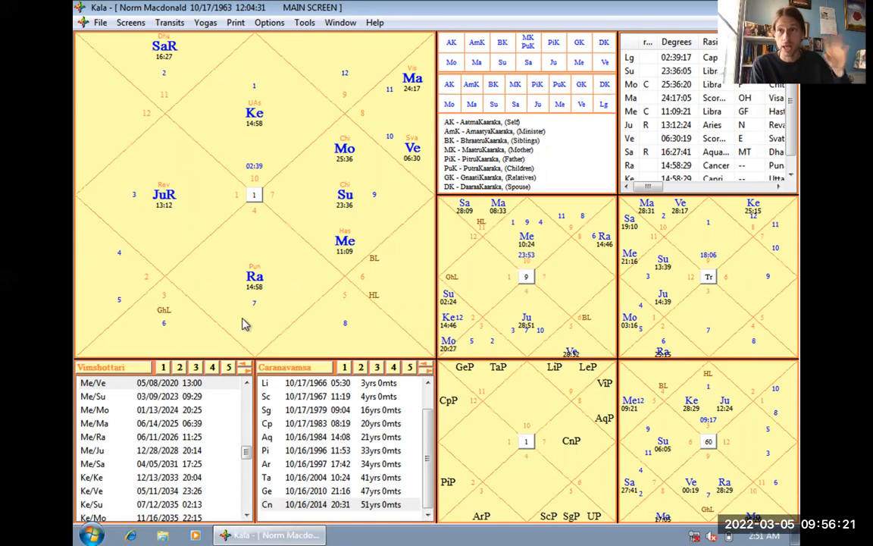
mouse_move(226, 180)
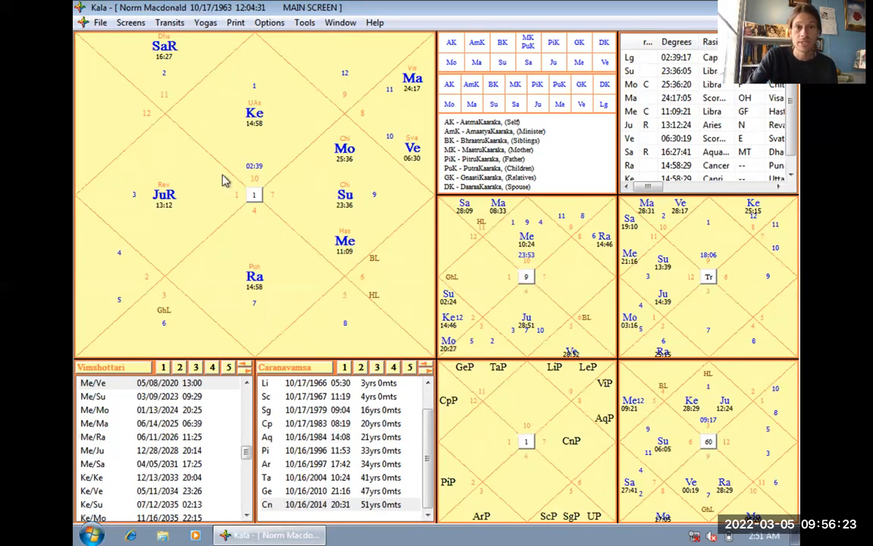
mouse_move(298, 202)
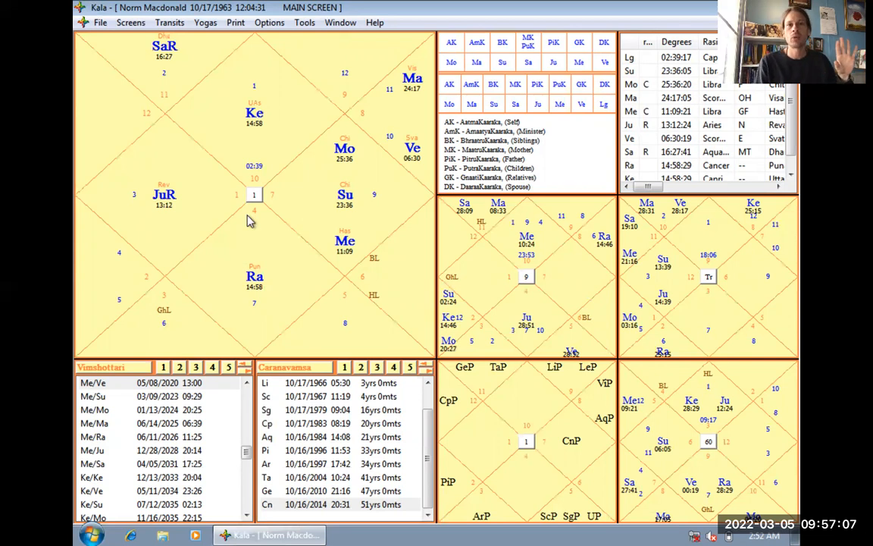
mouse_move(335, 58)
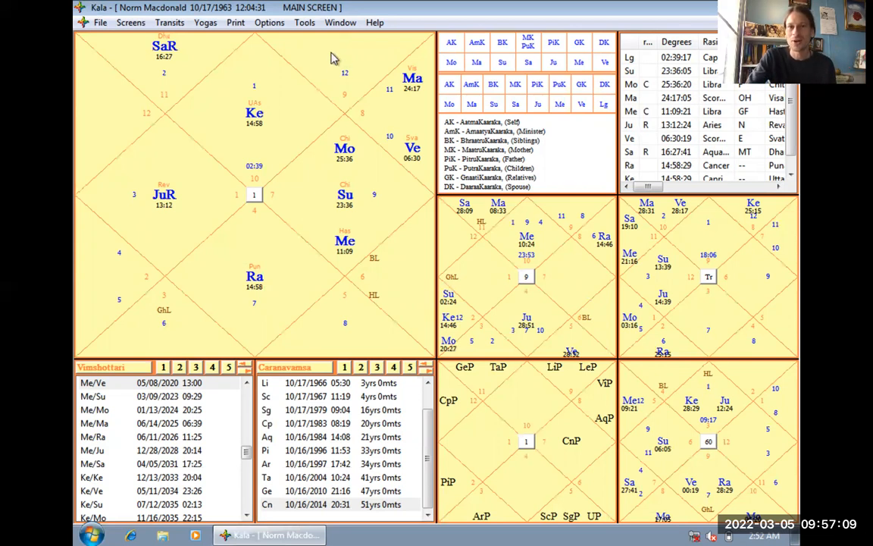
mouse_move(220, 133)
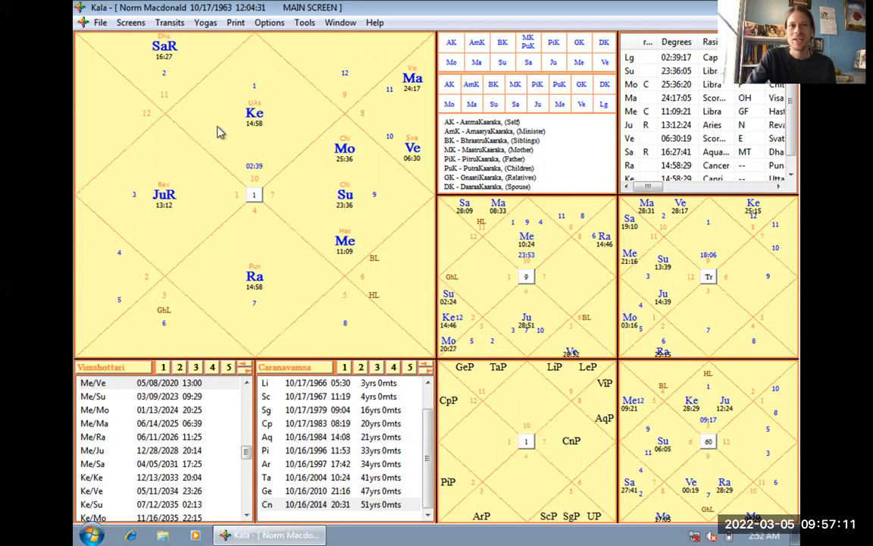
mouse_move(192, 285)
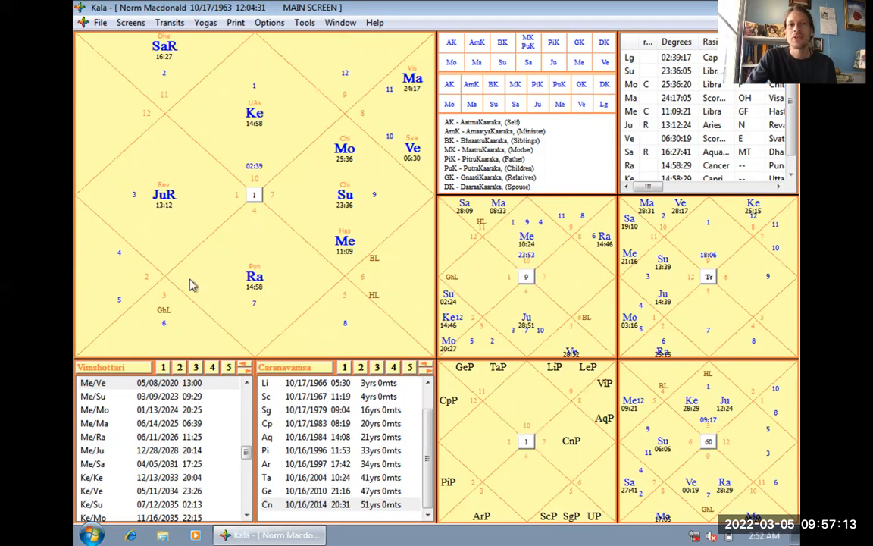
mouse_move(331, 328)
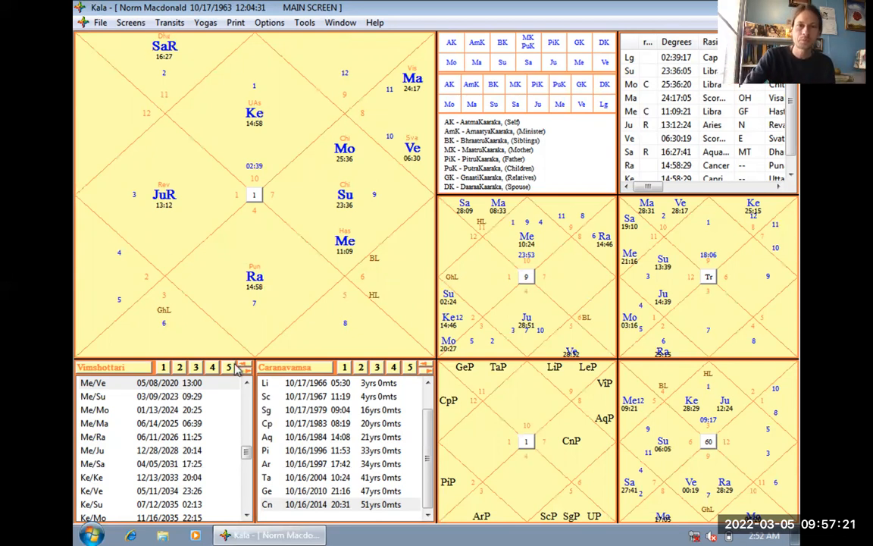
mouse_move(364, 157)
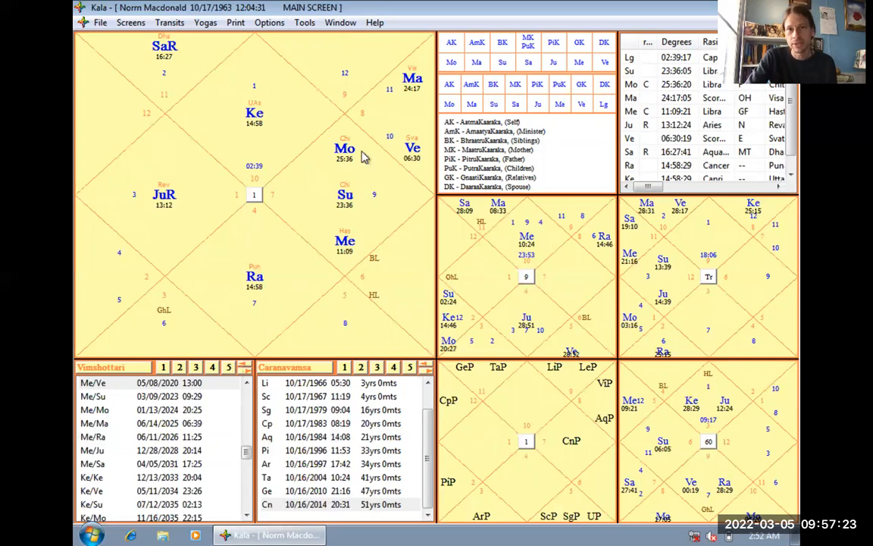
mouse_move(339, 326)
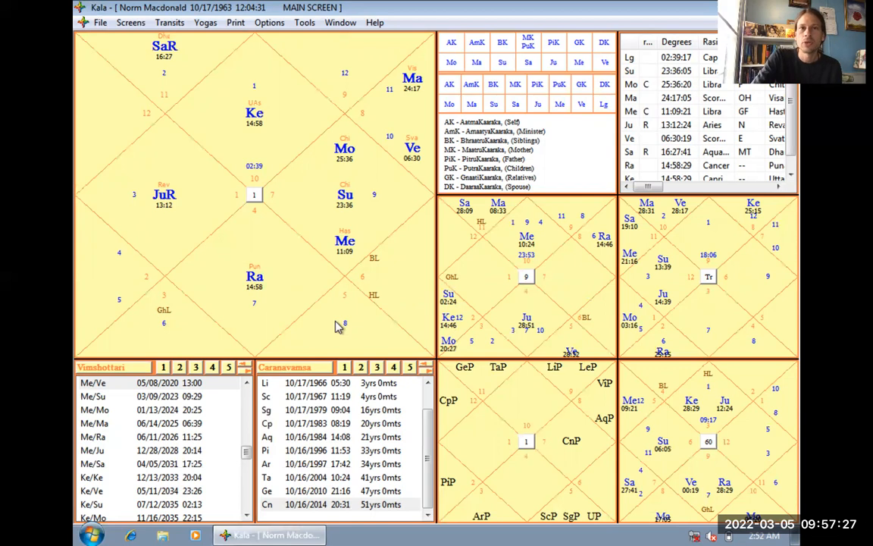
mouse_move(275, 146)
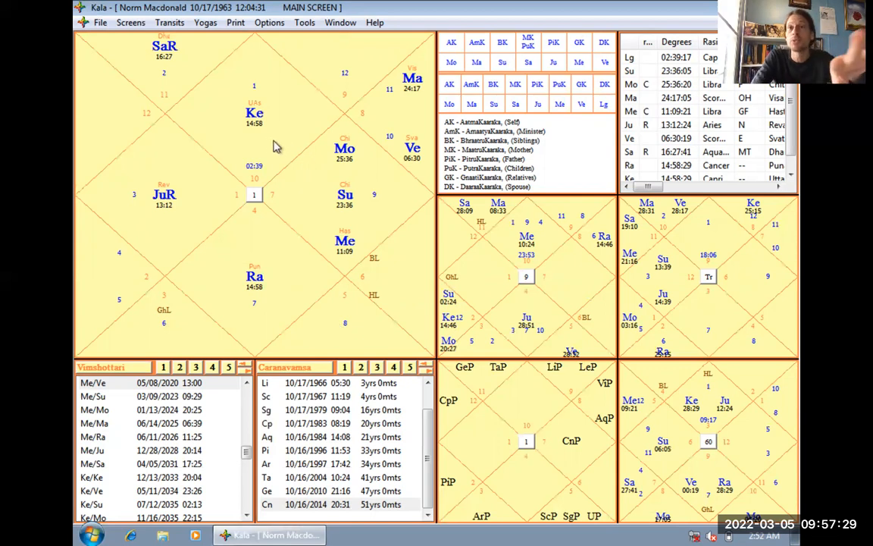
mouse_move(209, 237)
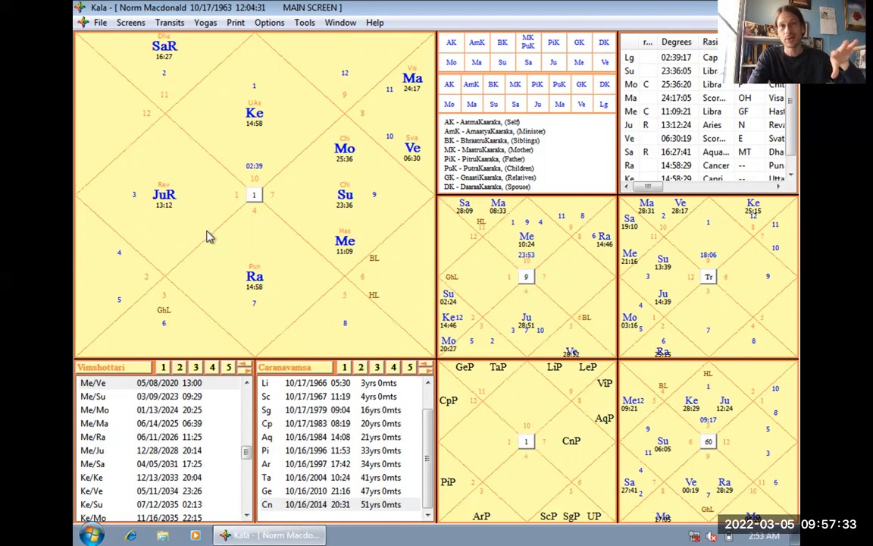
mouse_move(259, 286)
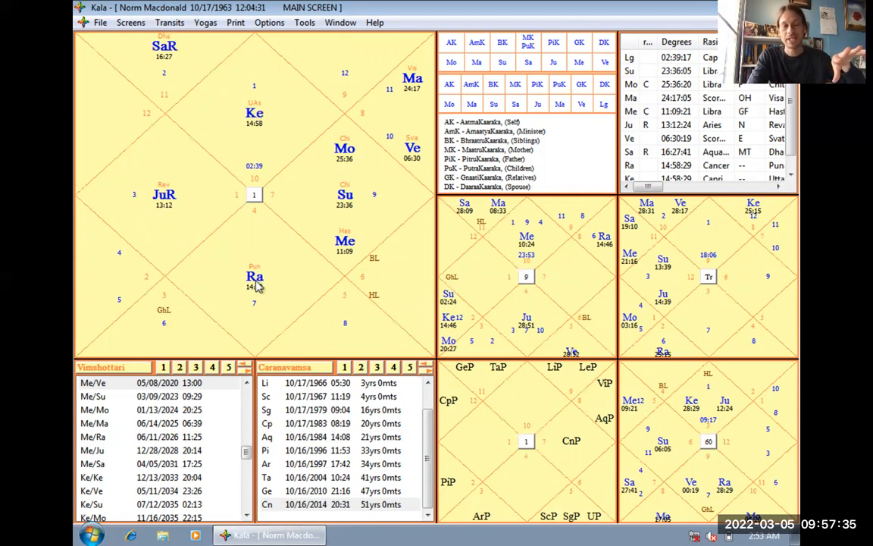
mouse_move(120, 79)
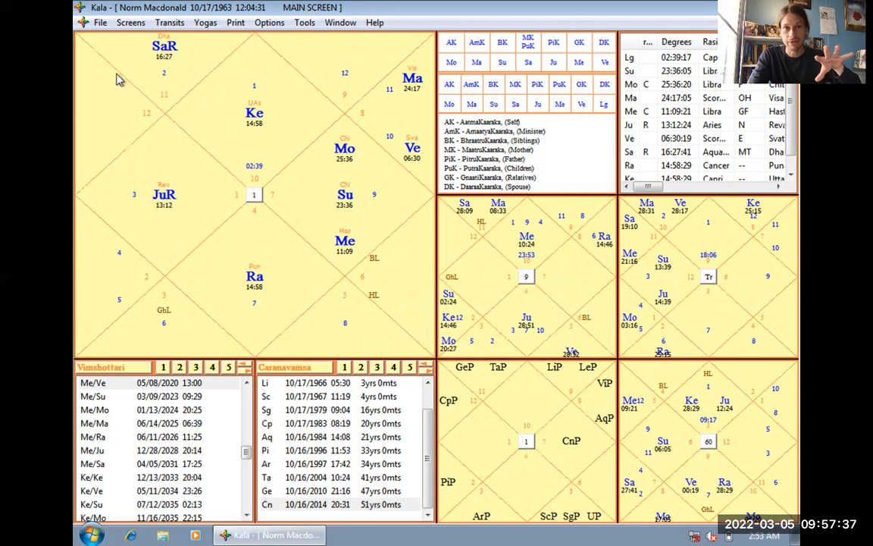
mouse_move(342, 60)
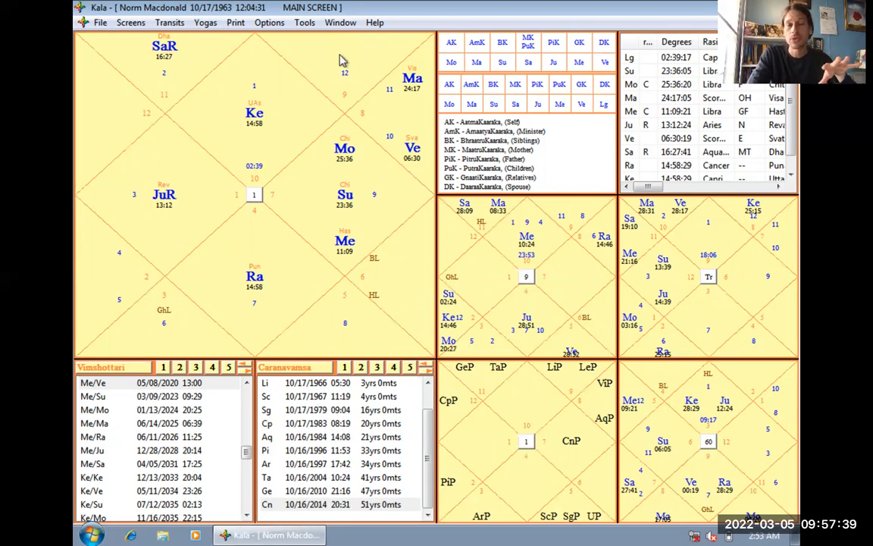
mouse_move(371, 321)
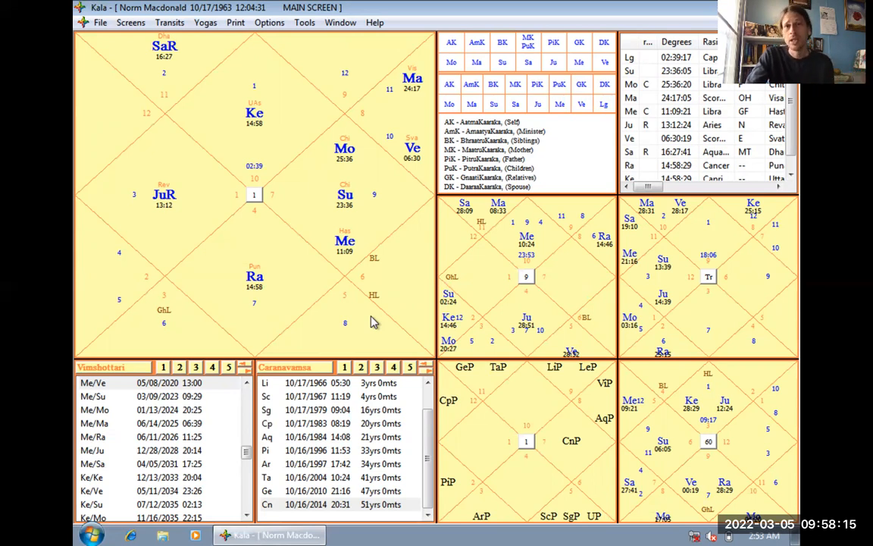
mouse_move(409, 260)
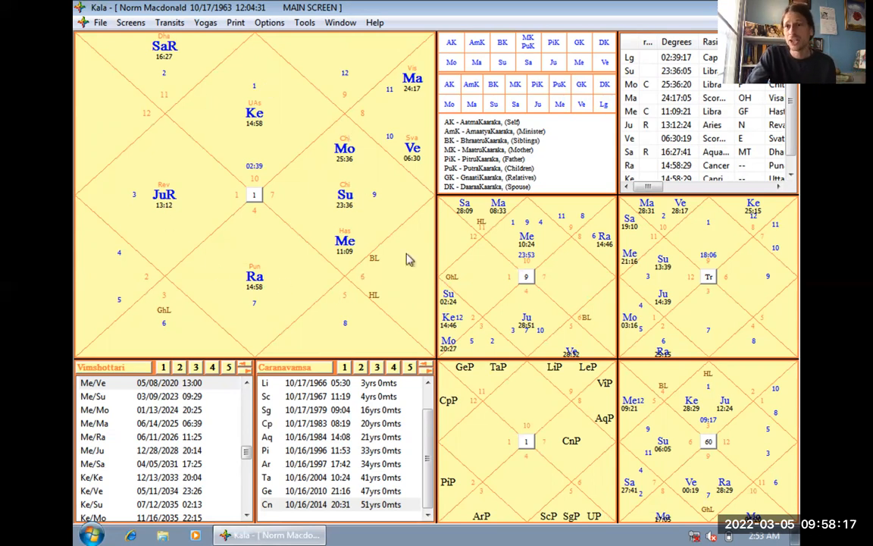
mouse_move(321, 307)
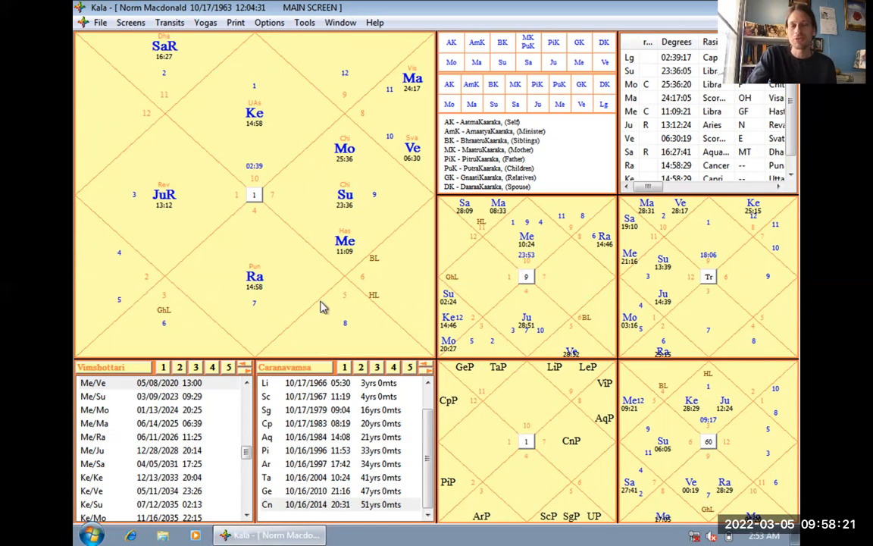
mouse_move(246, 251)
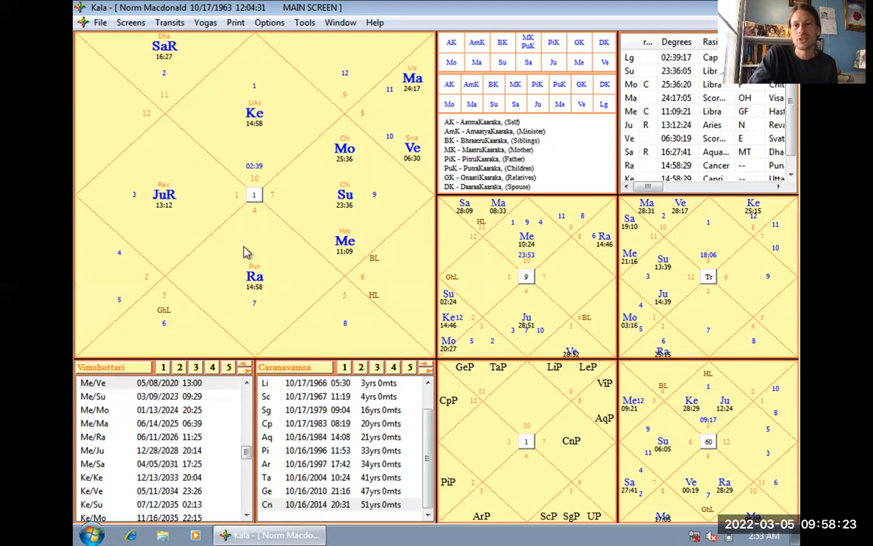
mouse_move(325, 265)
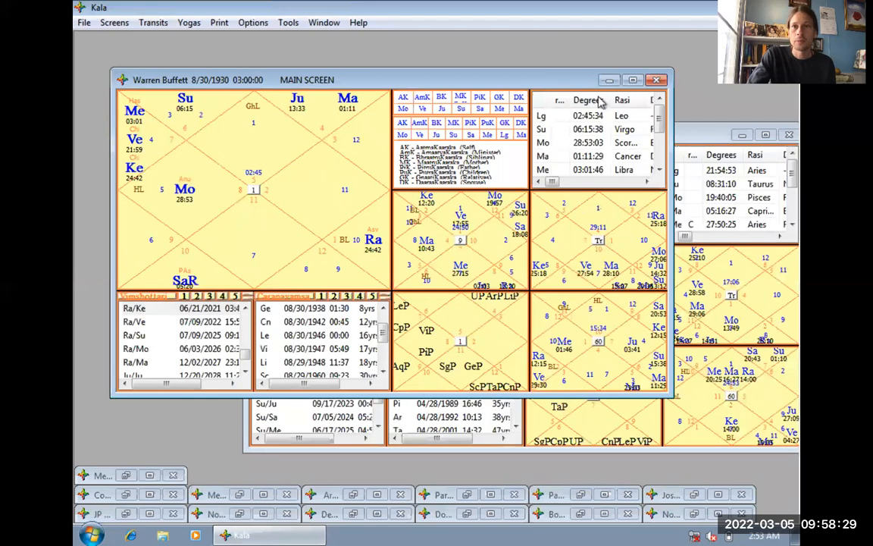
left_click(631, 80)
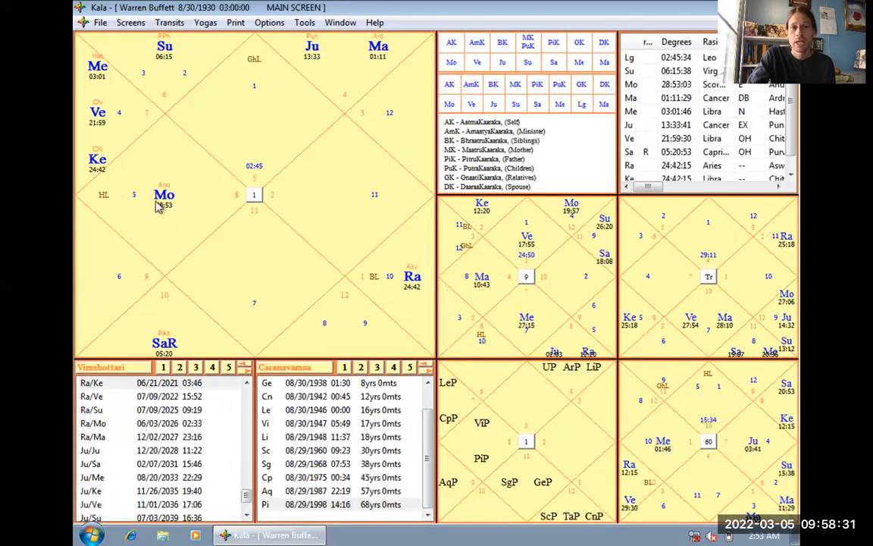
mouse_move(179, 216)
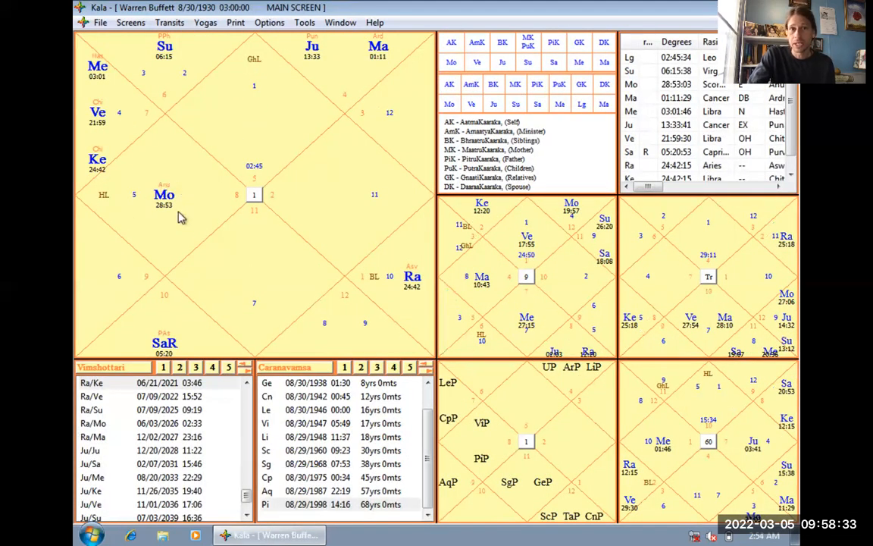
mouse_move(159, 245)
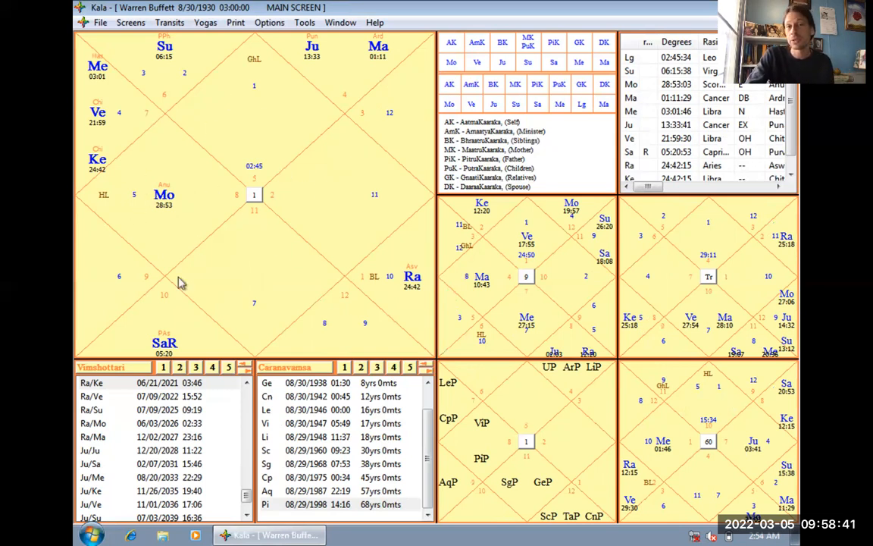
mouse_move(208, 235)
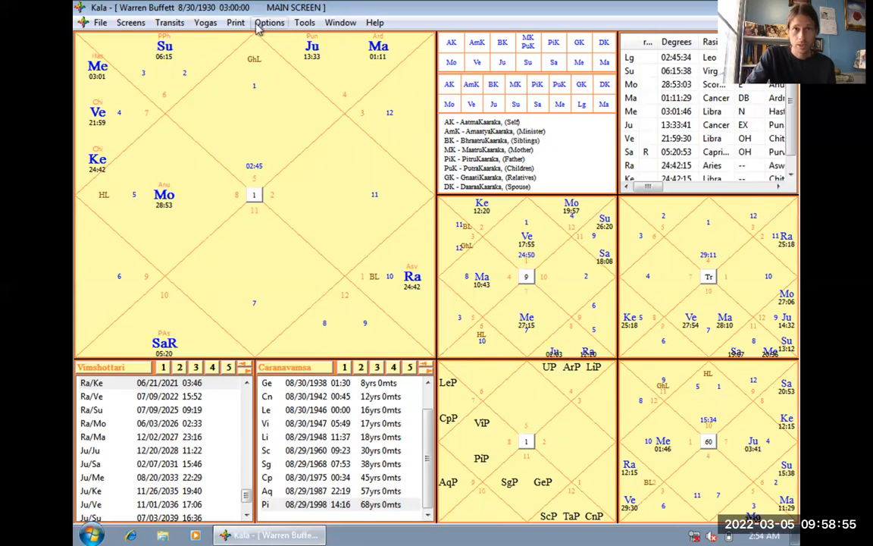
- Switch Warren Buffett's charts to South Indian style via Chart/Screen Options
left_click(269, 22)
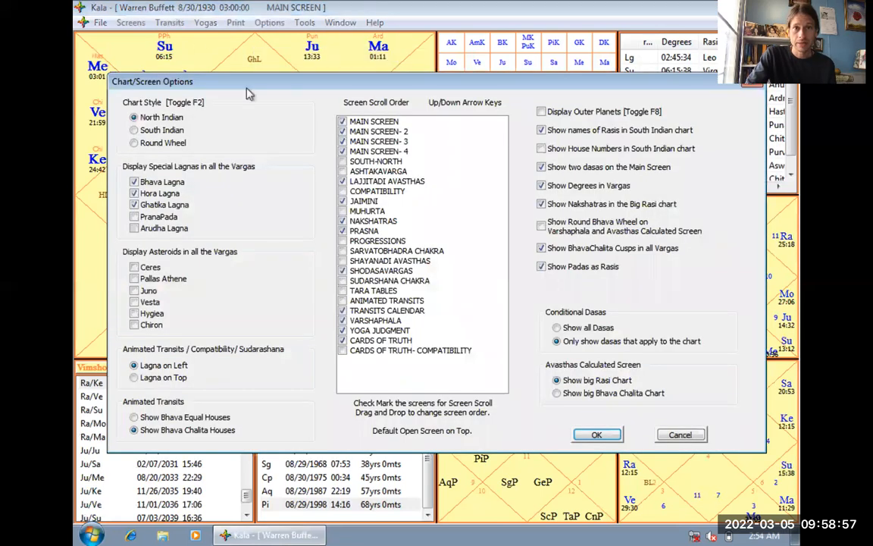
left_click(597, 434)
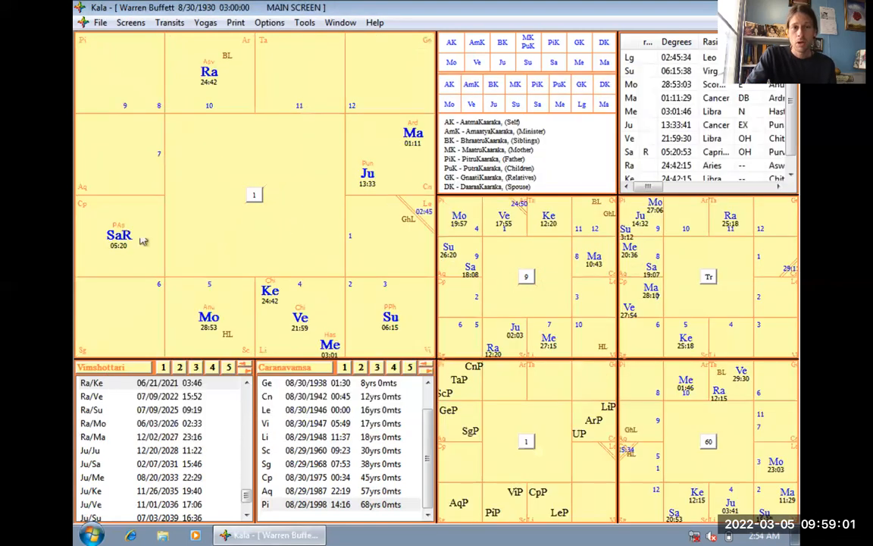
mouse_move(351, 309)
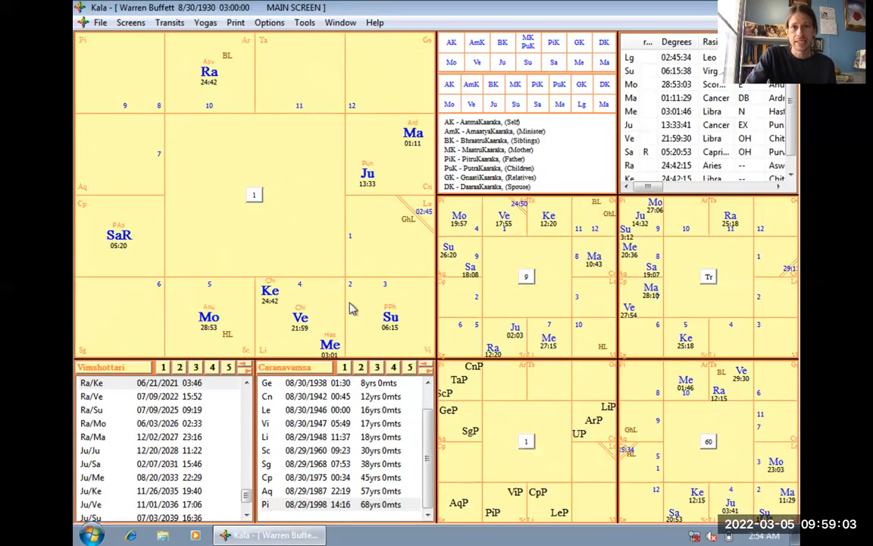
mouse_move(371, 207)
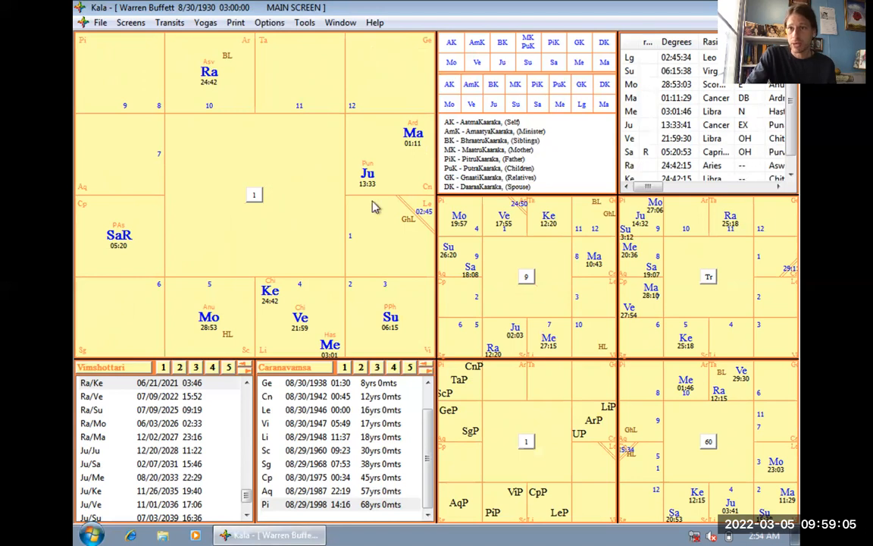
mouse_move(295, 340)
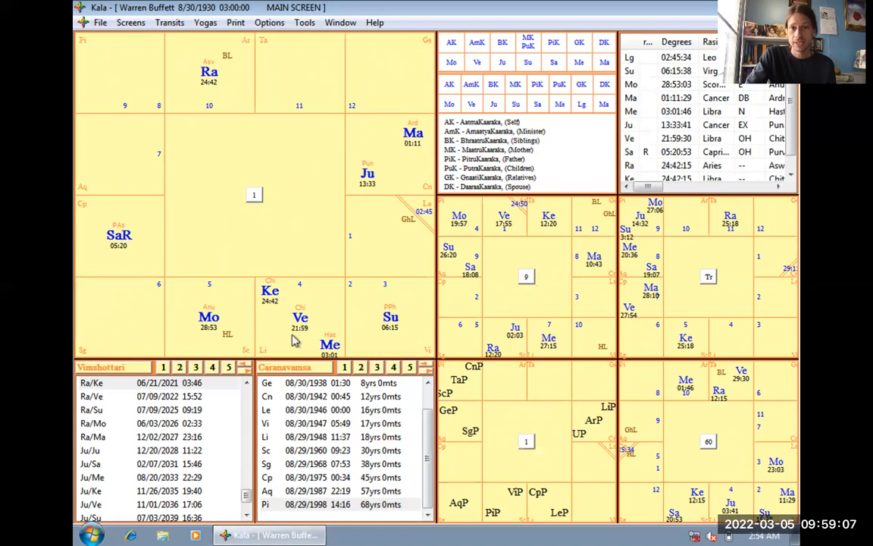
mouse_move(271, 336)
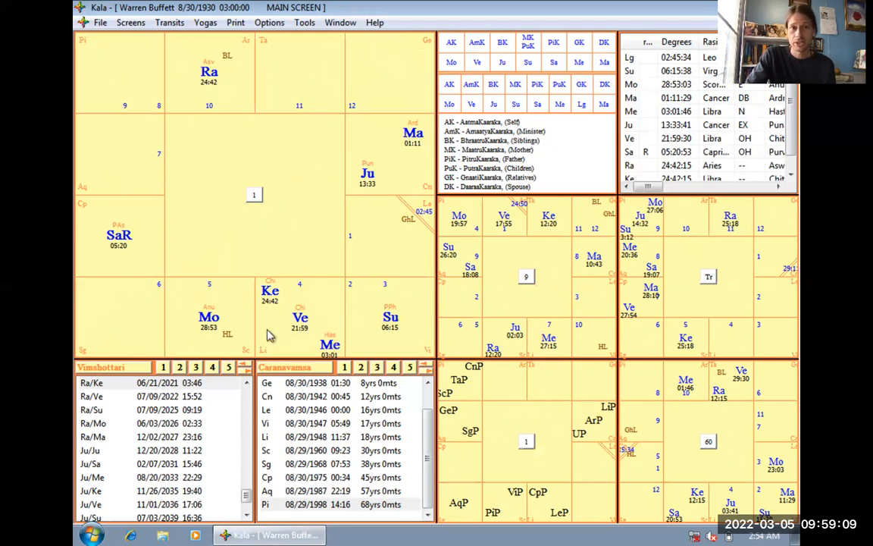
mouse_move(301, 334)
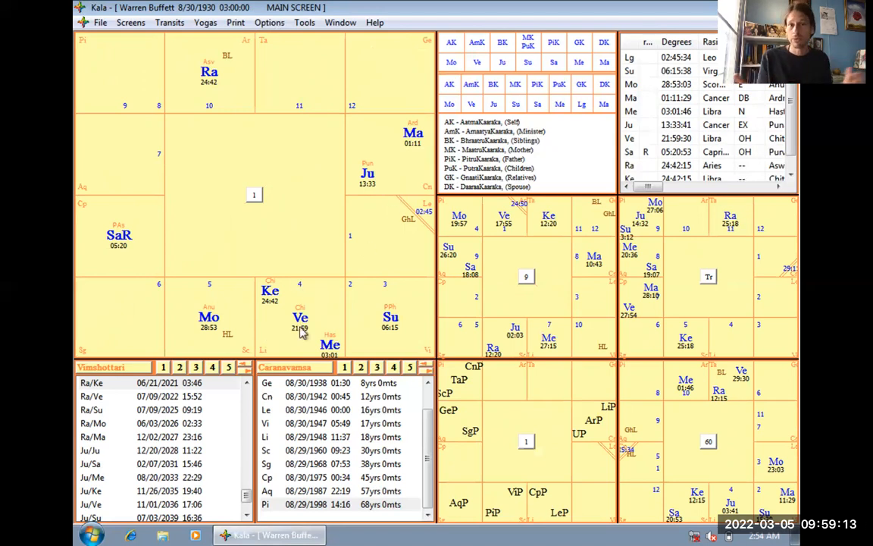
mouse_move(407, 237)
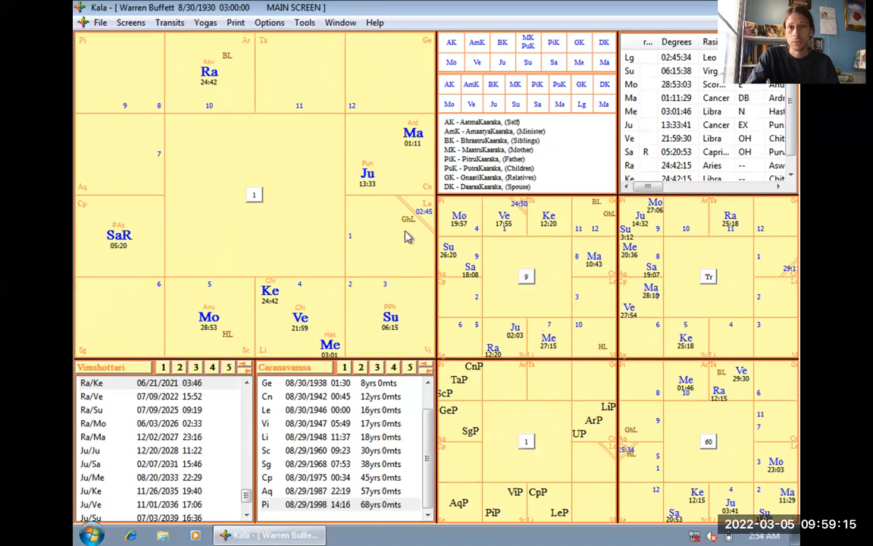
mouse_move(419, 234)
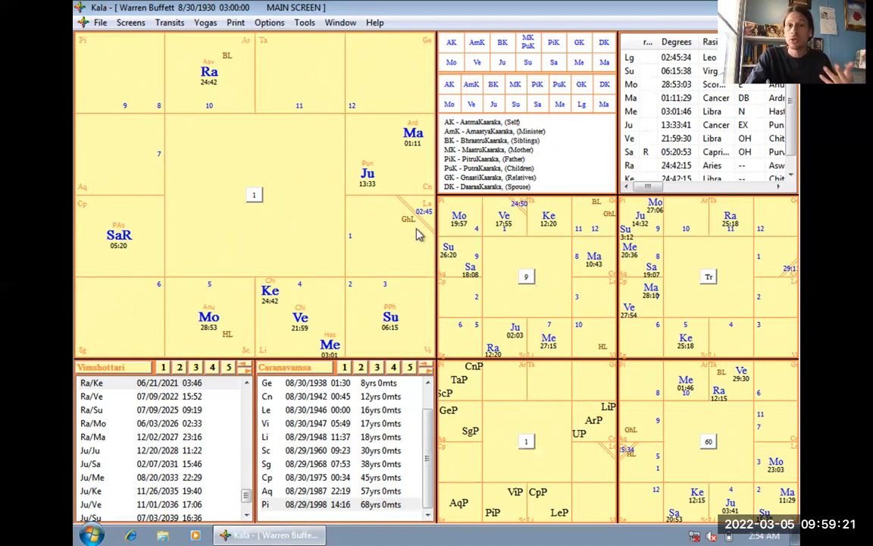
mouse_move(387, 219)
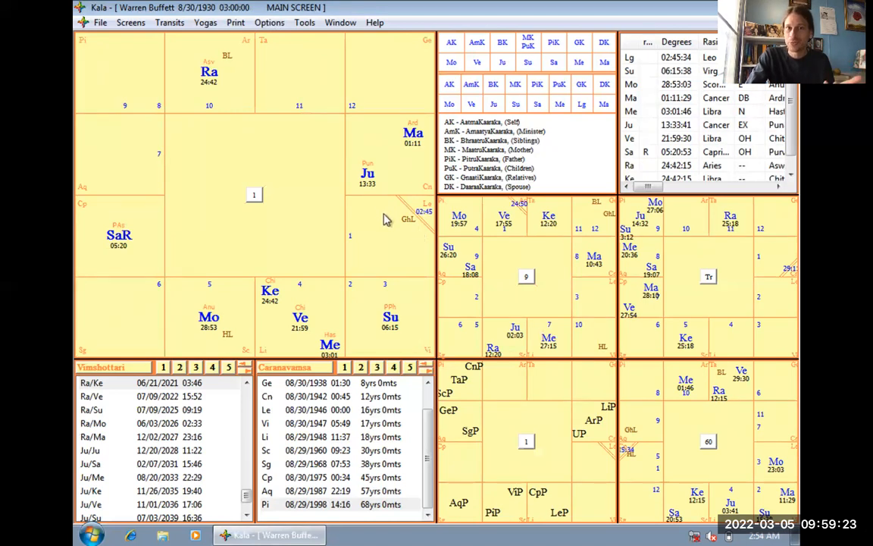
mouse_move(369, 285)
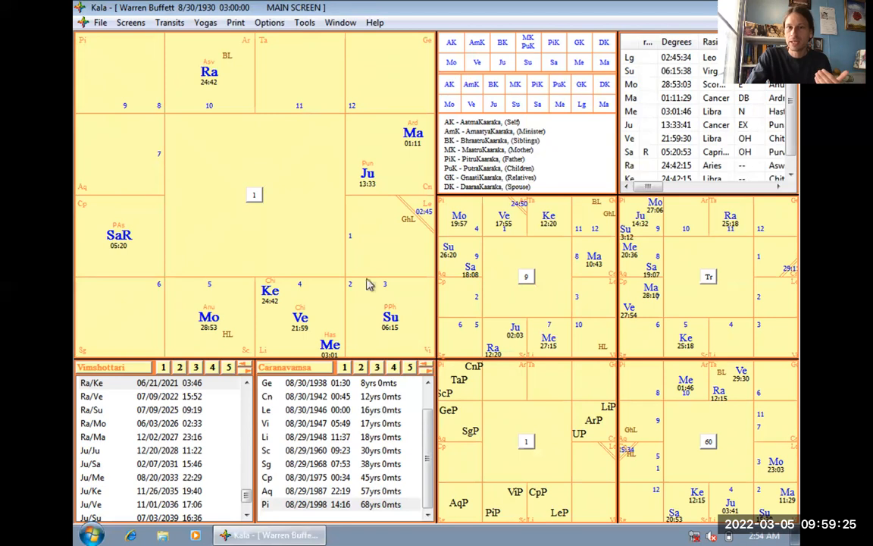
mouse_move(352, 290)
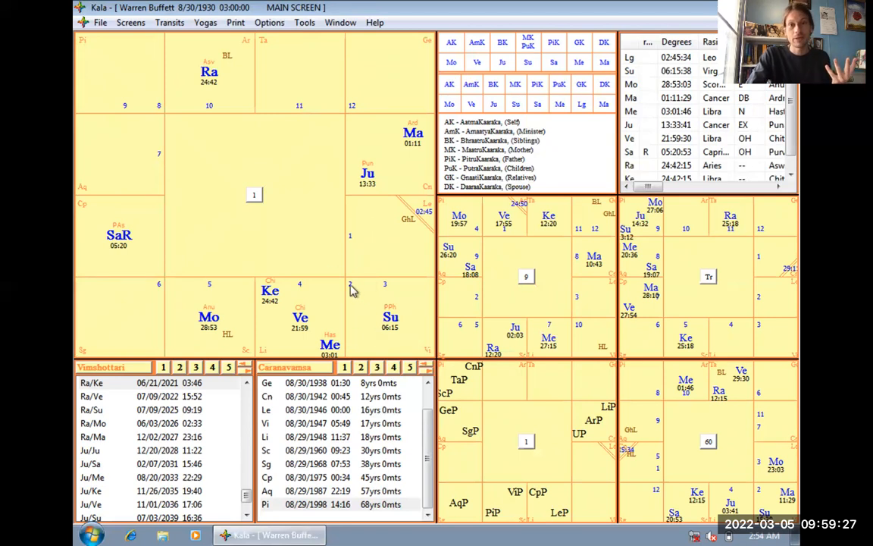
left_click(254, 195)
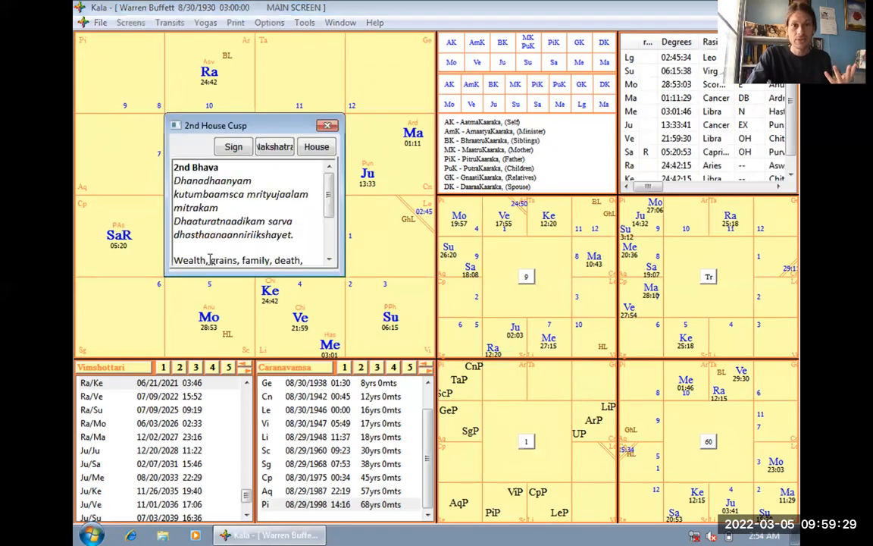
scroll("down", 3)
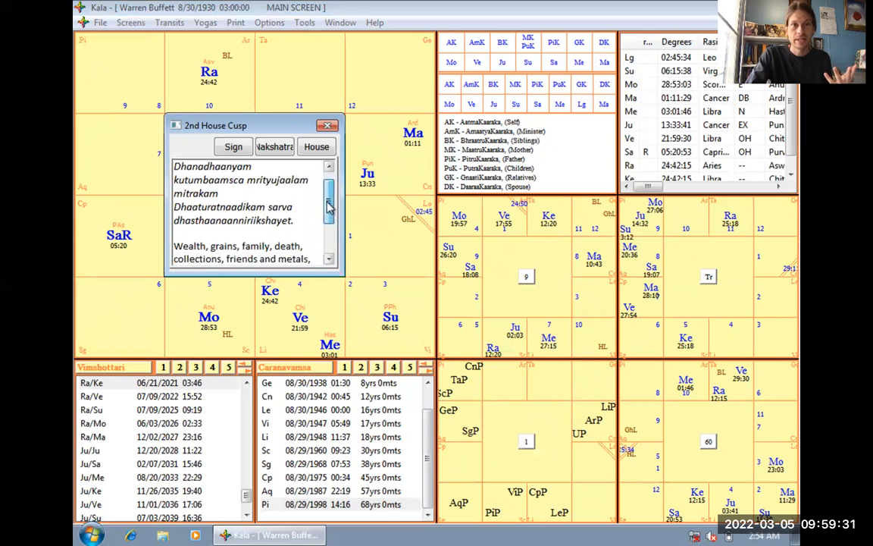
double_click(203, 245)
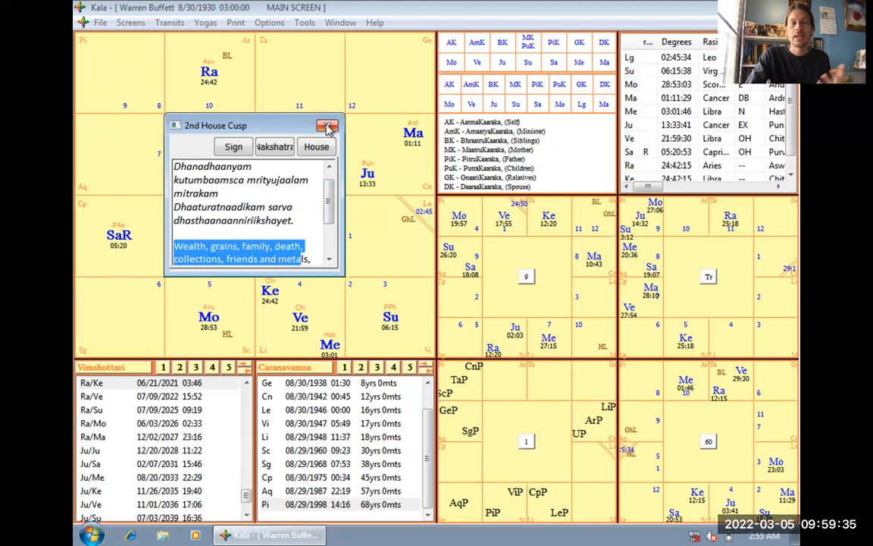
left_click(327, 126)
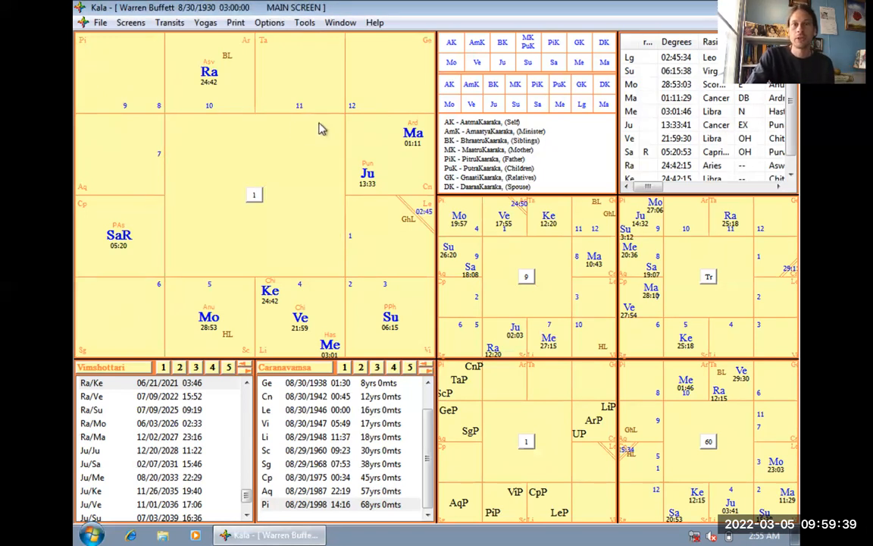
mouse_move(295, 138)
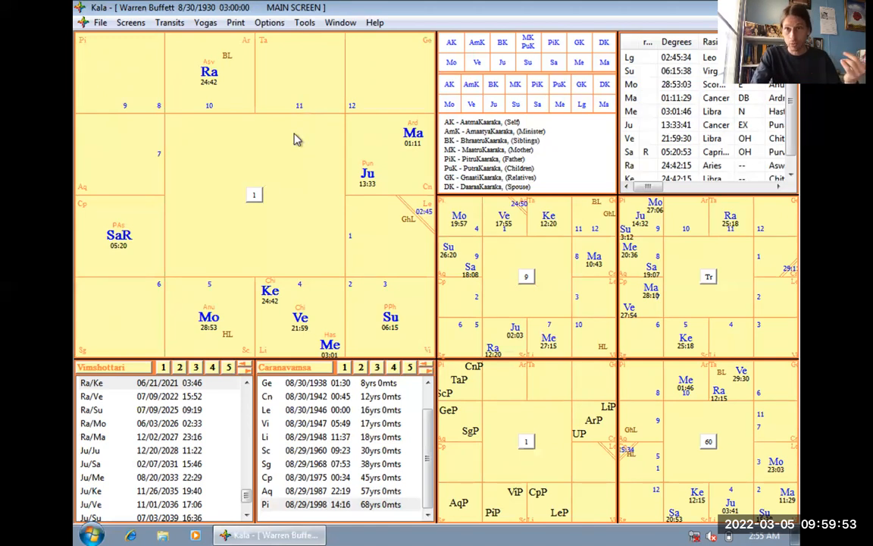
mouse_move(382, 228)
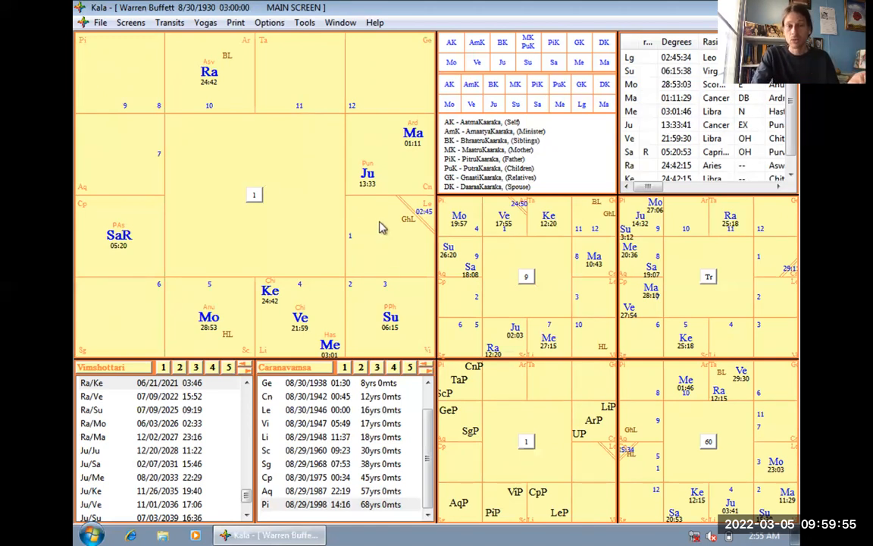
mouse_move(373, 231)
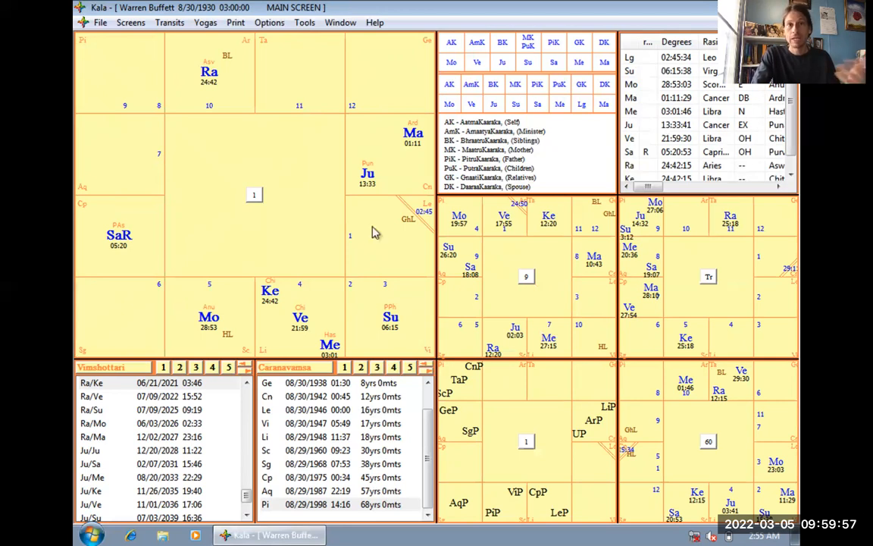
mouse_move(141, 239)
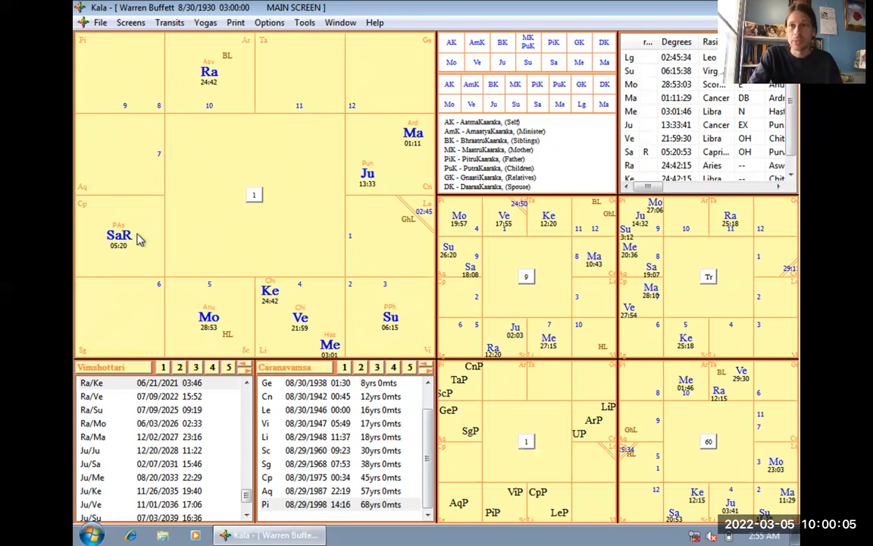
mouse_move(372, 127)
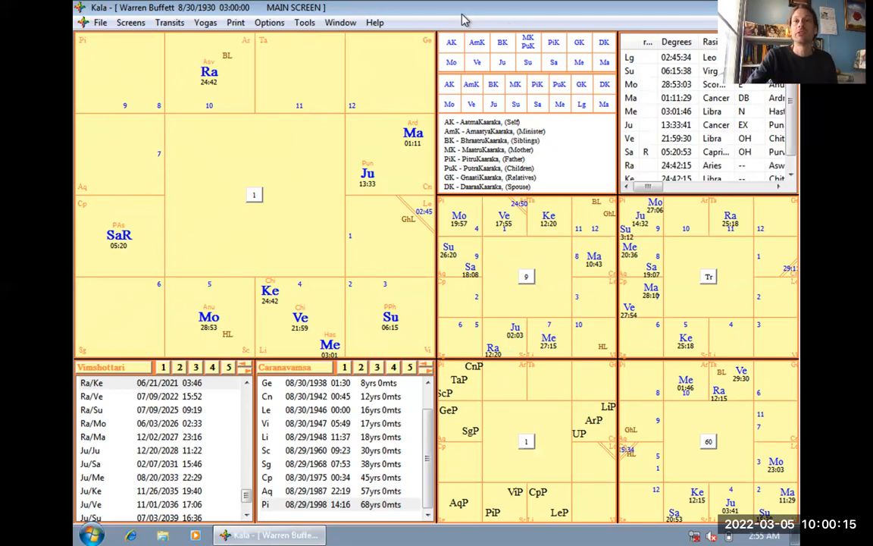
mouse_move(553, 54)
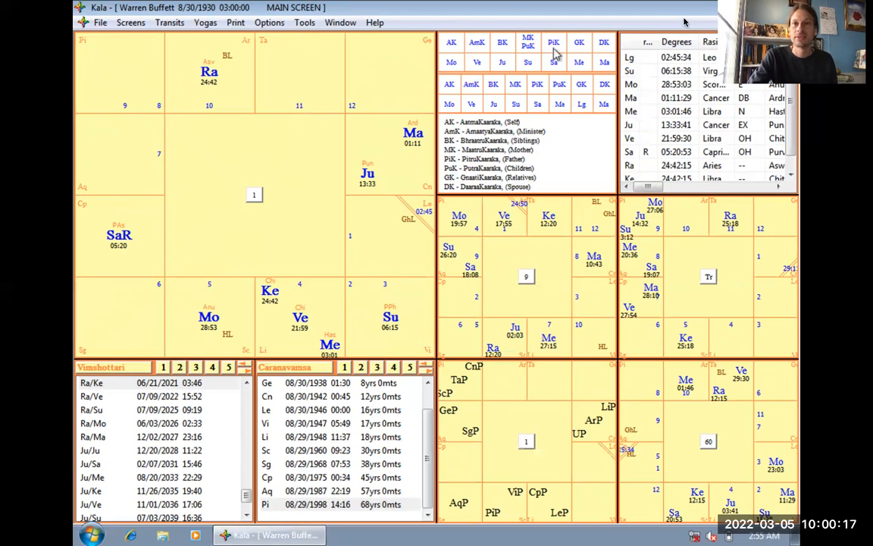